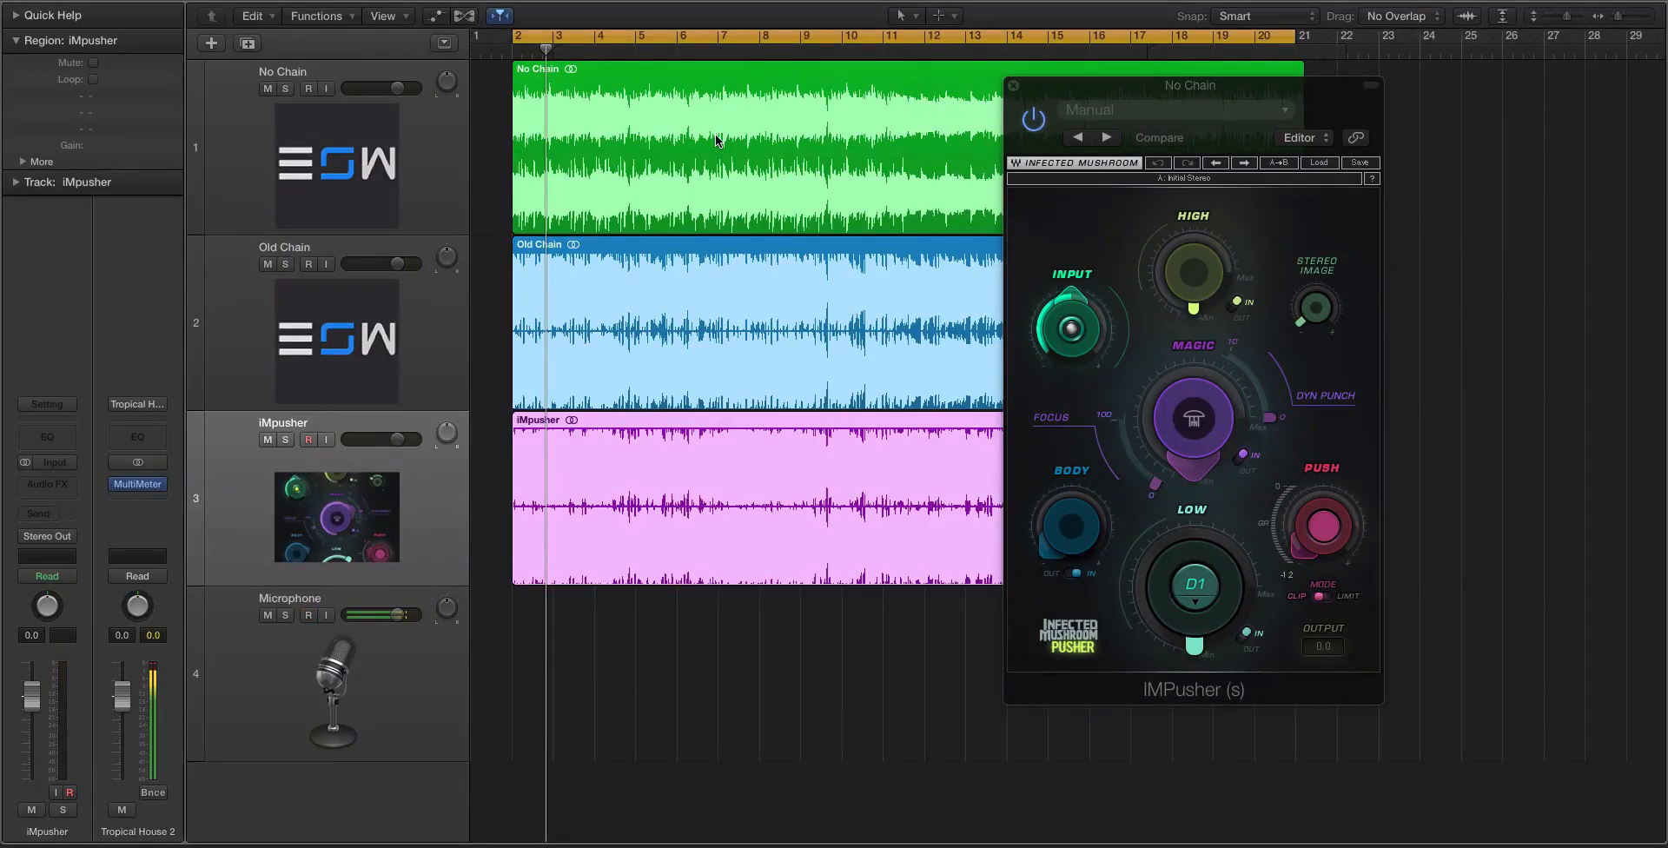
Step: Mute the No Chain and iMpusher regions, leaving Old Chain unmuted
{"action": "left_click", "coordinate": [308, 615]}
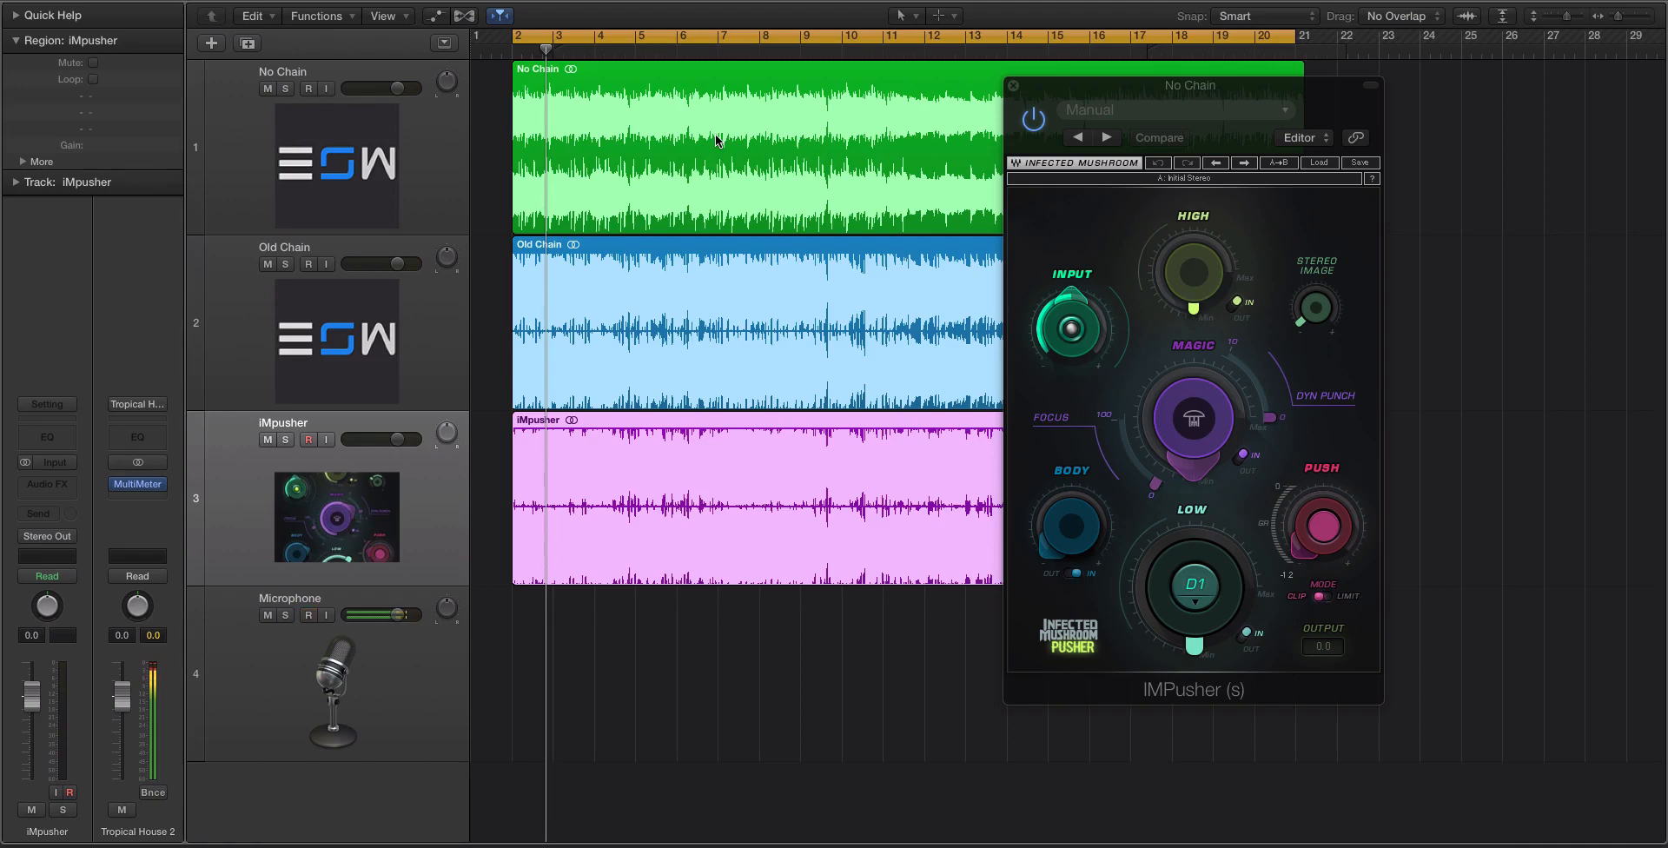
{"action": "left_click", "coordinate": [308, 615]}
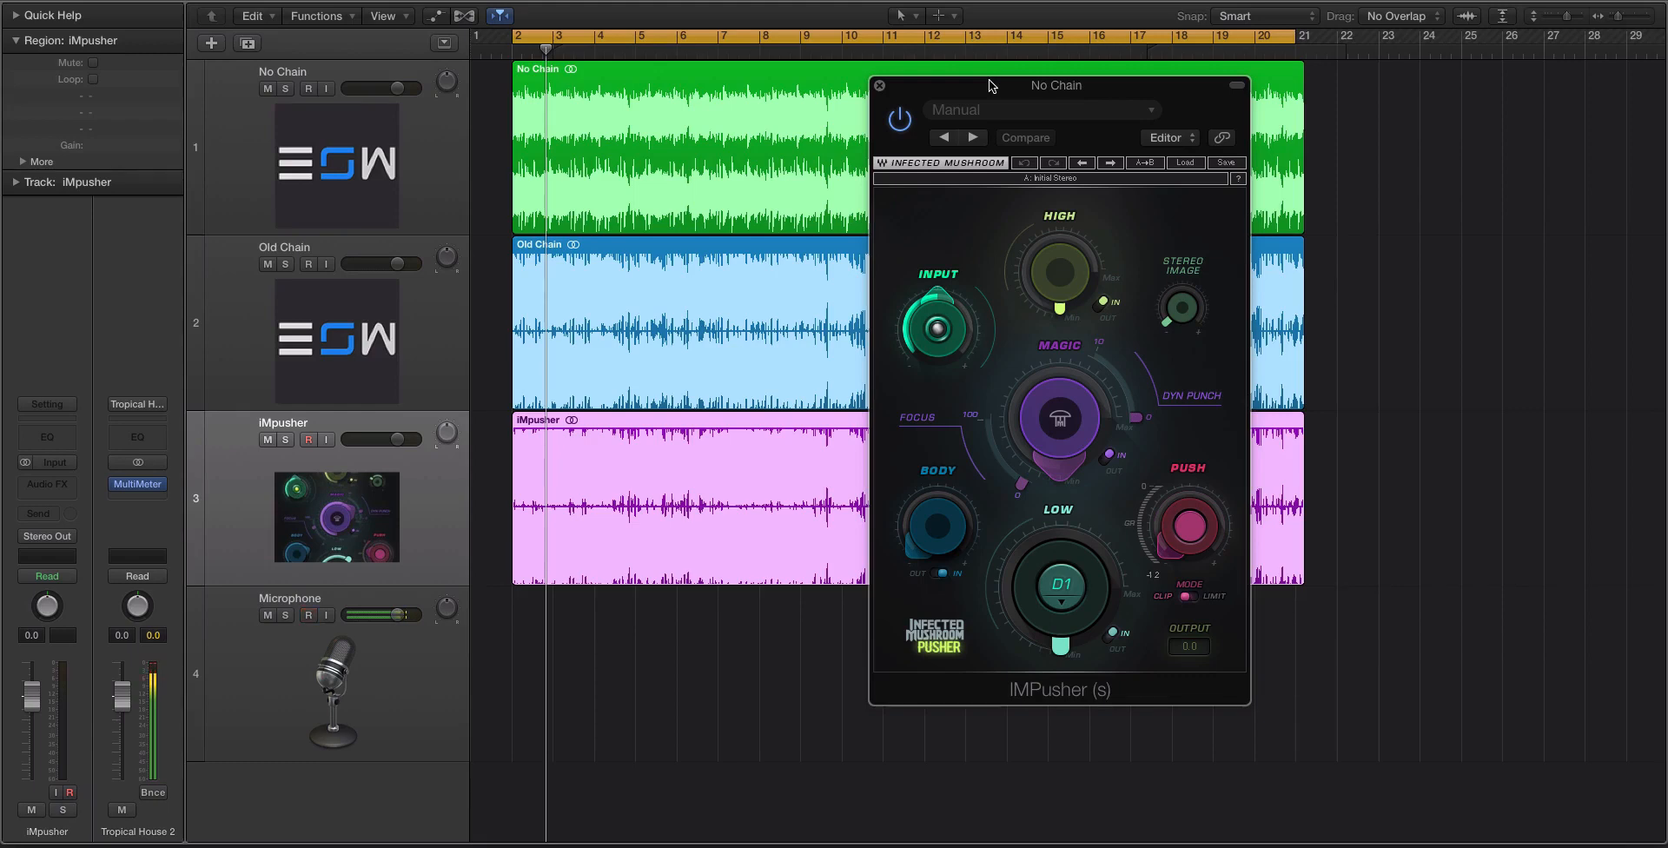
{"action": "left_click", "coordinate": [309, 615]}
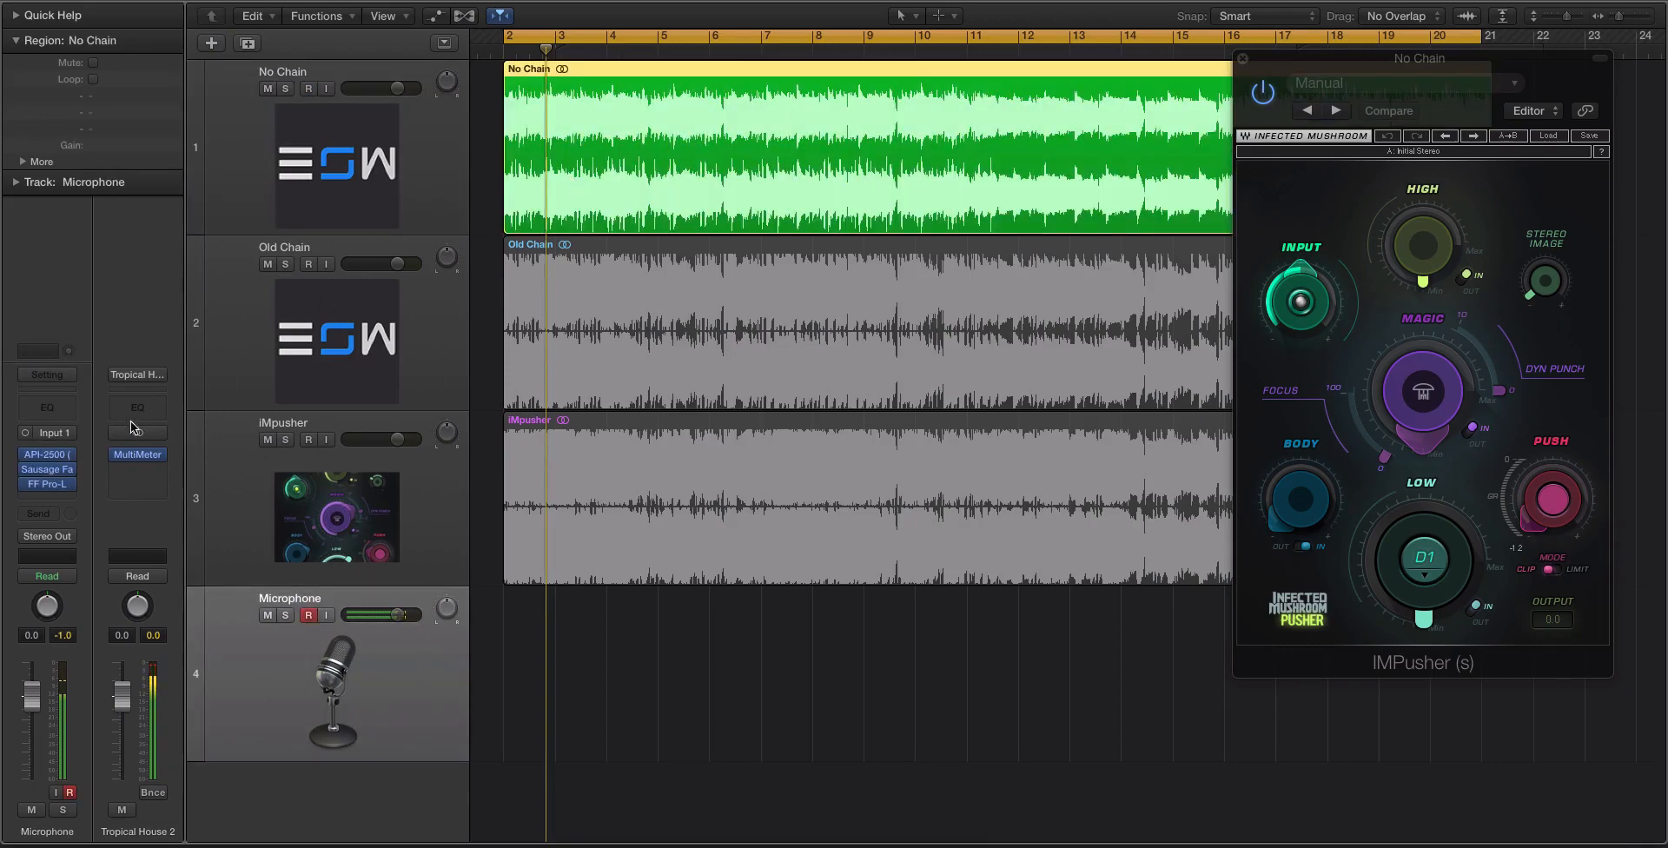
{"action": "mouse_move", "coordinate": [136, 374]}
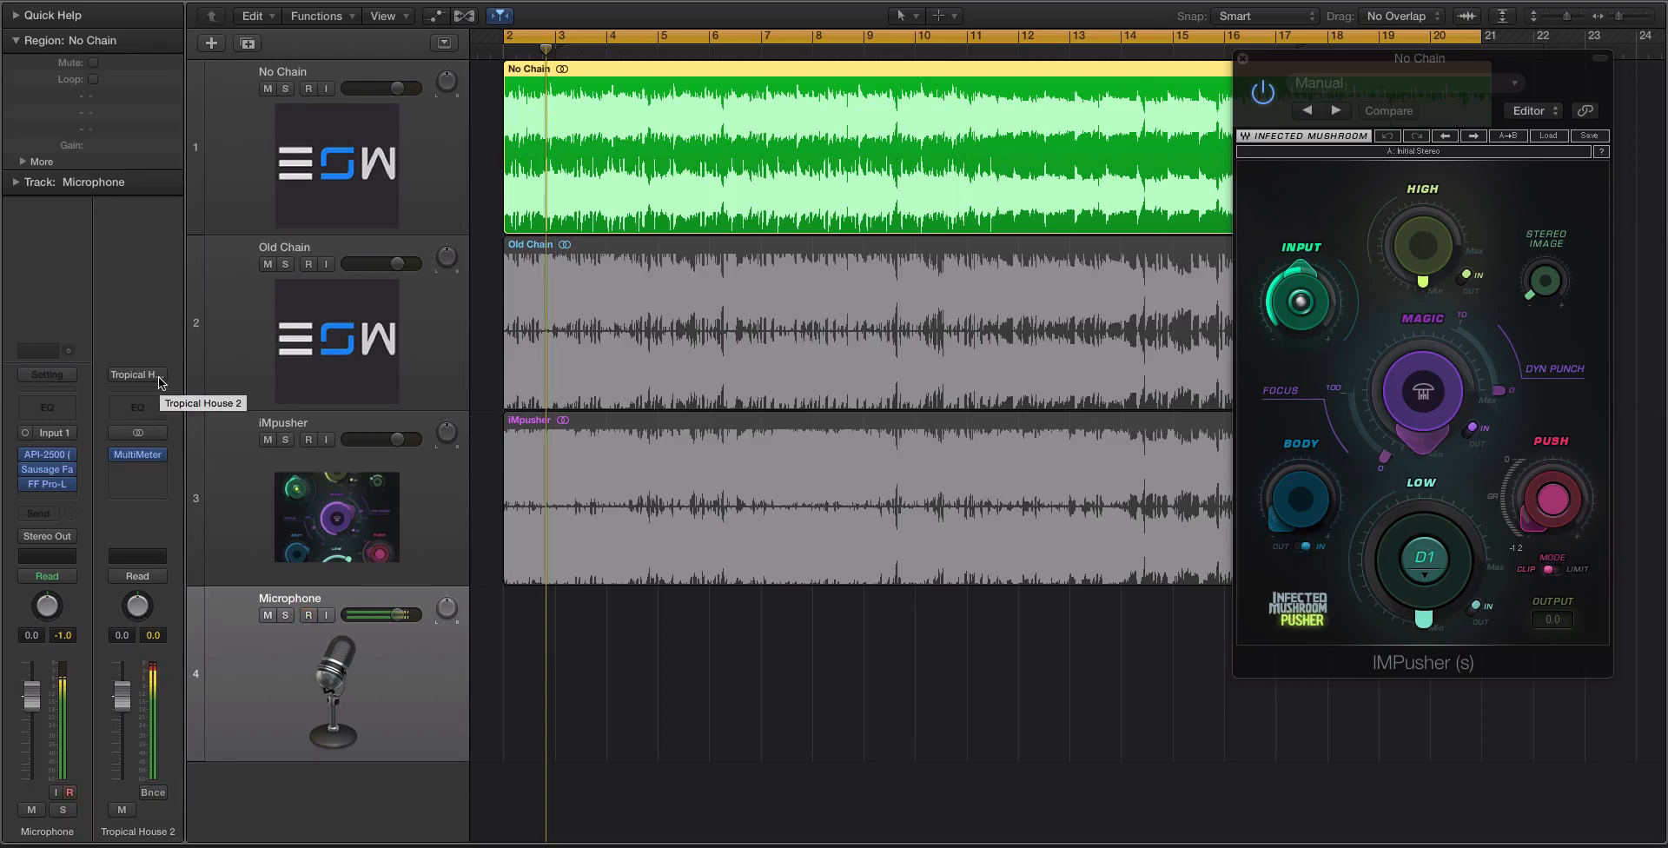
{"action": "left_click", "coordinate": [317, 615]}
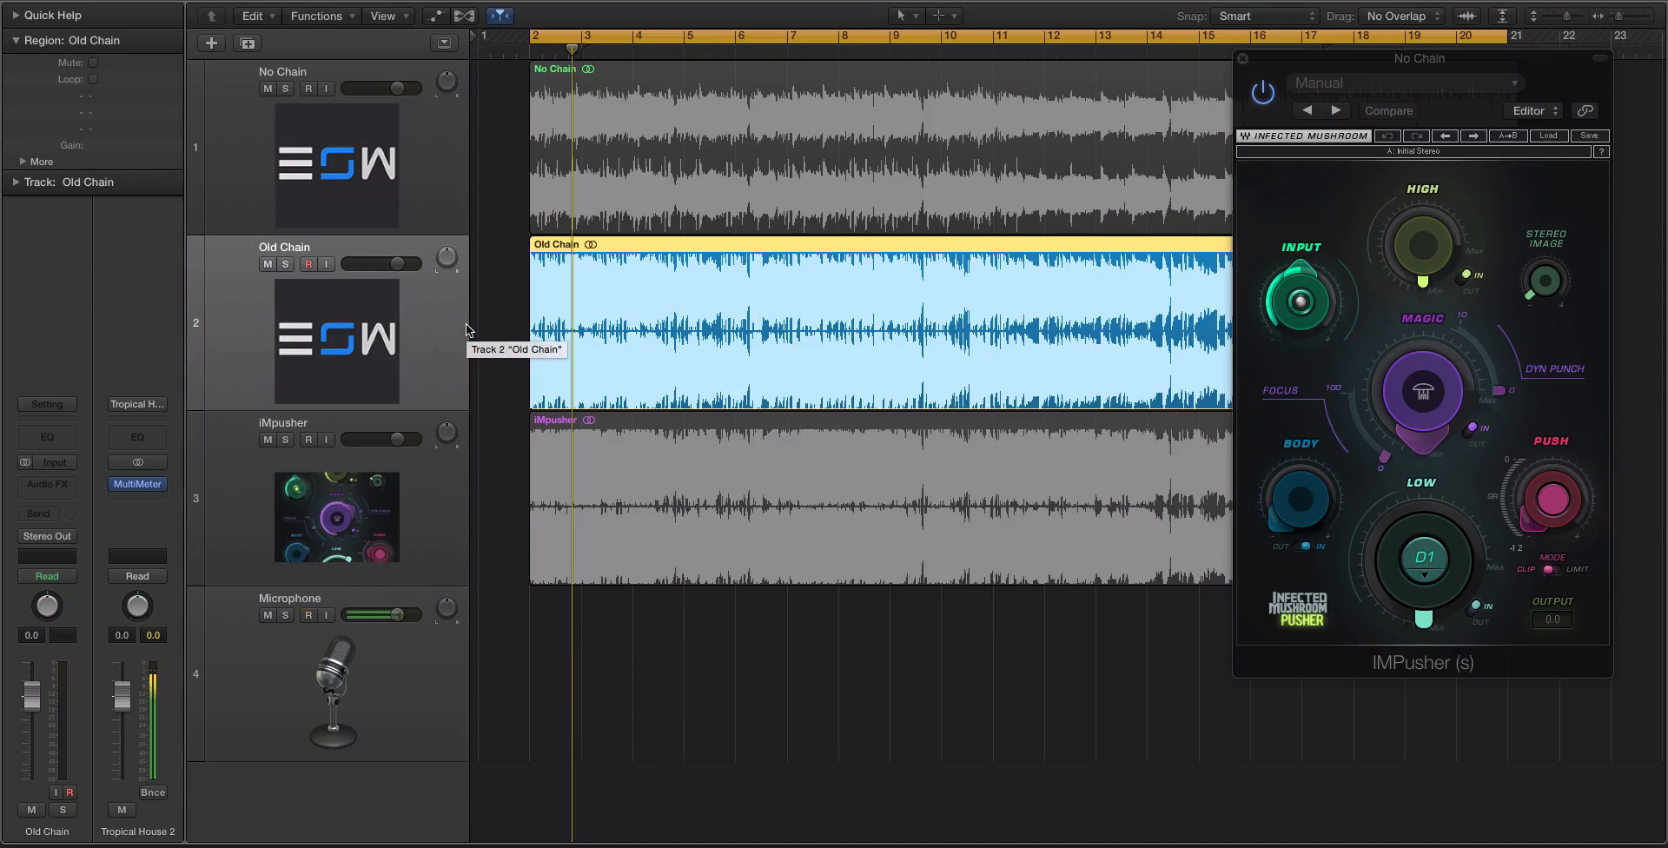
{"action": "left_click", "coordinate": [309, 615]}
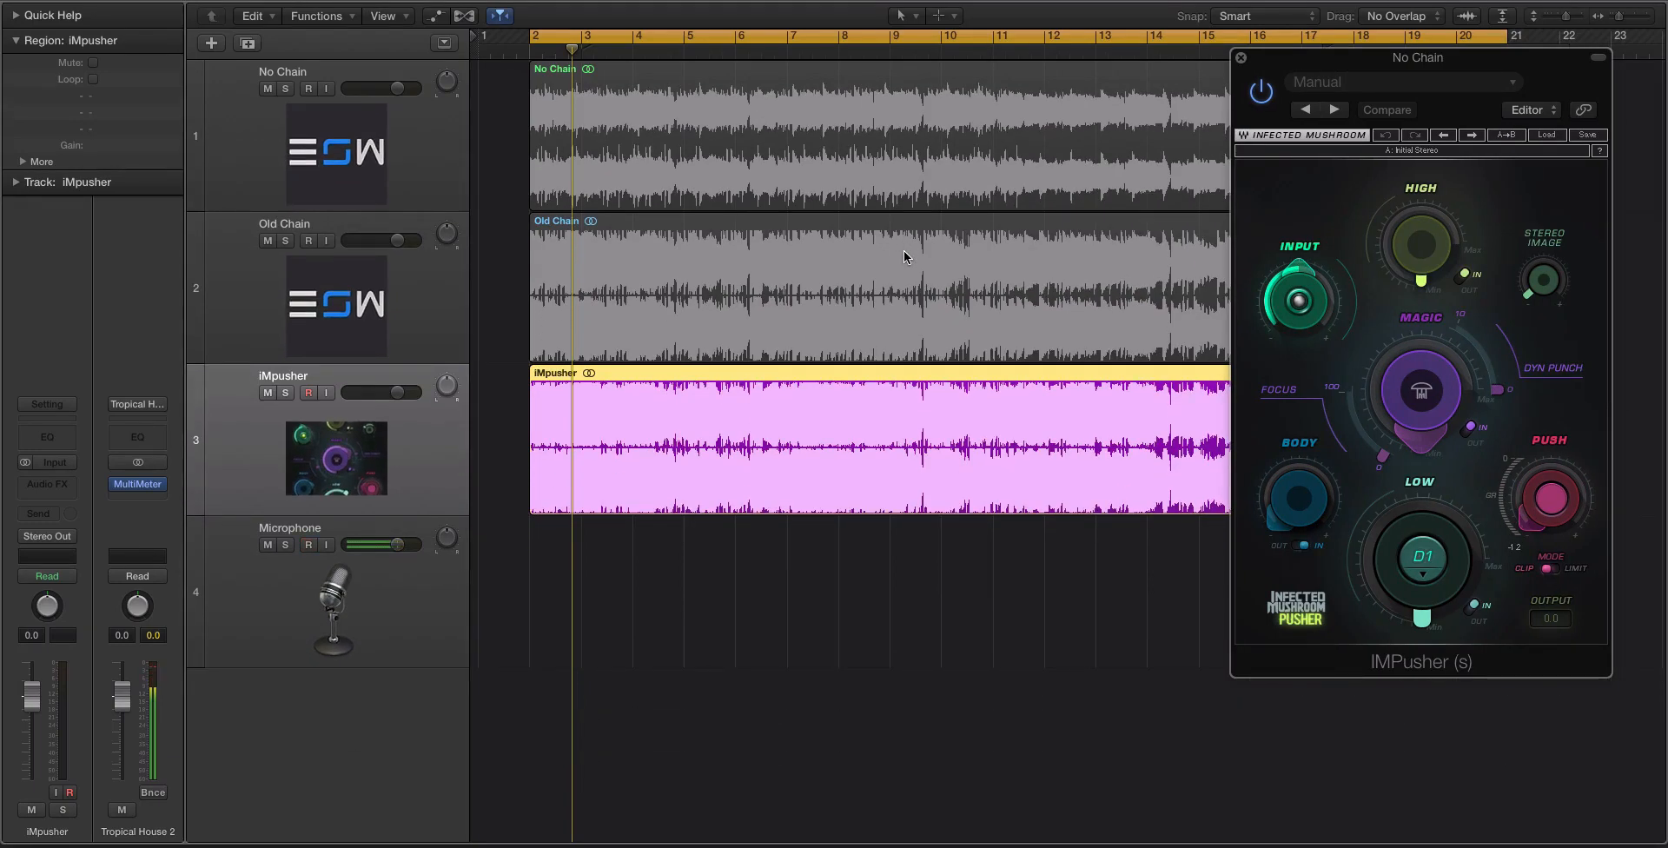
Step: View Old Chain in MultiMeter, then close the meter window
{"action": "left_click", "coordinate": [852, 138]}
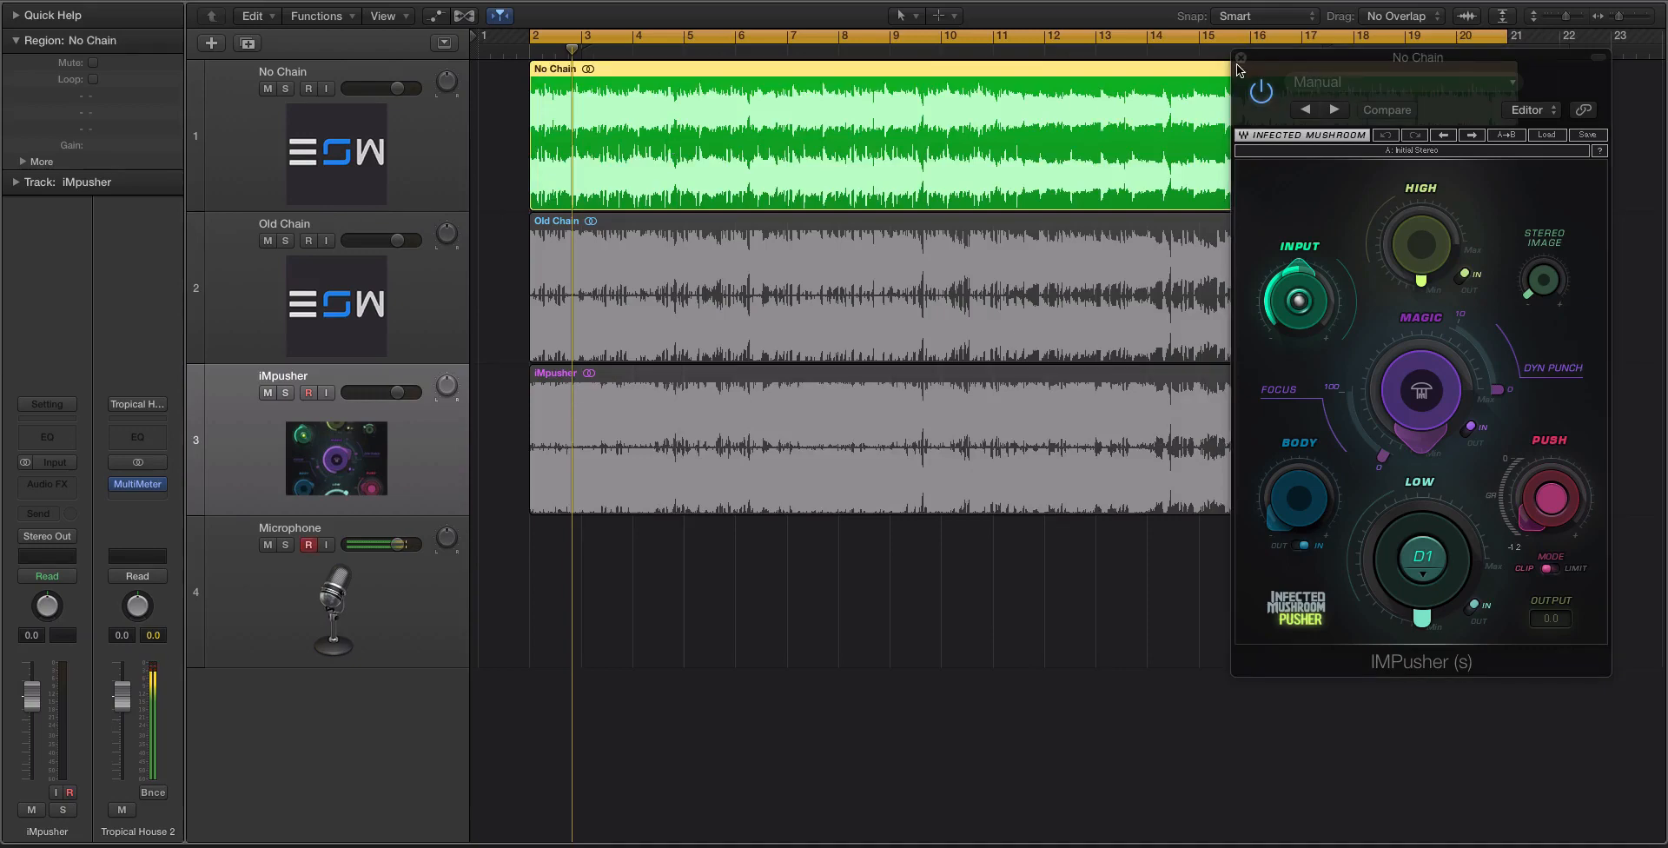
{"action": "left_click", "coordinate": [1239, 57]}
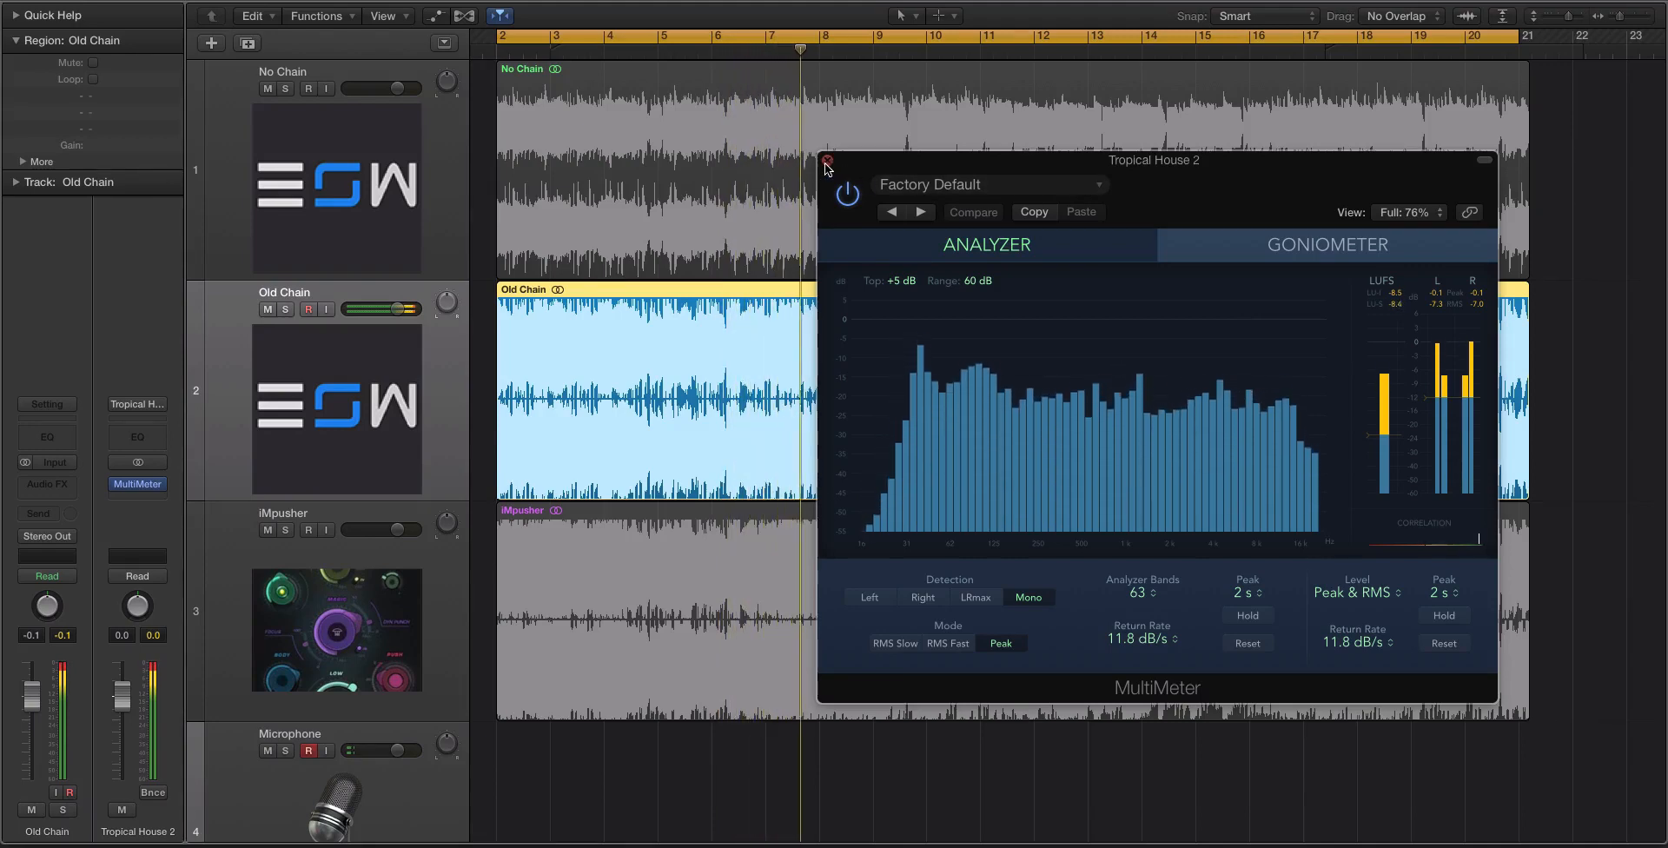
{"action": "left_click", "coordinate": [826, 160]}
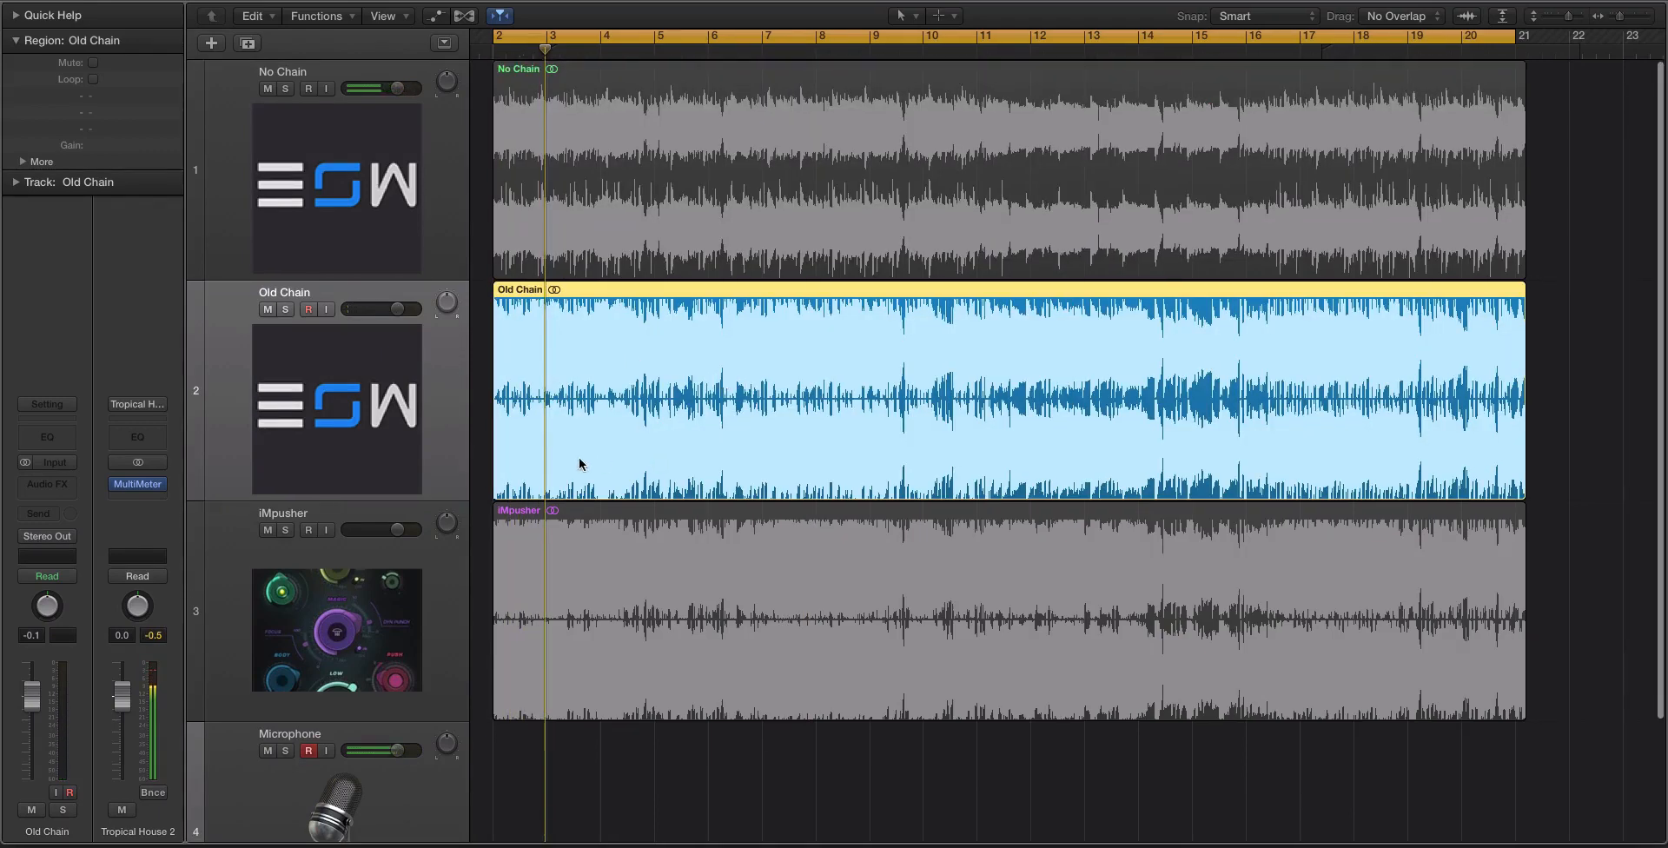
Step: Audition the iMpusher region, then unmute tracks 1–3 with No Chain selected
{"action": "left_click", "coordinate": [957, 611]}
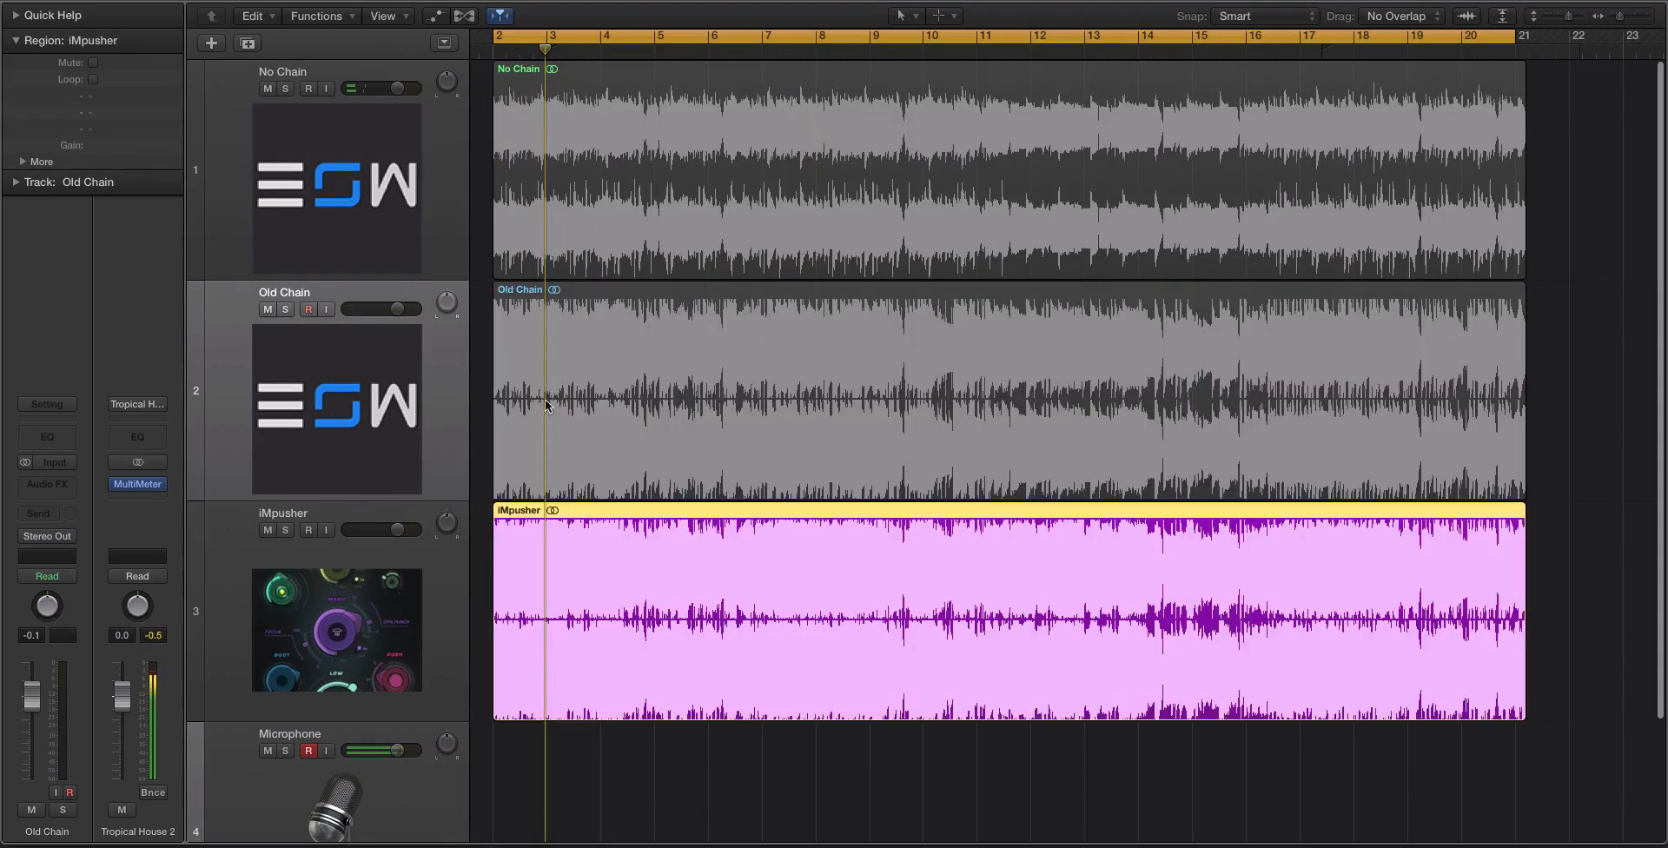
{"action": "left_click", "coordinate": [957, 393]}
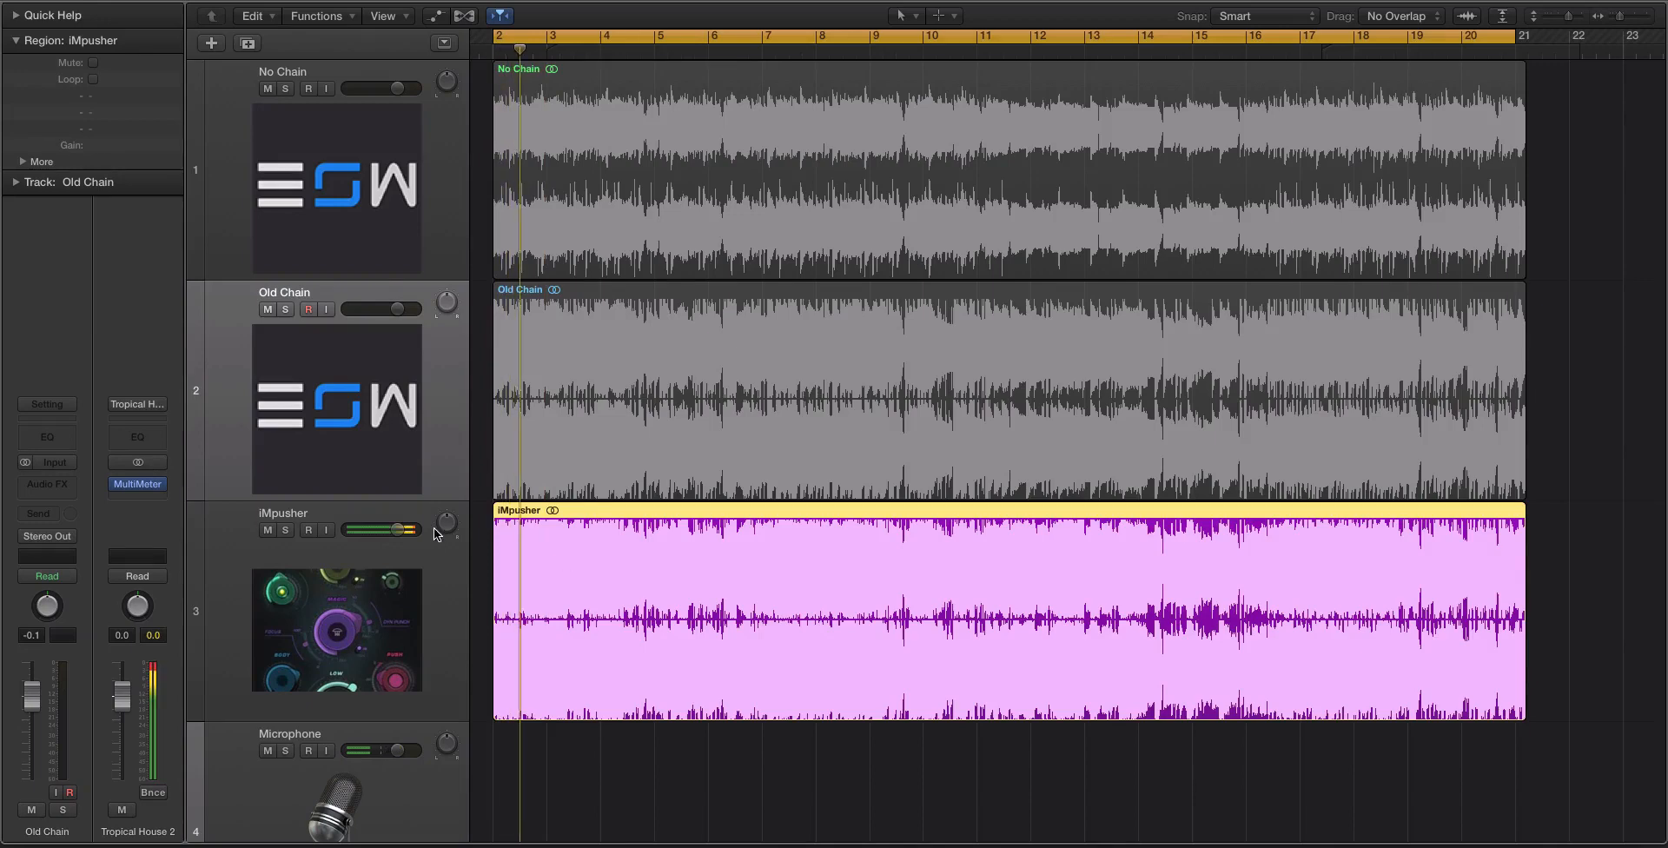
{"action": "left_click", "coordinate": [137, 484]}
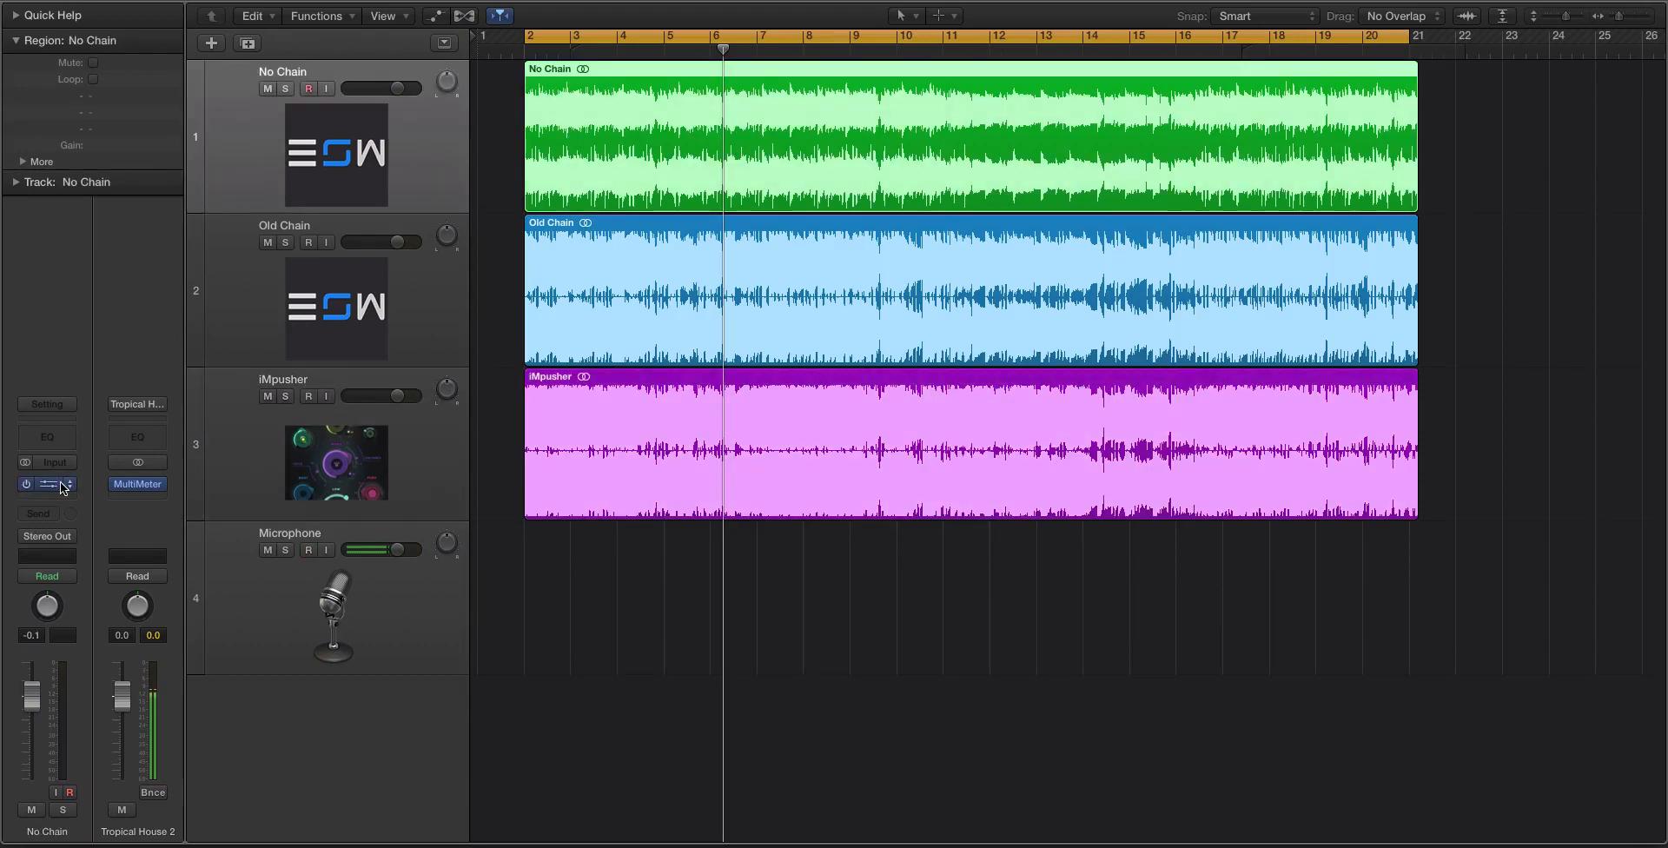
Step: Open IMPusher on No Chain, mute Old Chain and iMpusher, and reposition the window
{"action": "left_click", "coordinate": [46, 483]}
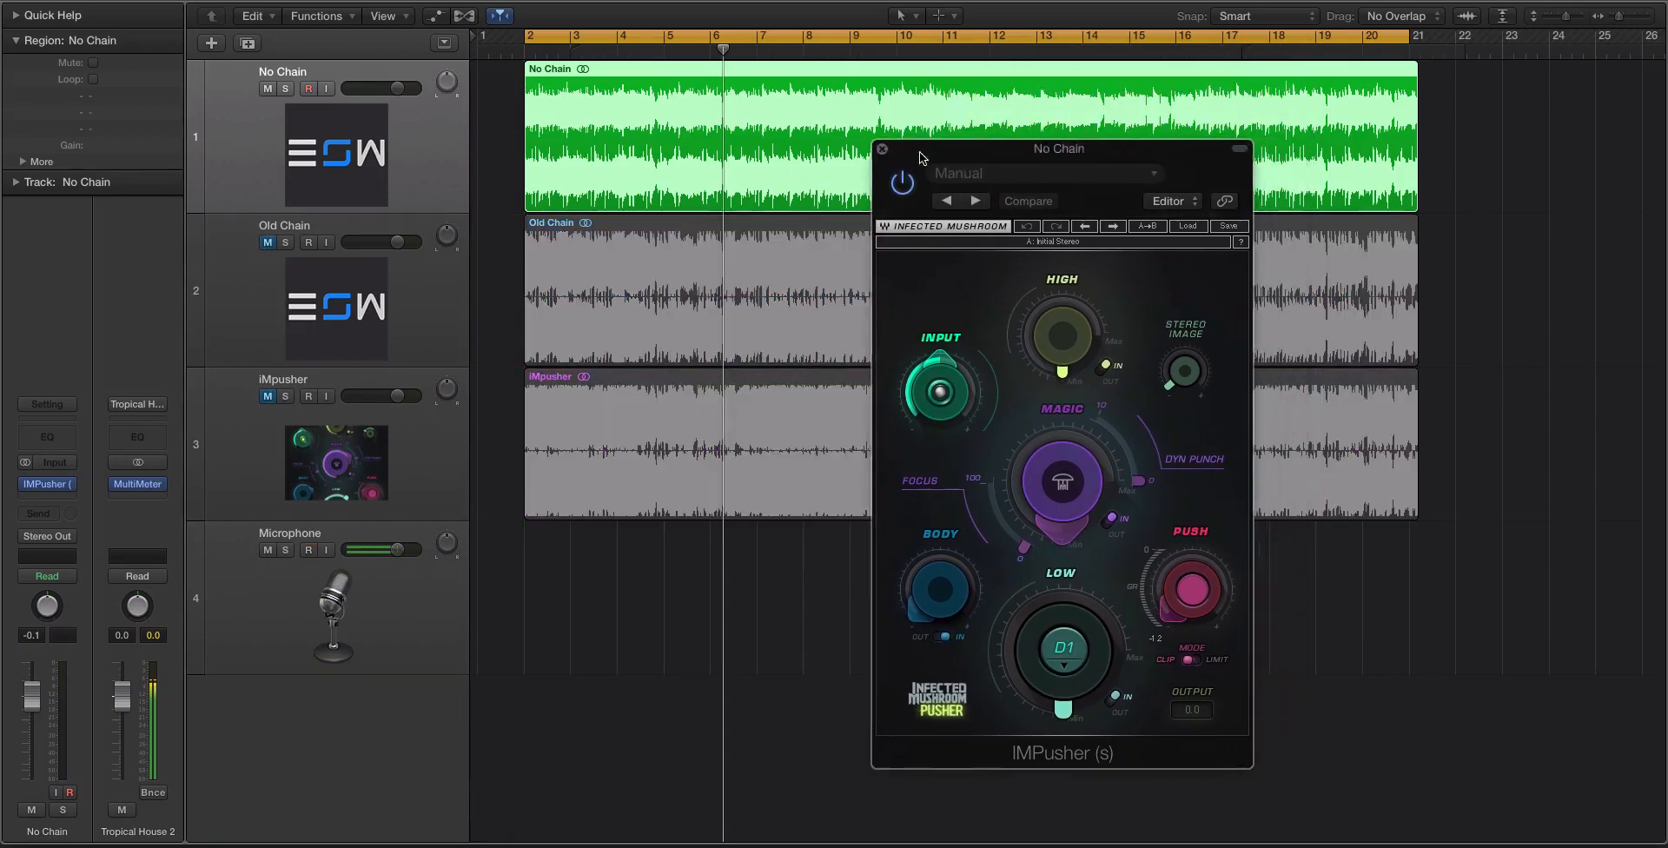
{"action": "left_click_drag", "start_coordinate": [1057, 148], "coordinate": [758, 216]}
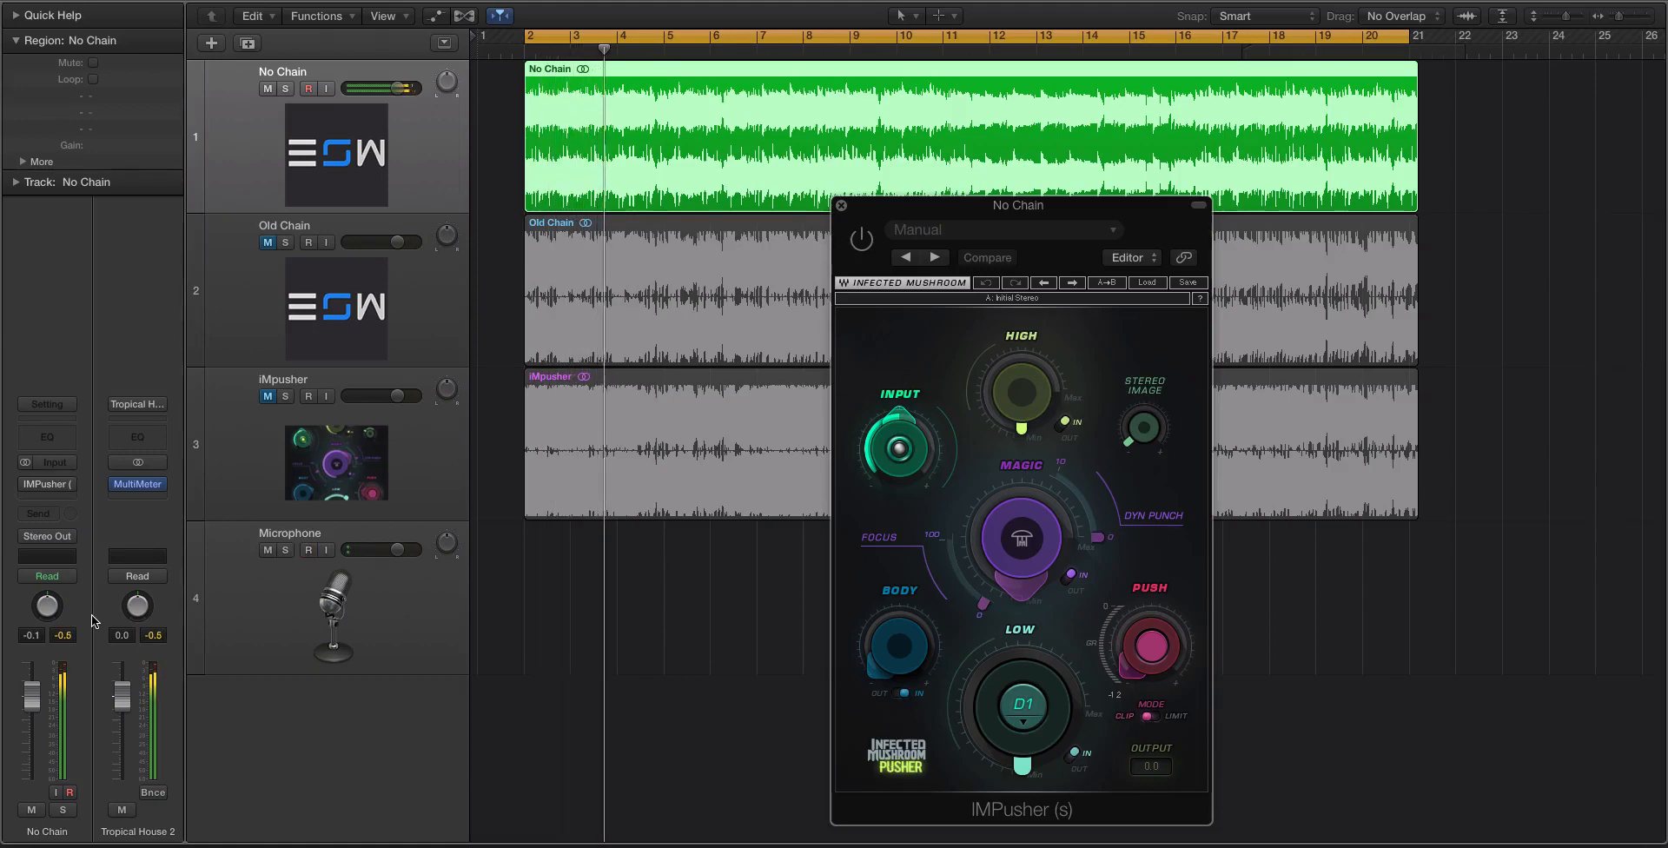
{"action": "left_click", "coordinate": [859, 238]}
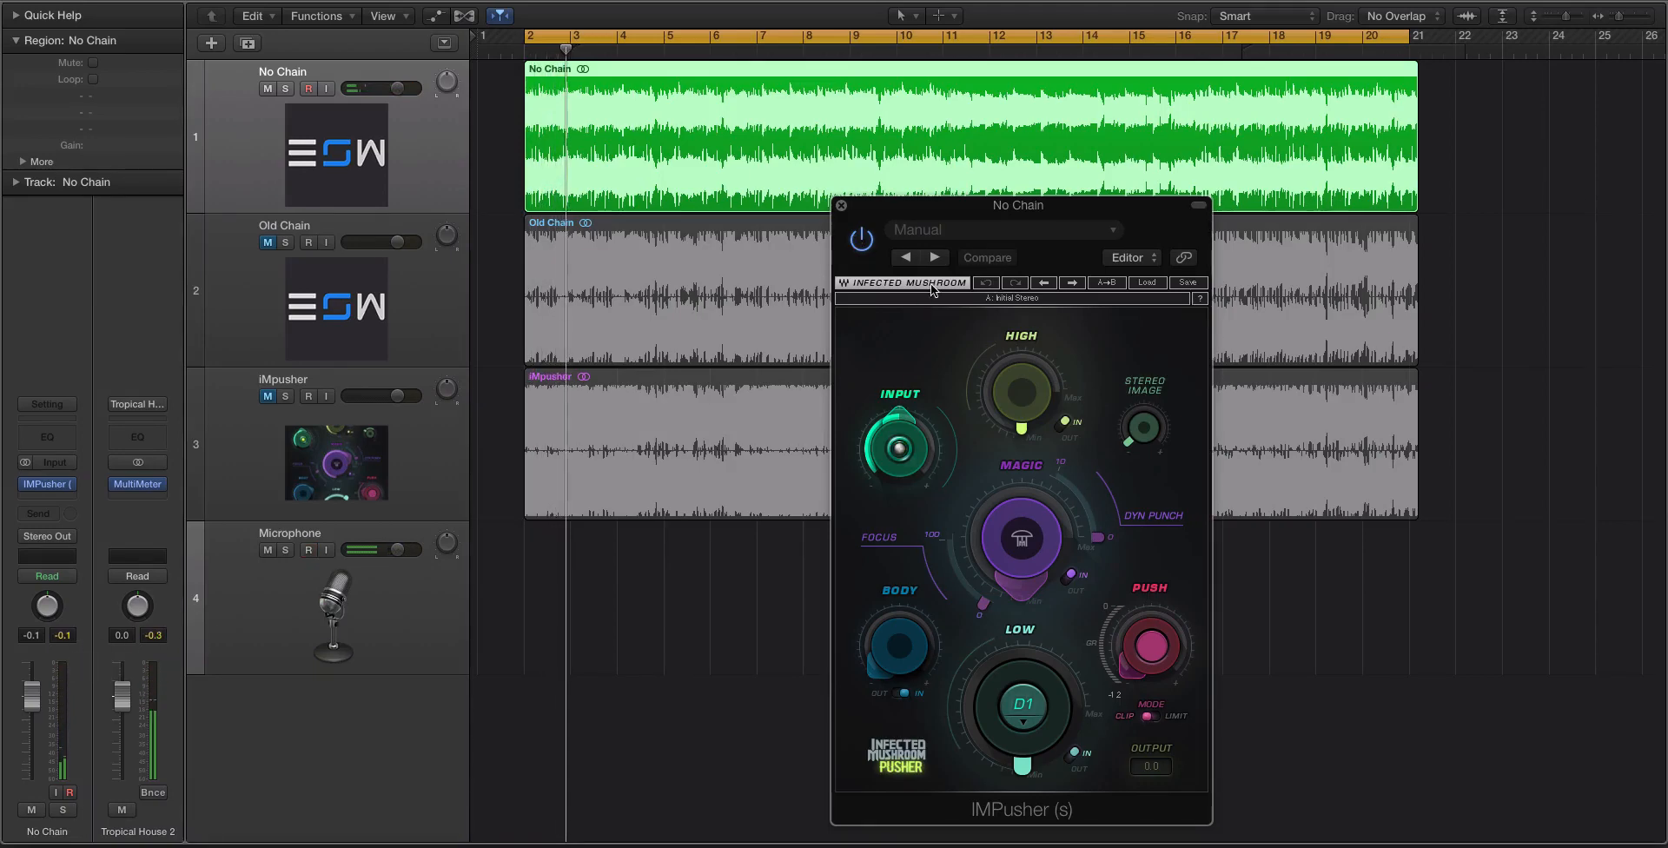
{"action": "left_click_drag", "start_coordinate": [1018, 205], "coordinate": [919, 166]}
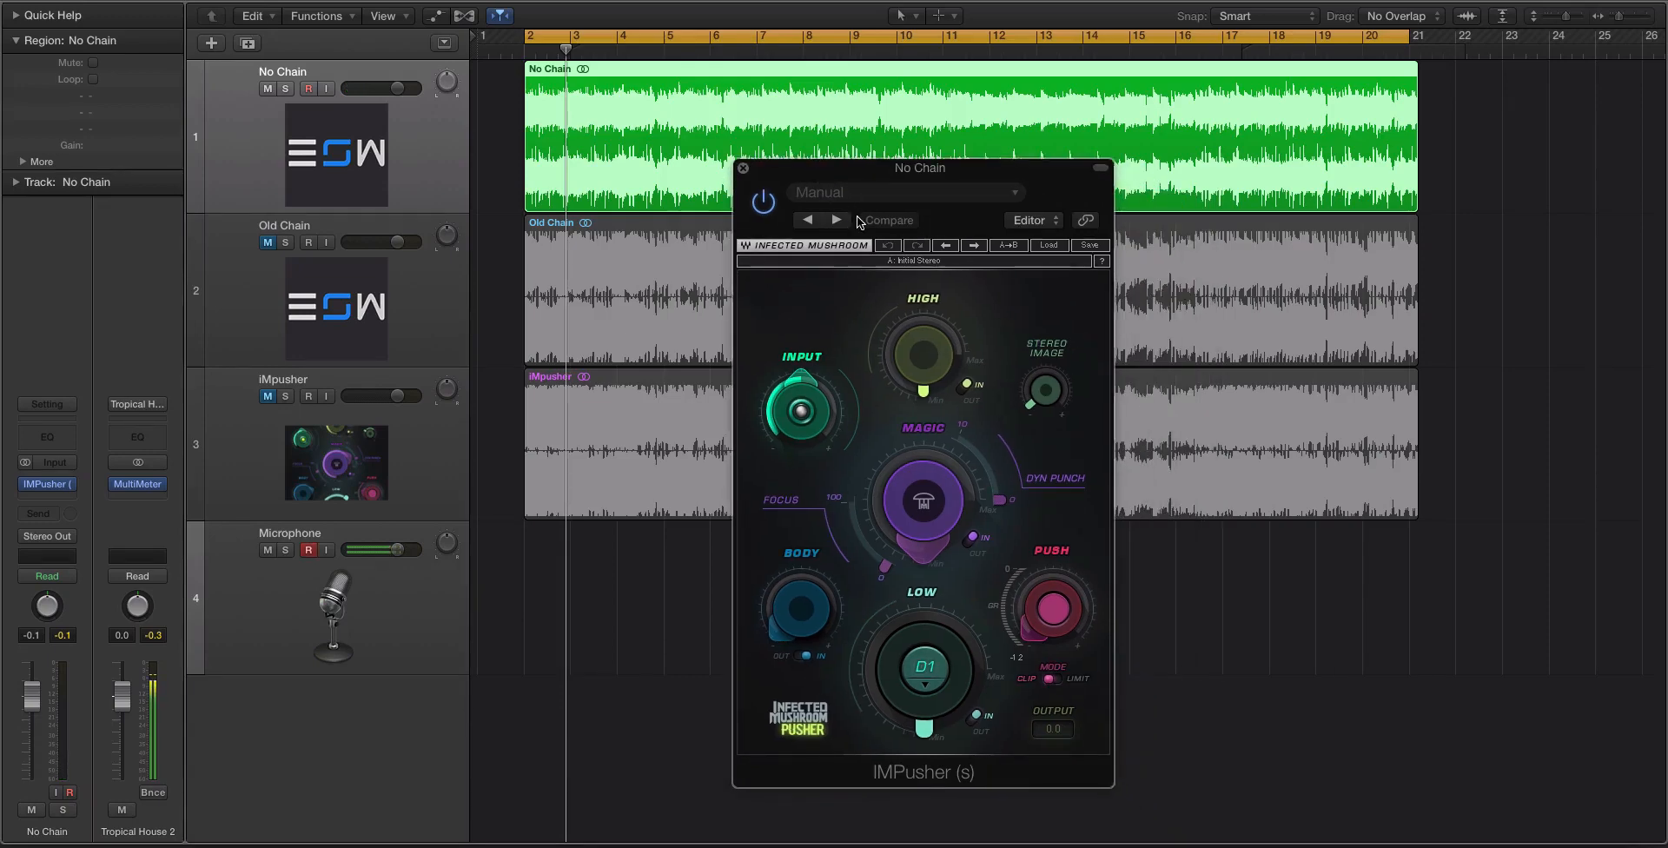
{"action": "mouse_move", "coordinate": [814, 228]}
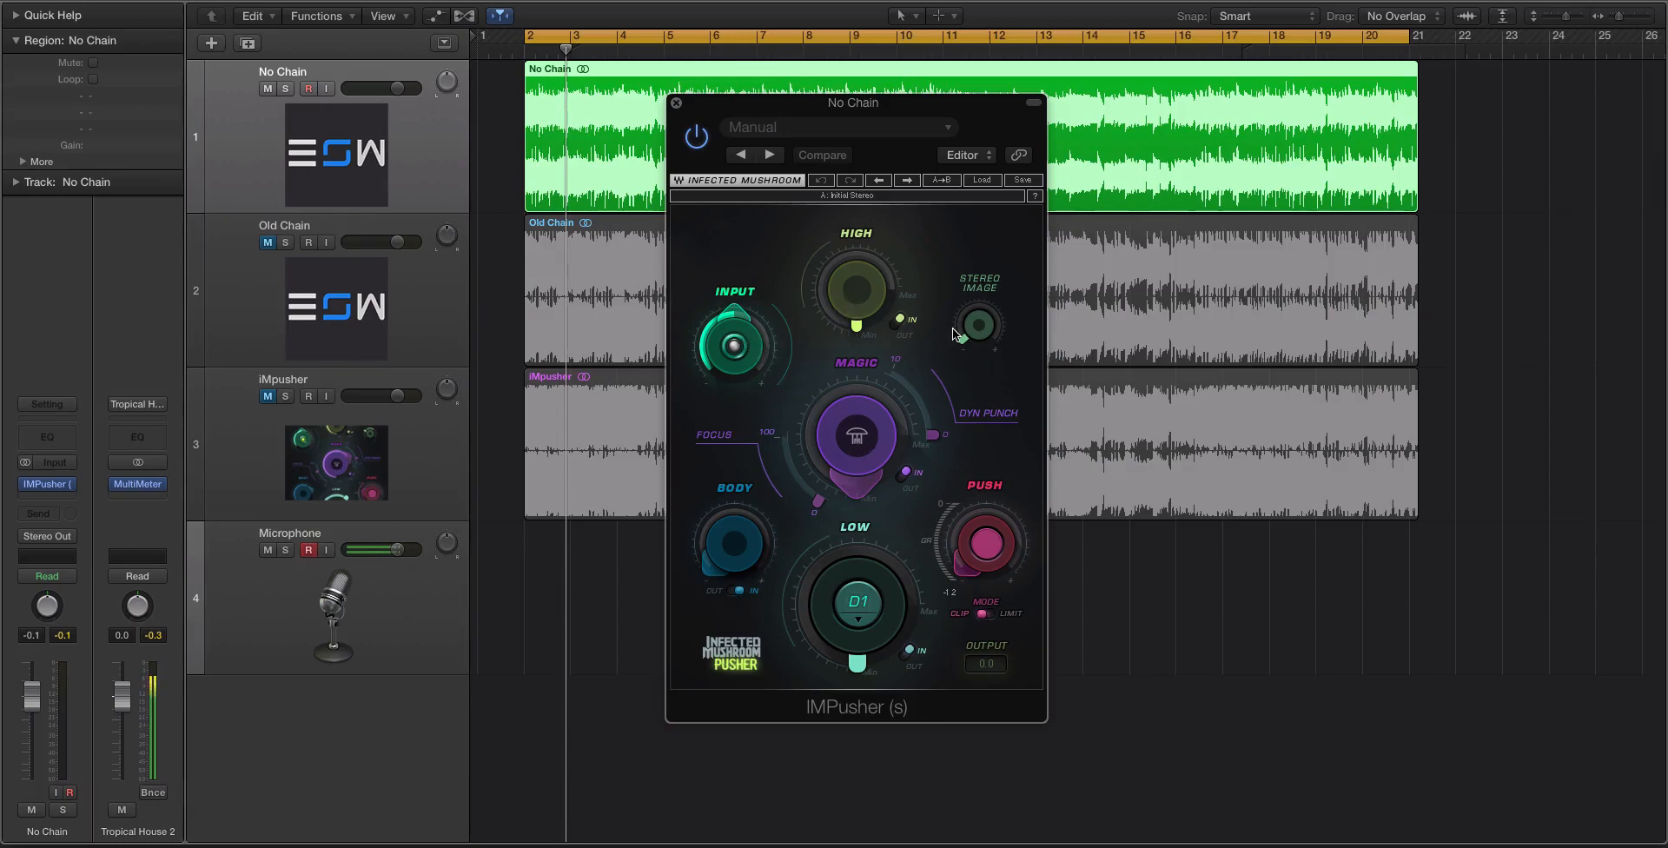
{"action": "mouse_move", "coordinate": [901, 539]}
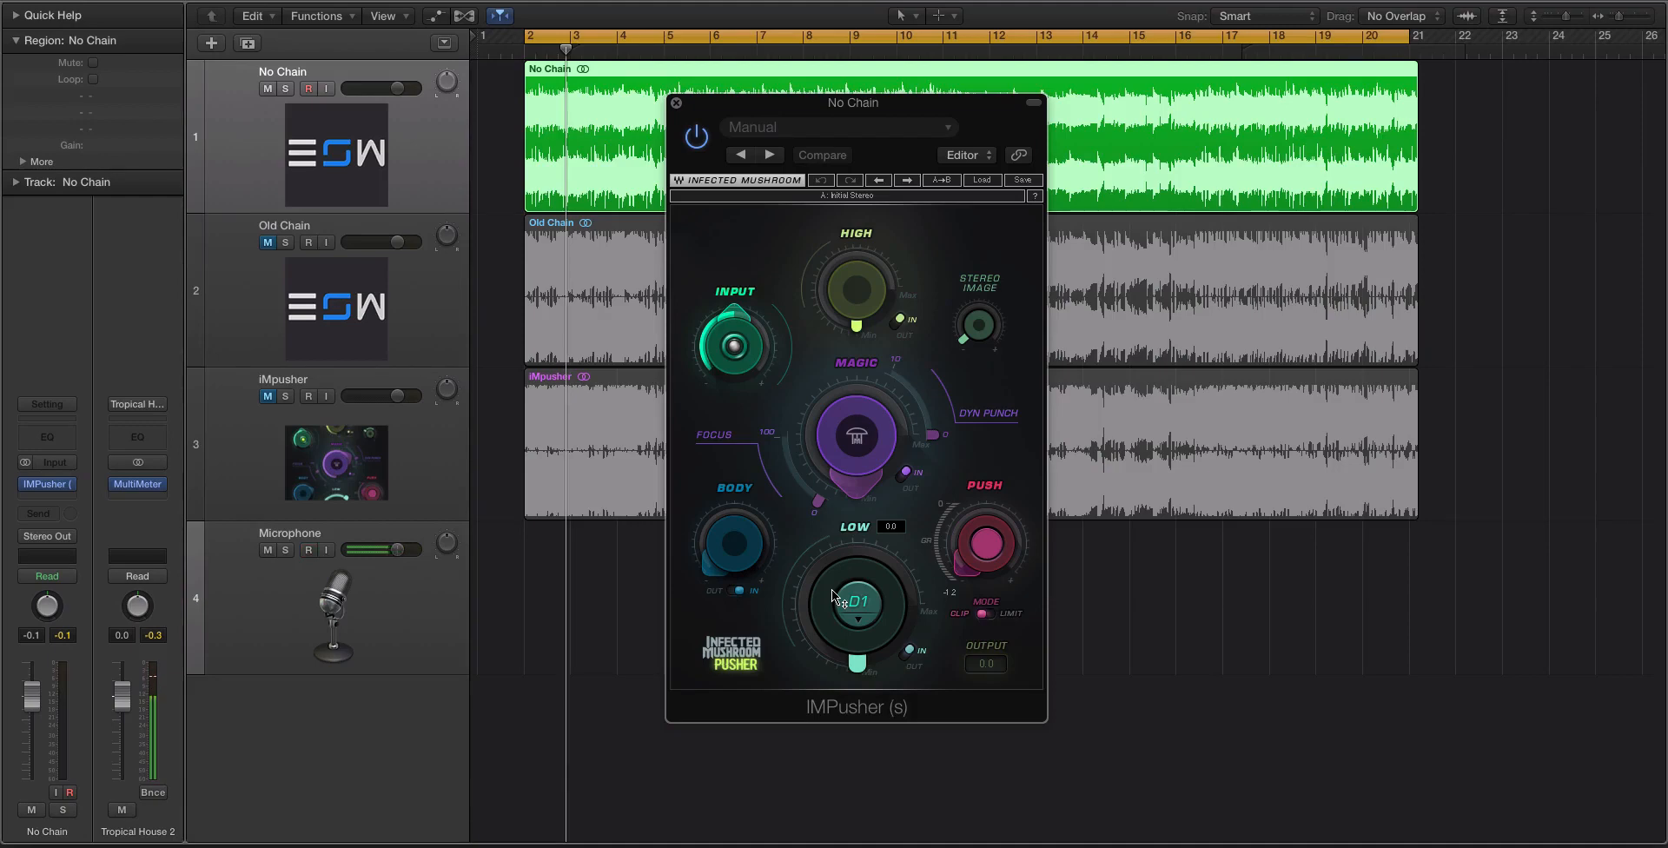
{"action": "mouse_move", "coordinate": [706, 523]}
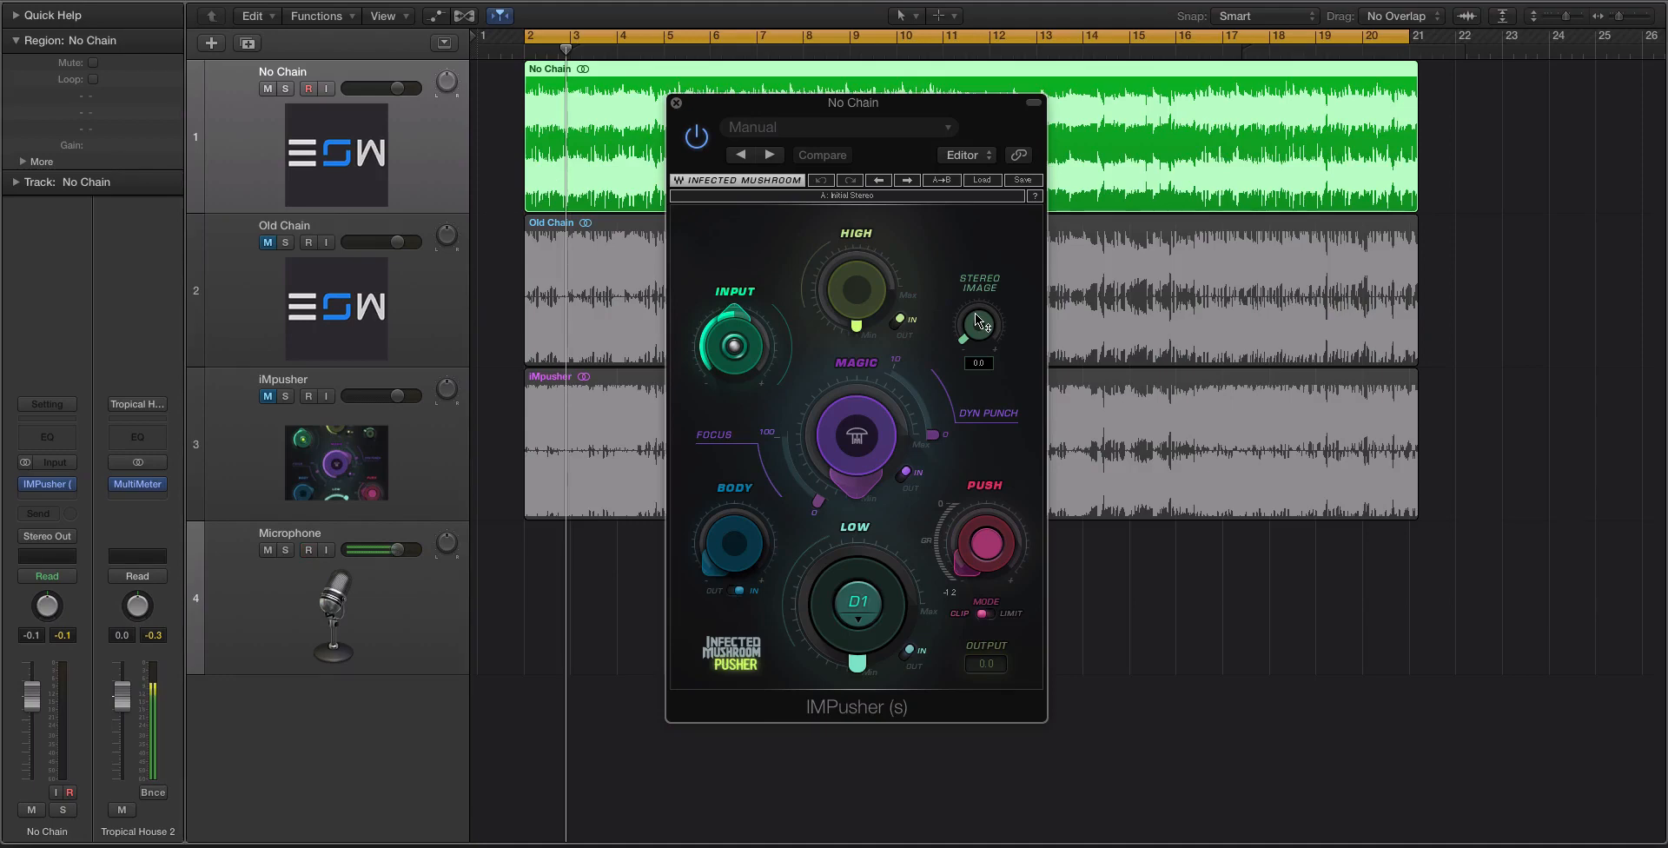
Step: Switch IMPusher's Push Mode from Clip to Limit and set Input to 0.0
{"action": "left_click", "coordinate": [305, 549]}
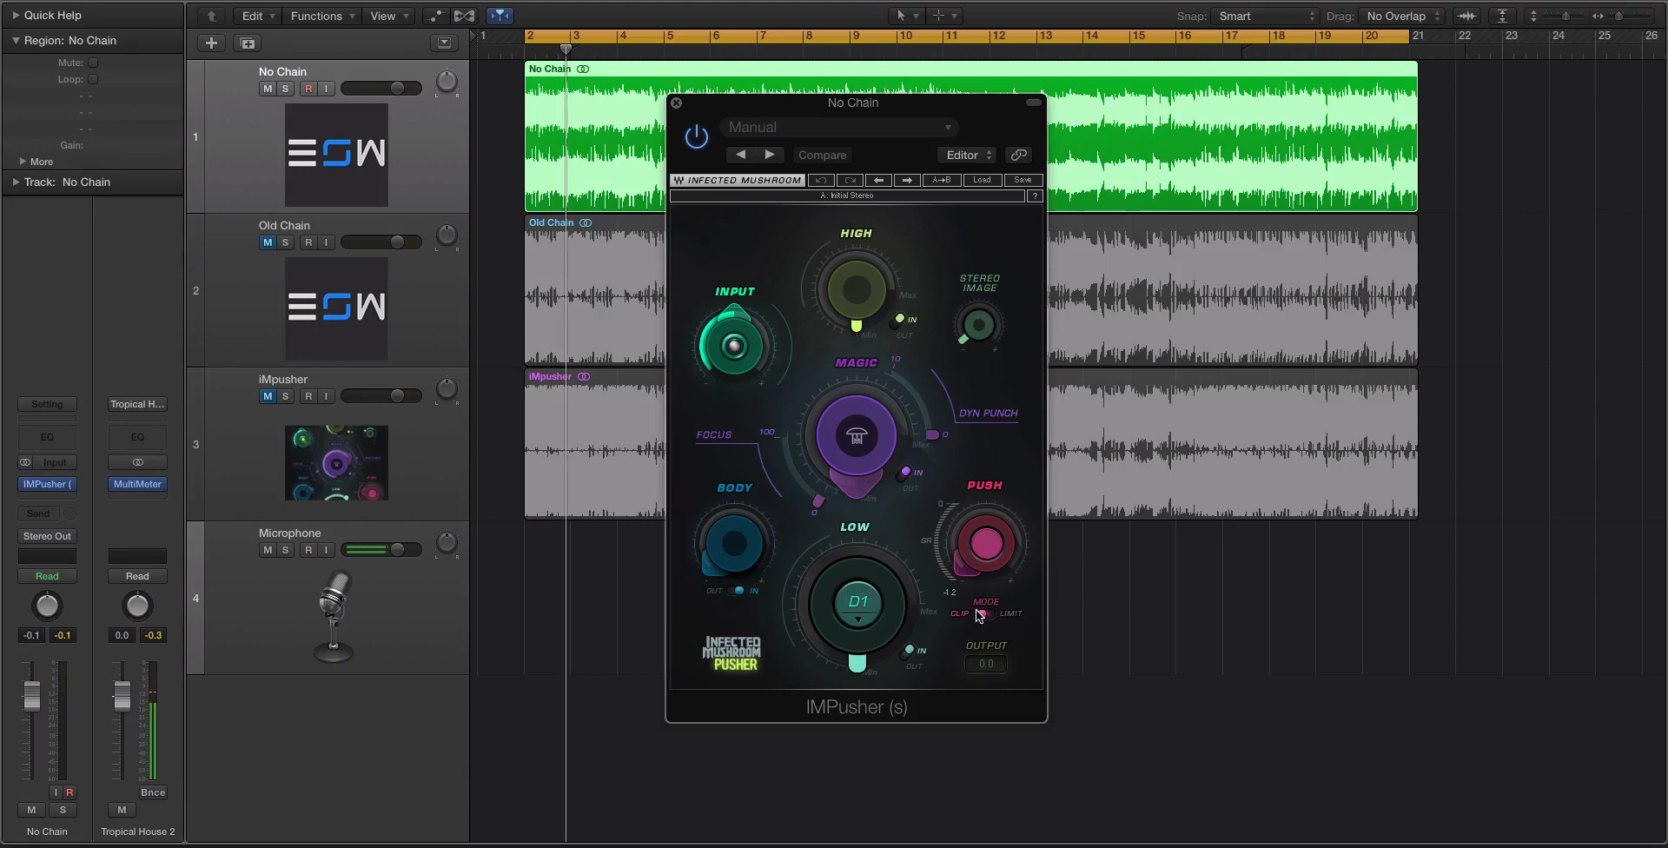
{"action": "left_click", "coordinate": [985, 615]}
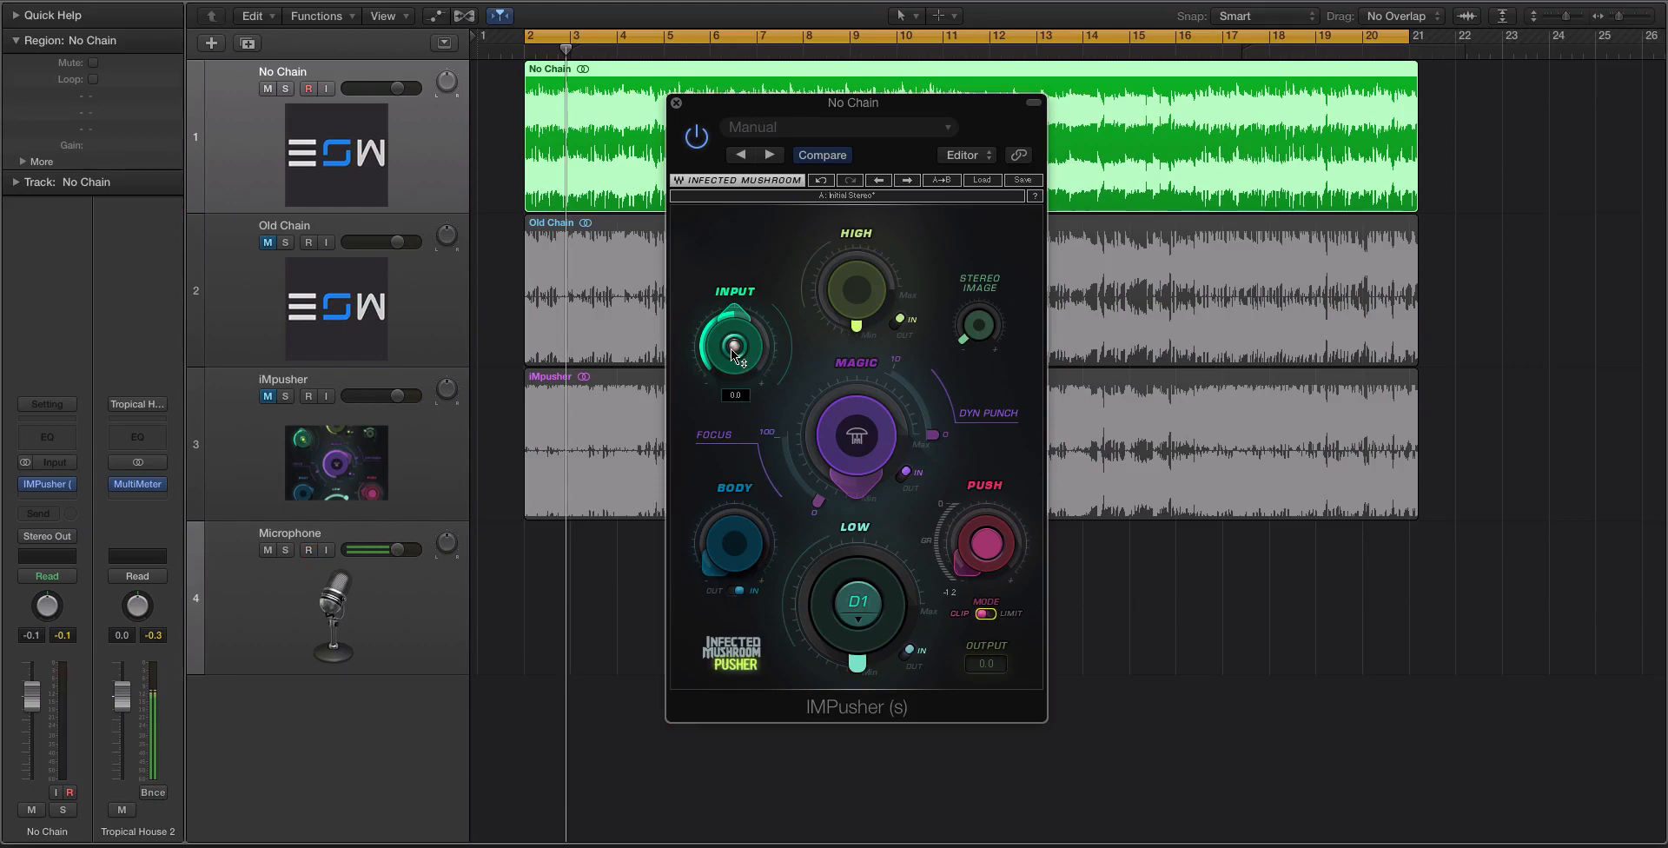
{"action": "left_click", "coordinate": [308, 550]}
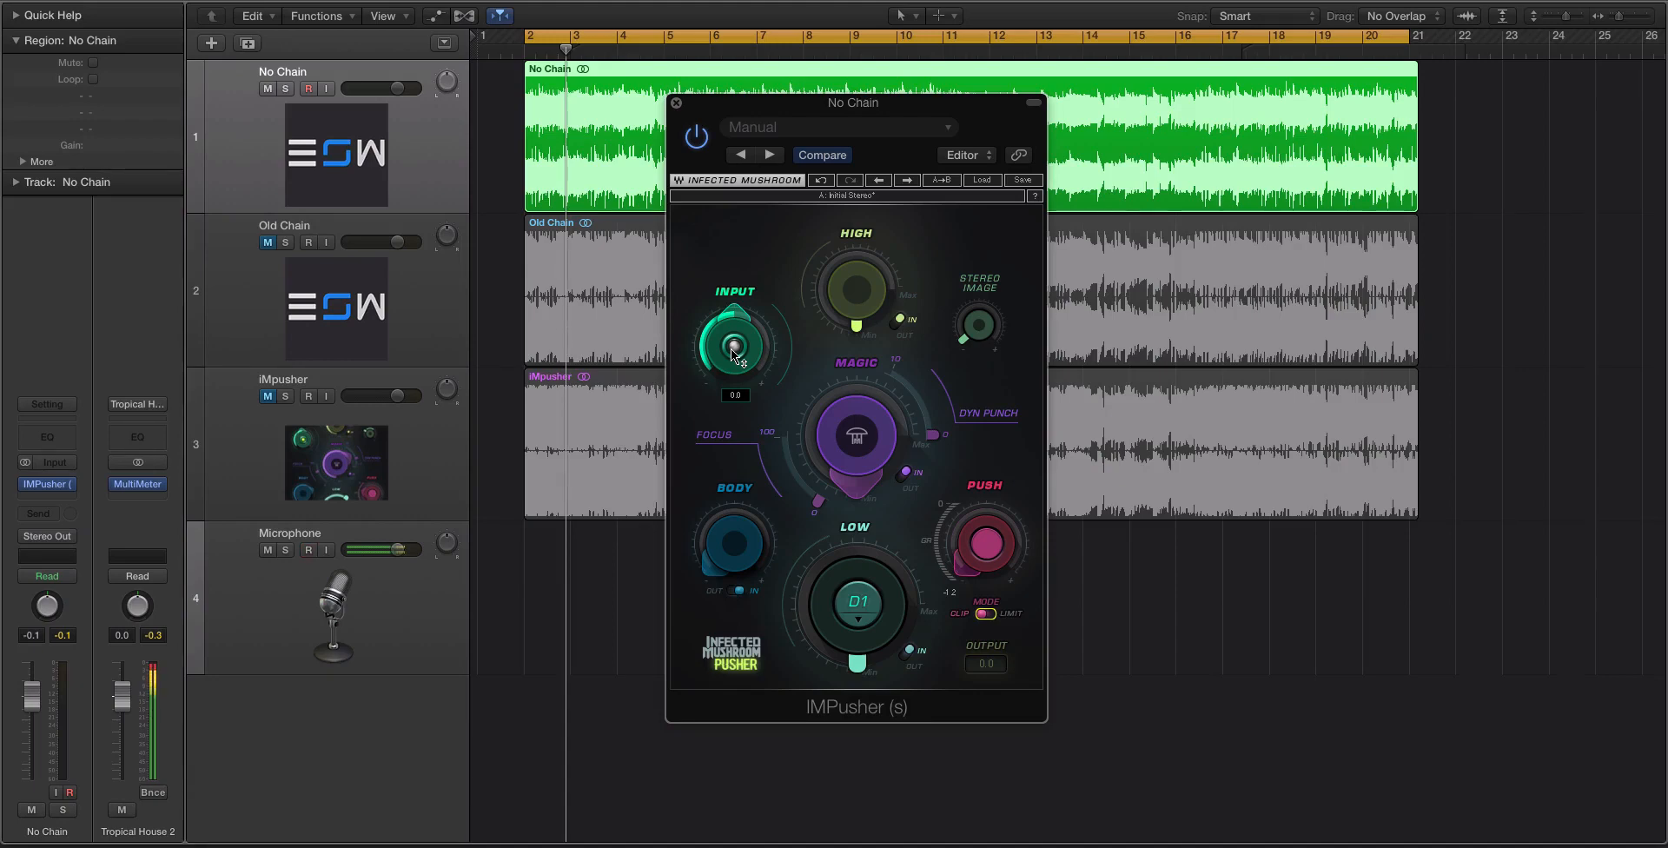
{"action": "left_click", "coordinate": [308, 550]}
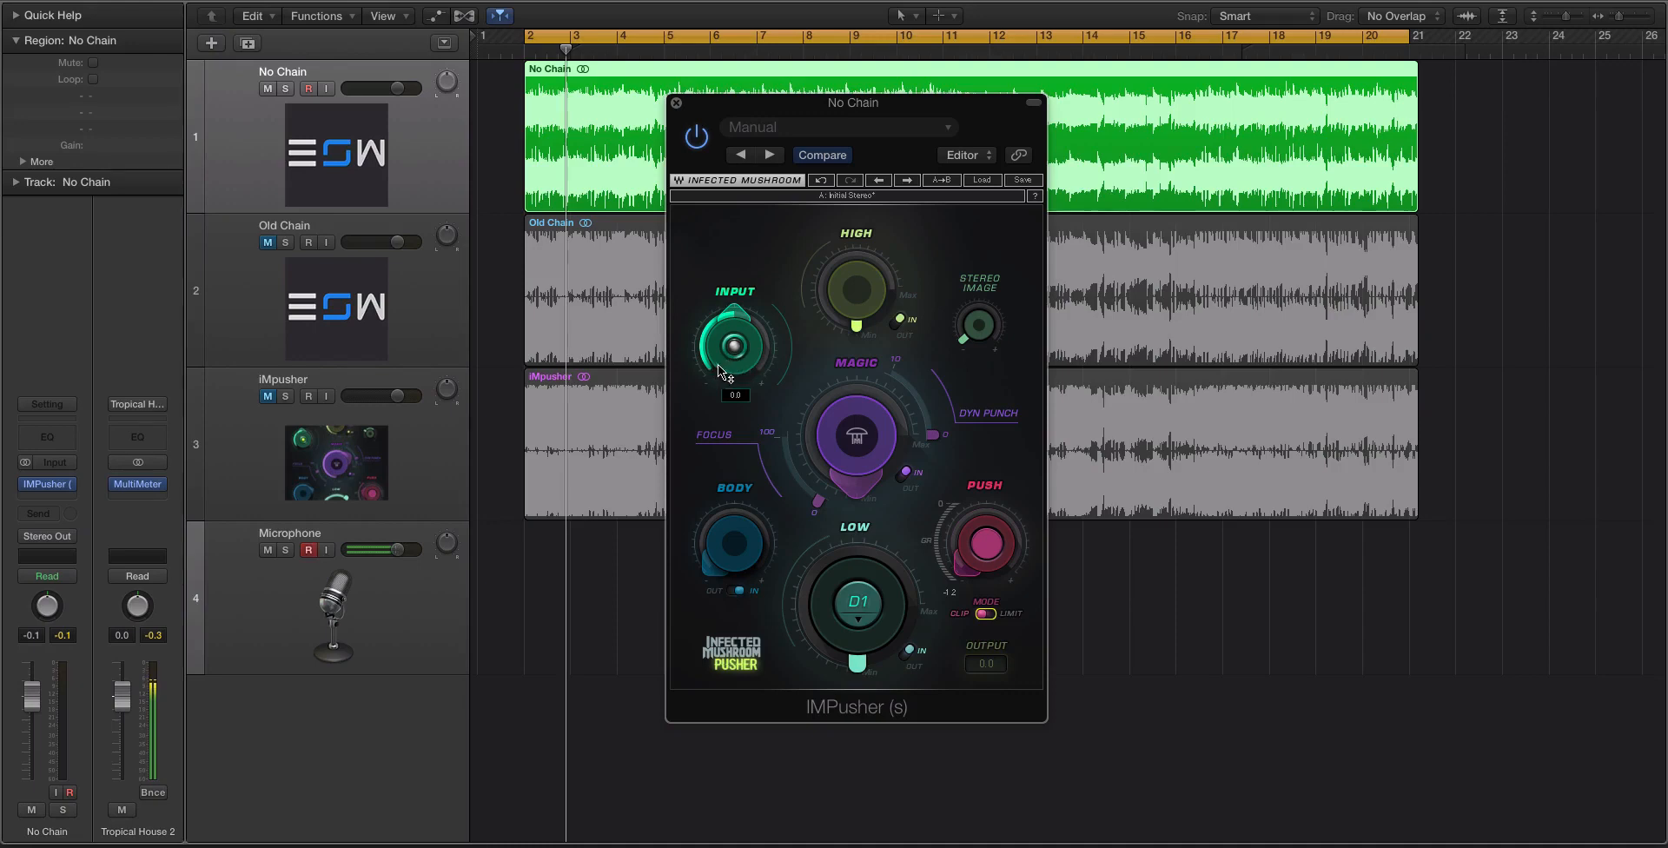
{"action": "mouse_move", "coordinate": [798, 337]}
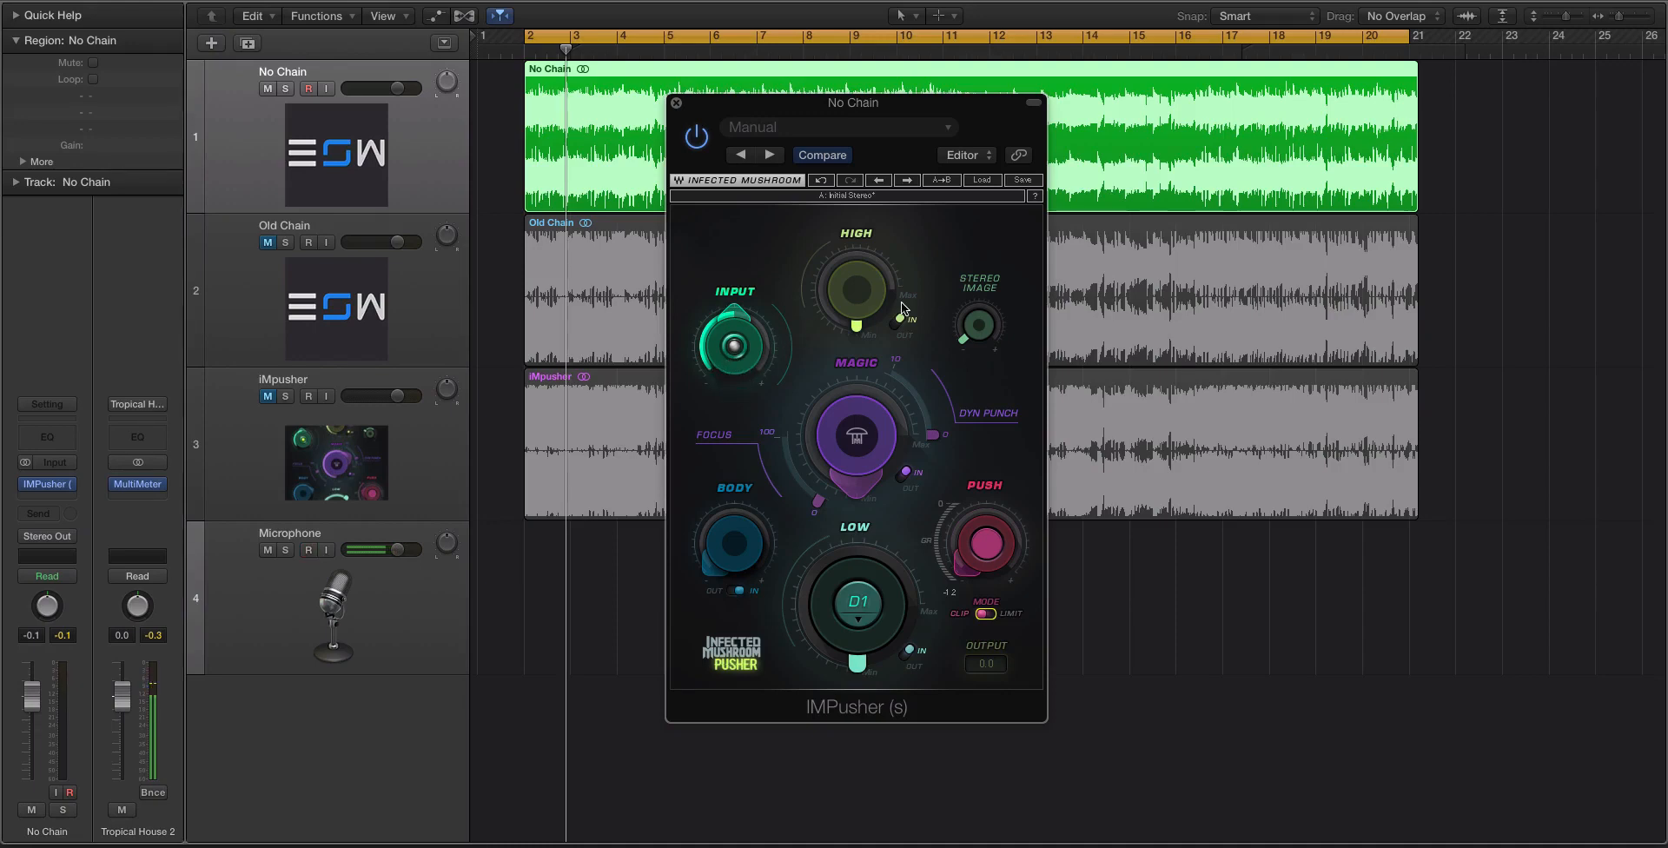
Step: Enable IMPusher's High band IN toggle and turn the High knob up
{"action": "left_click", "coordinate": [305, 550]}
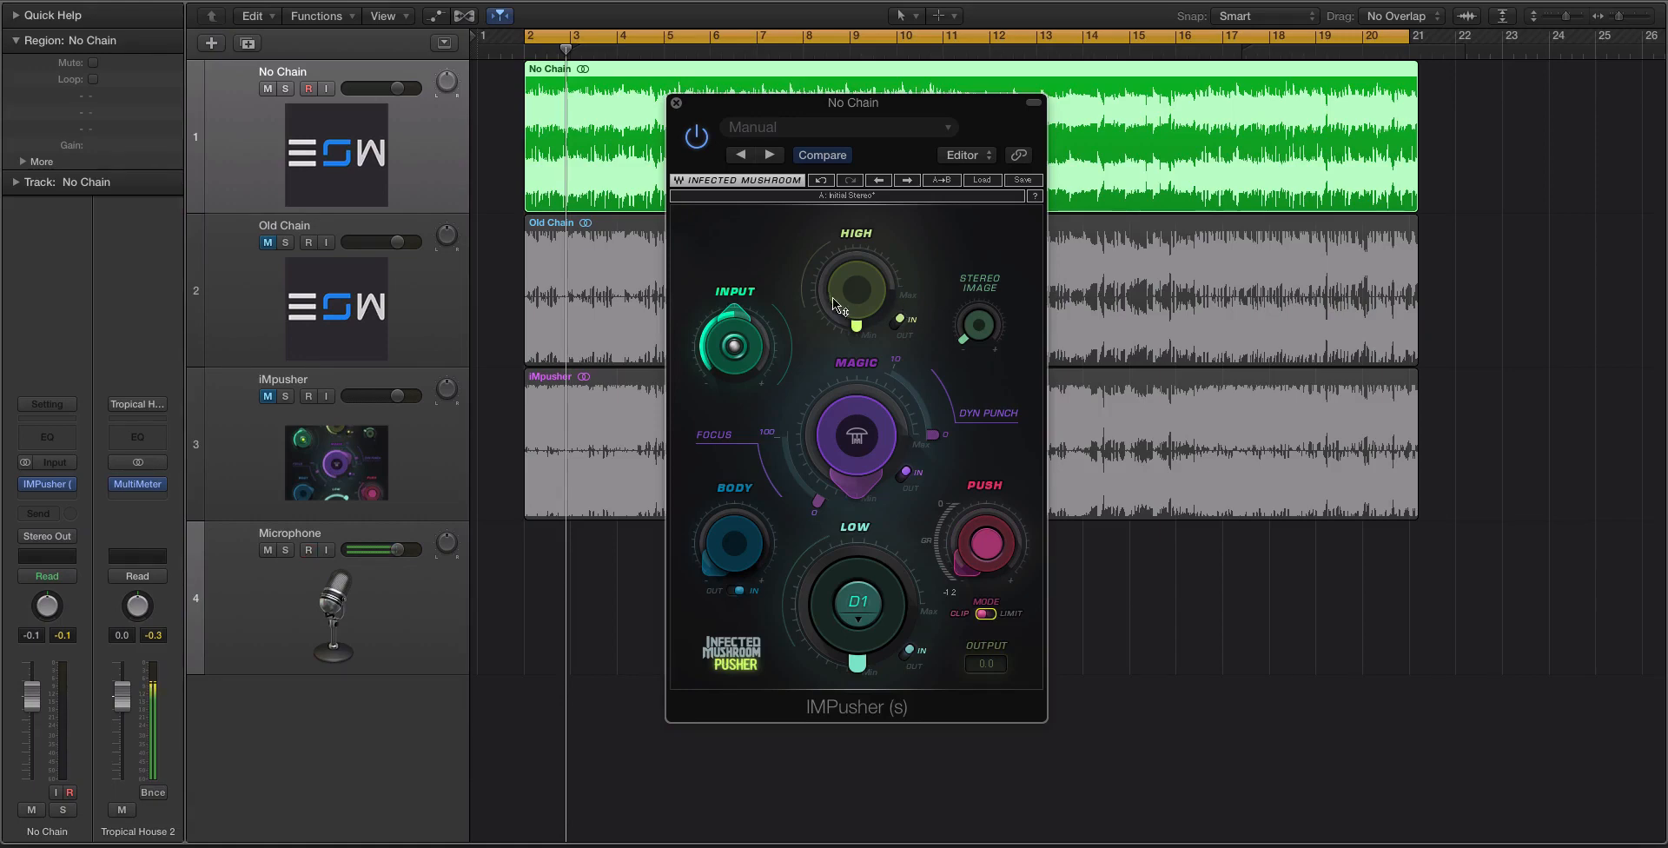
{"action": "left_click_drag", "start_coordinate": [854, 282], "coordinate": [872, 271]}
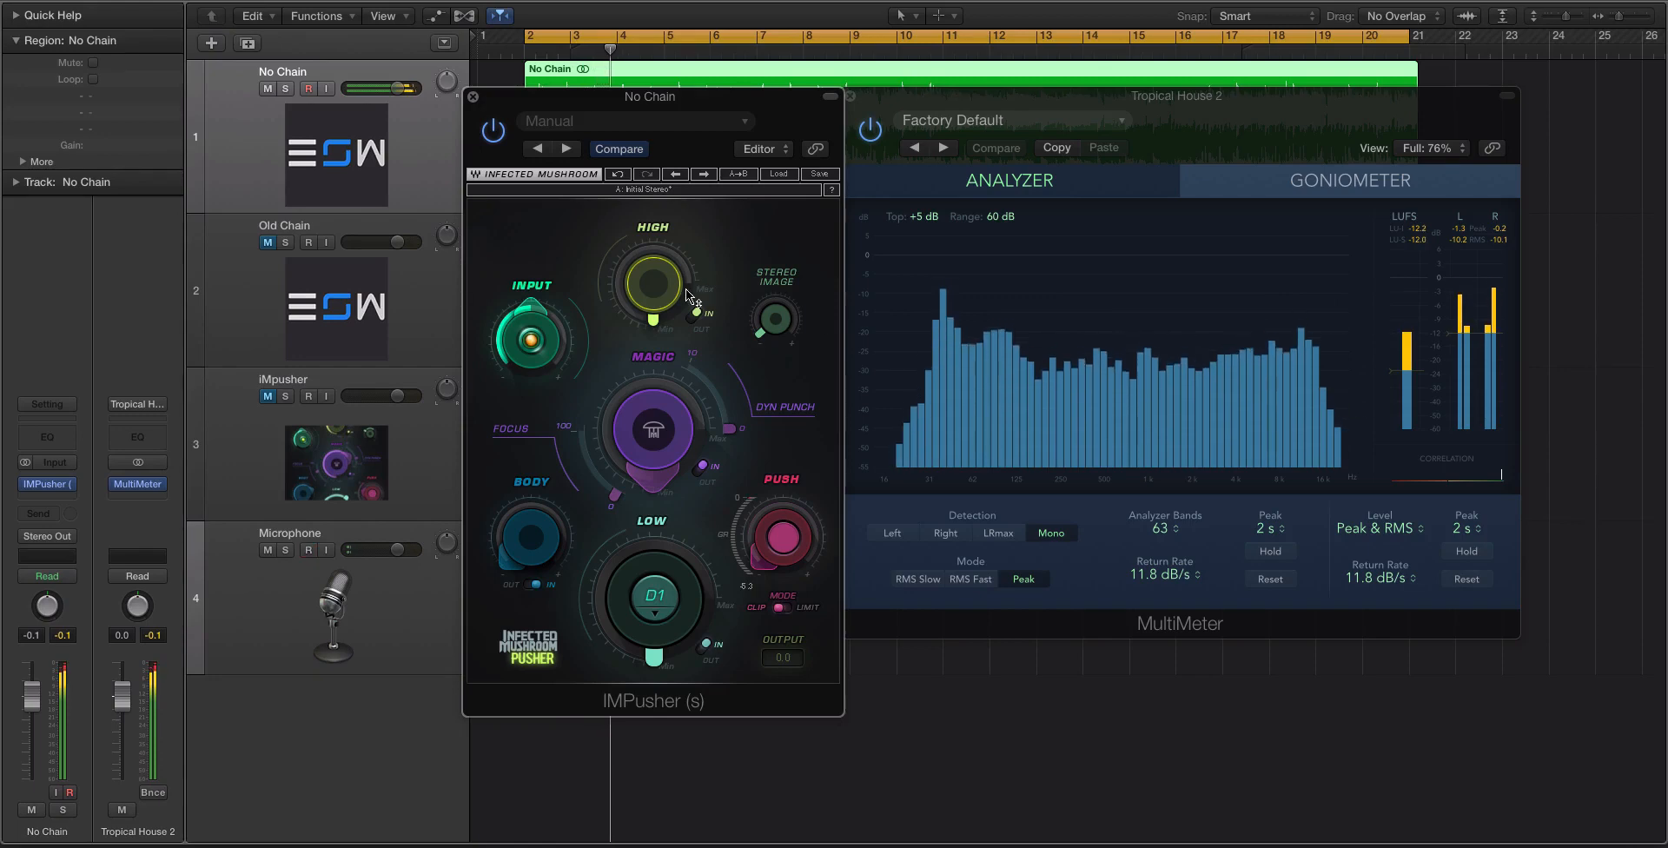
Step: Raise the High knob further and adjust stereo image width with MultiMeter open
{"action": "left_click_drag", "start_coordinate": [649, 287], "coordinate": [654, 276]}
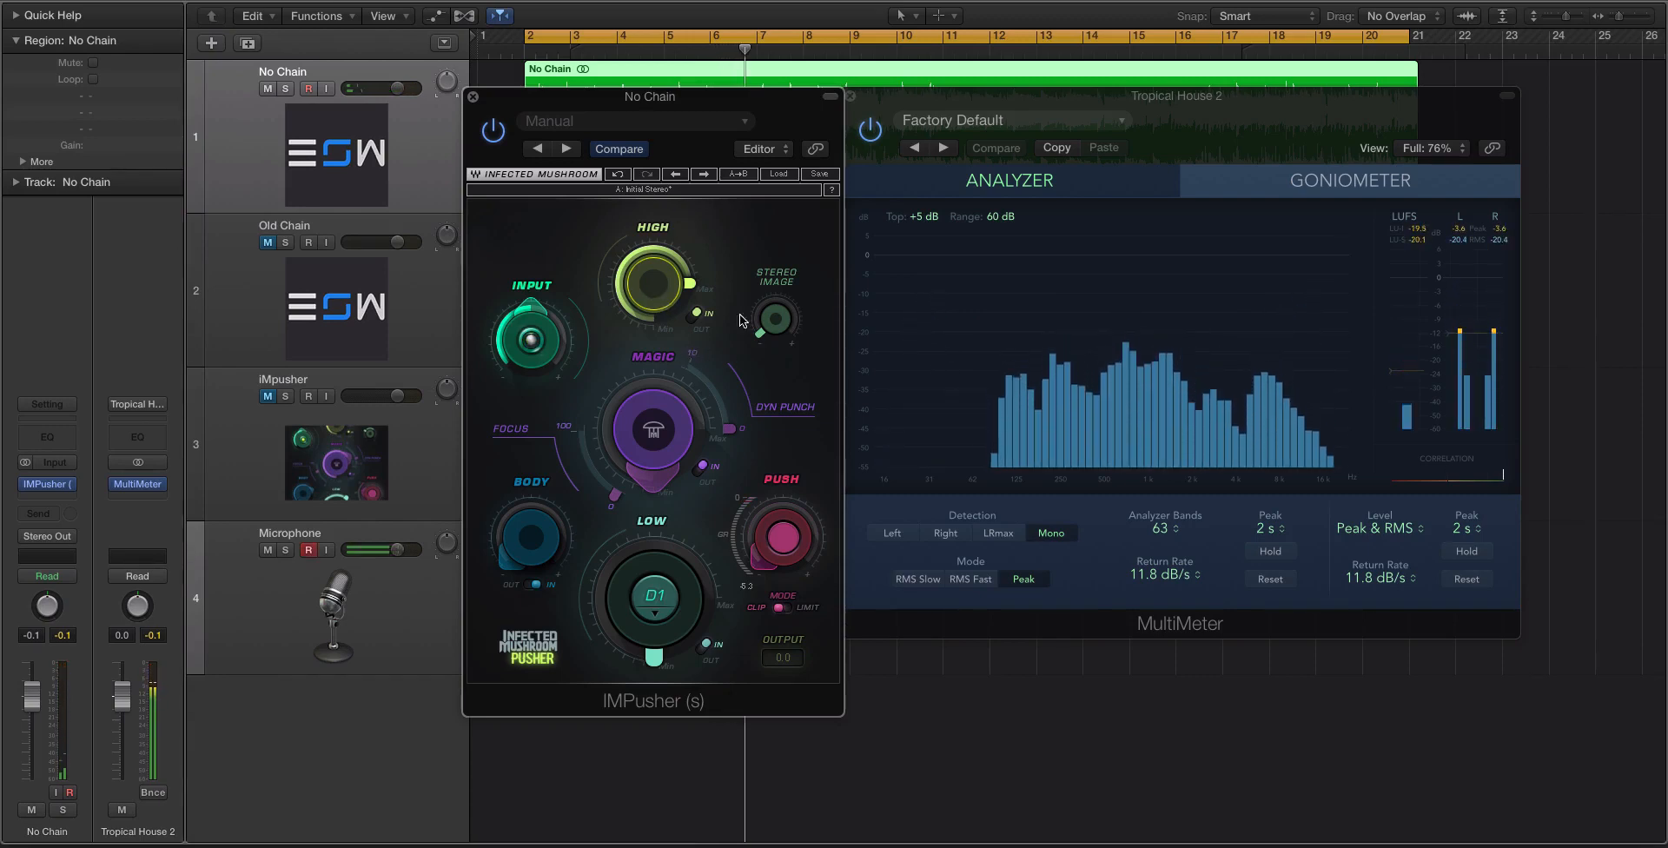
{"action": "left_click_drag", "start_coordinate": [676, 284], "coordinate": [665, 309]}
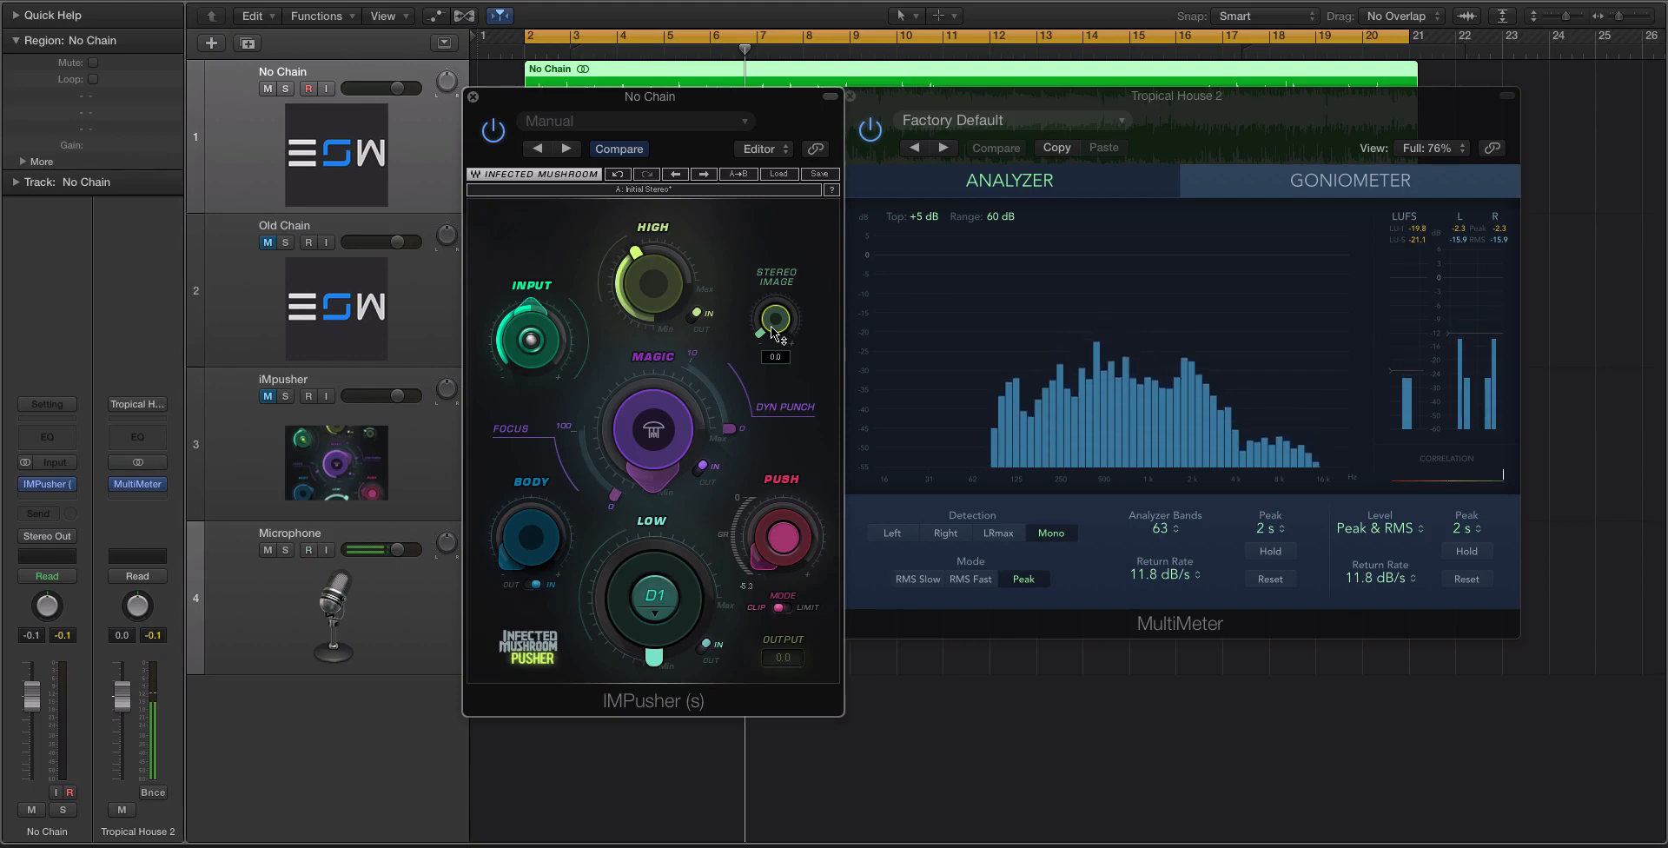
Step: Widen IMPusher's Stereo Image to about 18.5, then bring it back to 0.0
{"action": "left_click_drag", "start_coordinate": [649, 271], "coordinate": [697, 319]}
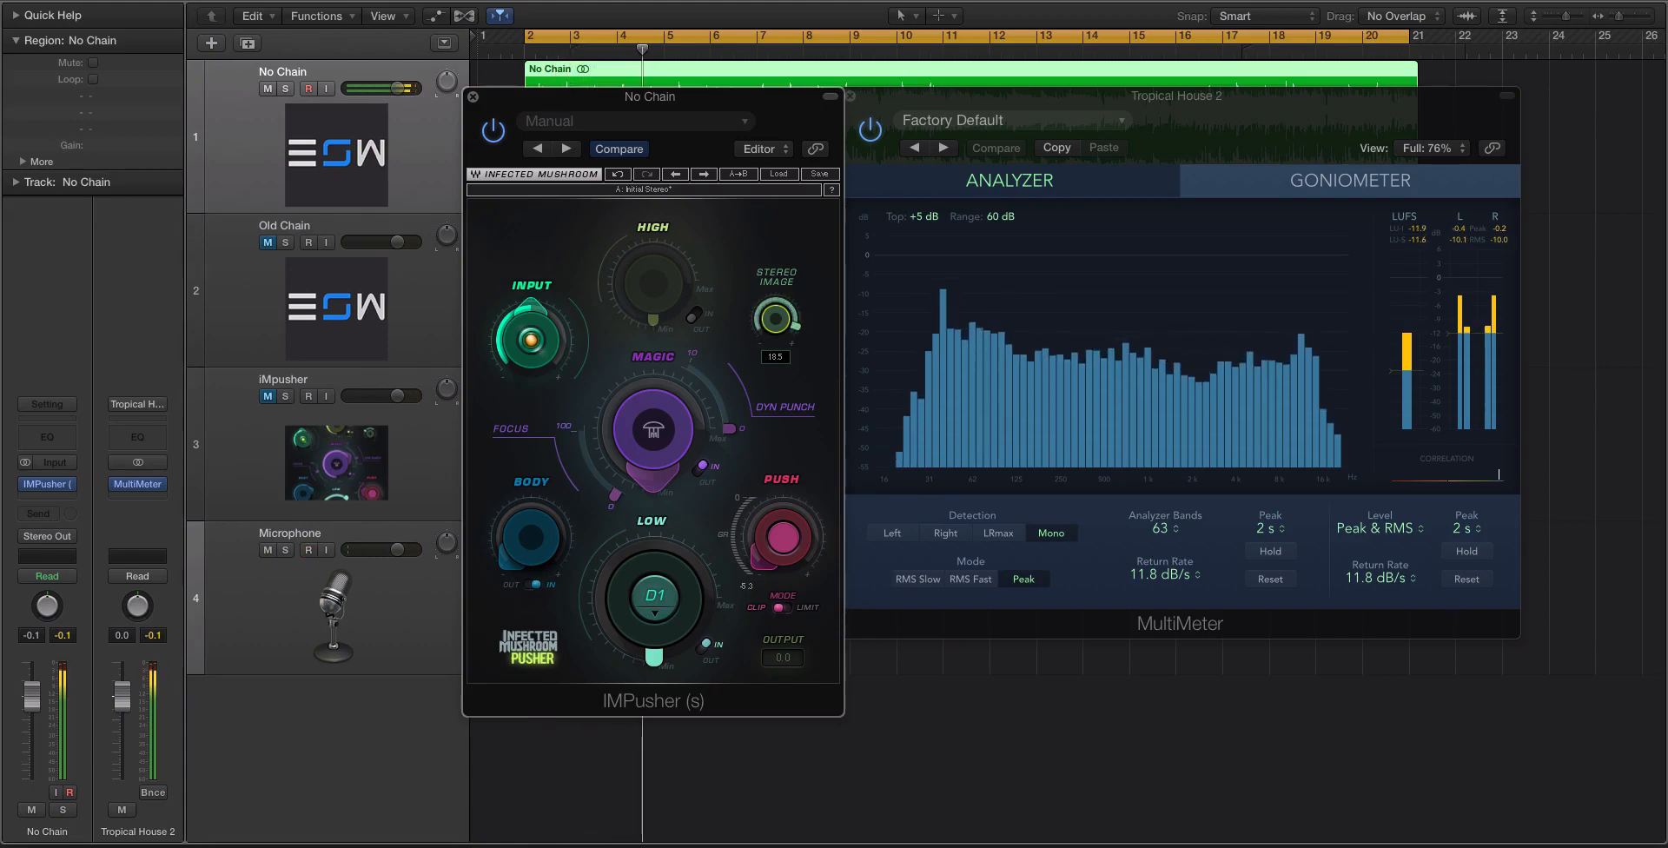
{"action": "left_click_drag", "start_coordinate": [777, 314], "coordinate": [780, 306]}
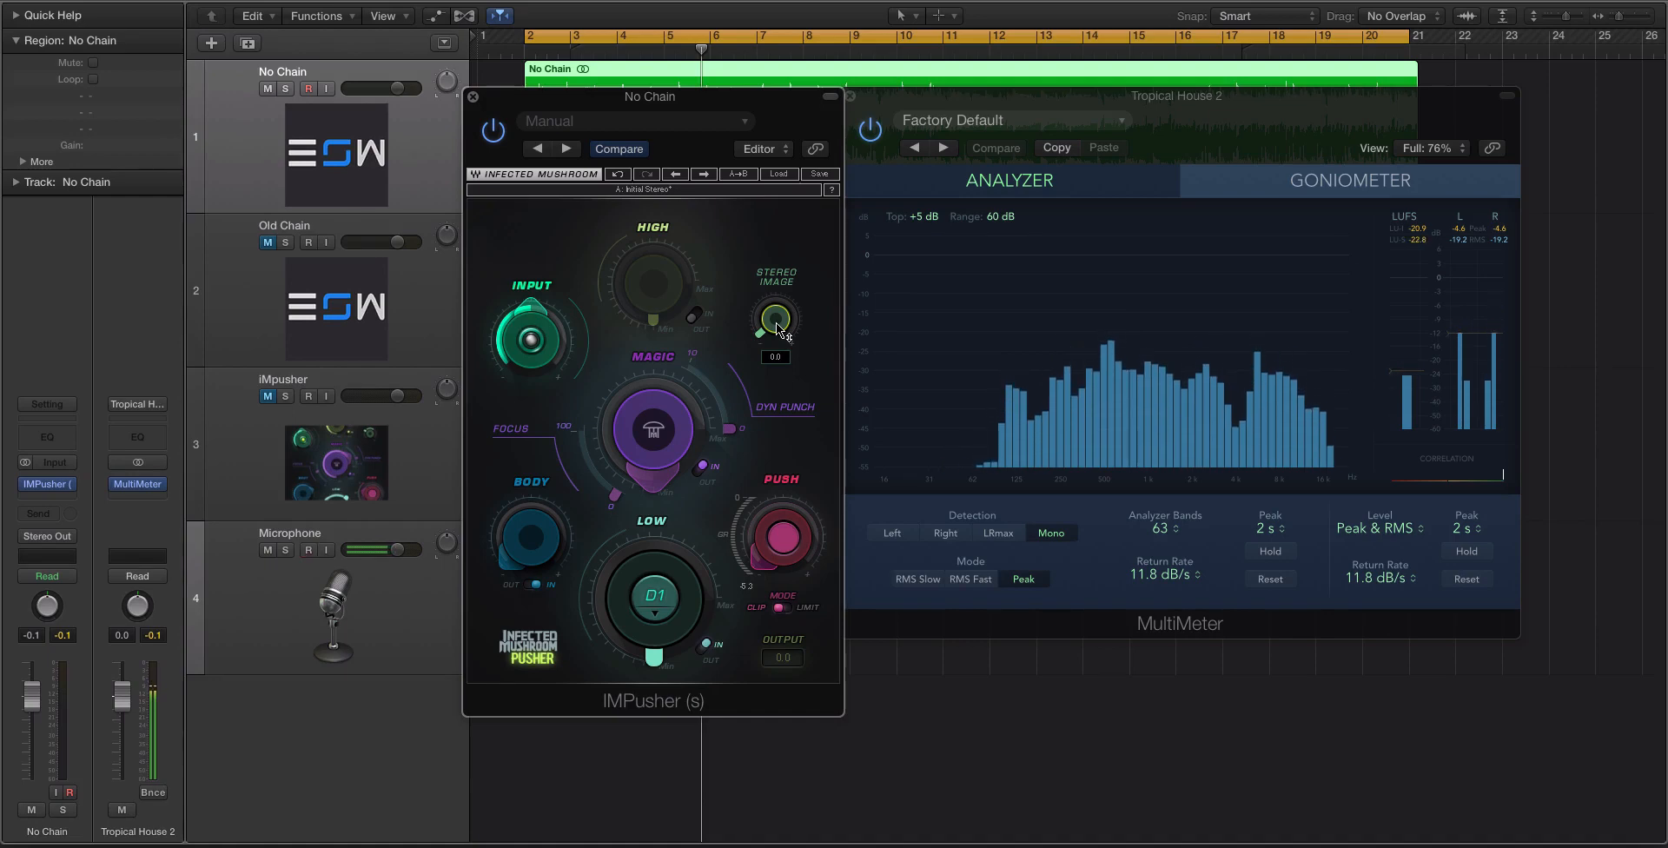
{"action": "left_click_drag", "start_coordinate": [774, 319], "coordinate": [777, 308]}
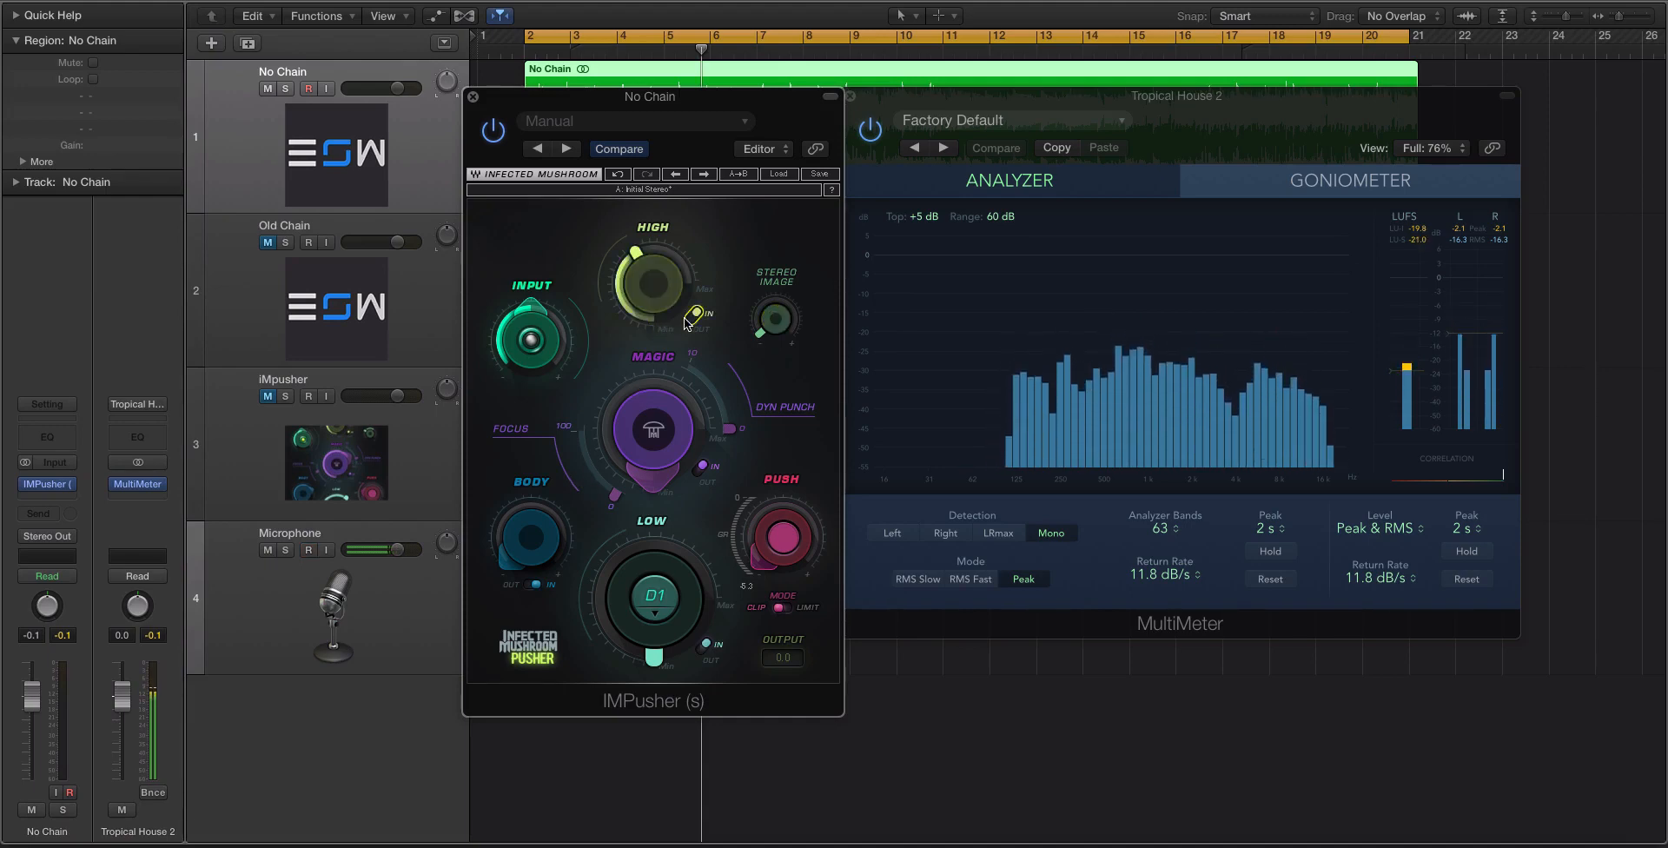
Step: Re-enable IMPusher's High band with its IN toggle
{"action": "left_click_drag", "start_coordinate": [695, 314], "coordinate": [657, 285]}
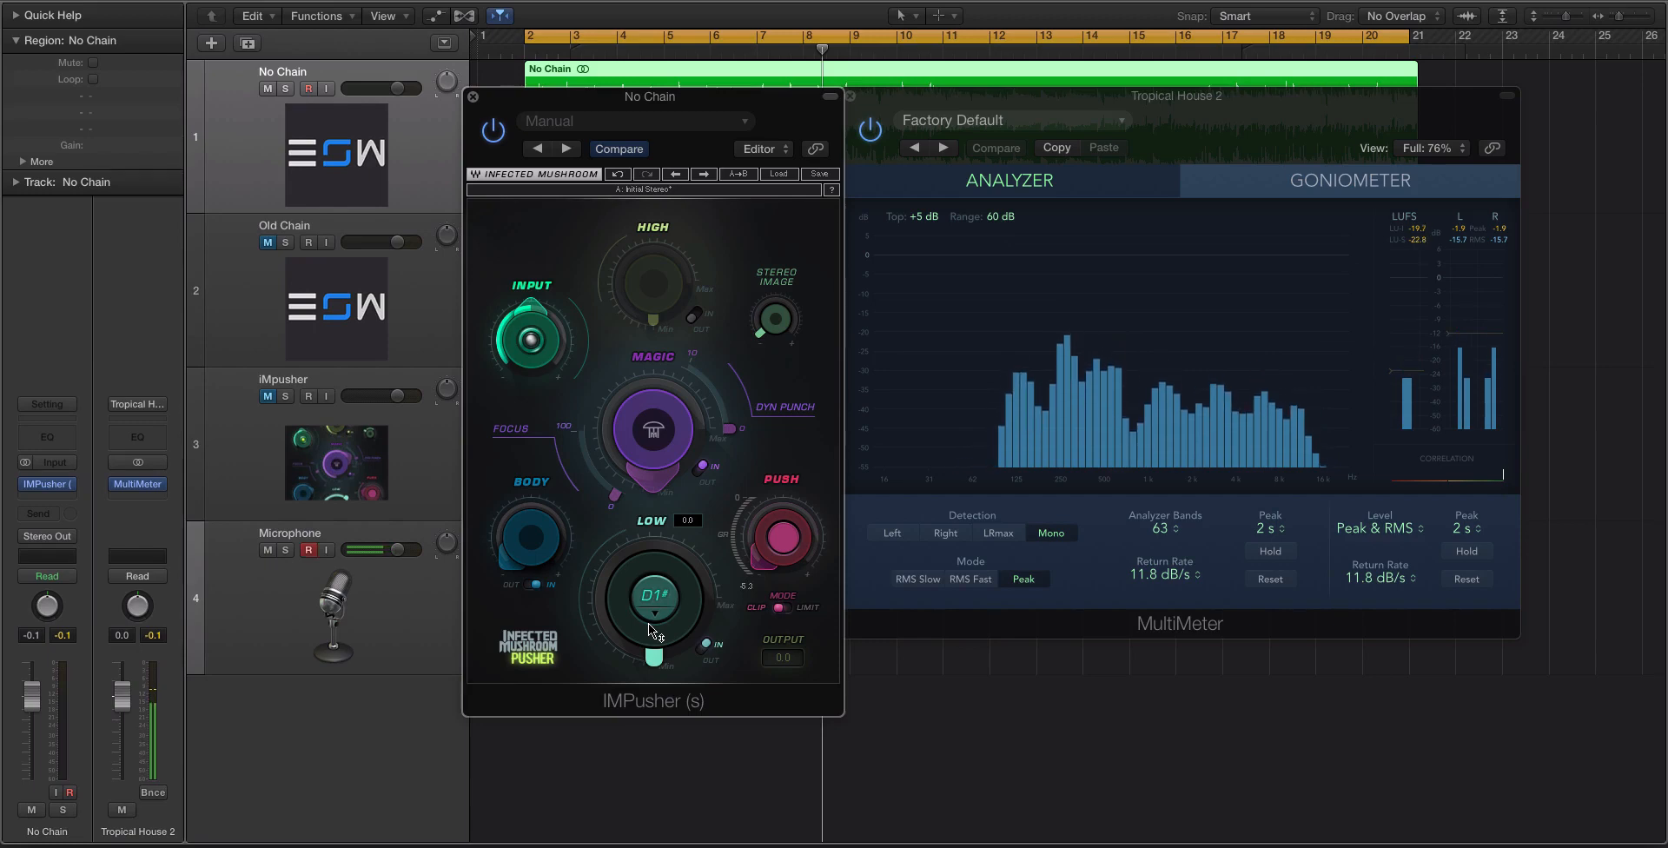
Step: Set IMPusher's Low band note to D1# with the High band bypassed
{"action": "left_click", "coordinate": [653, 596]}
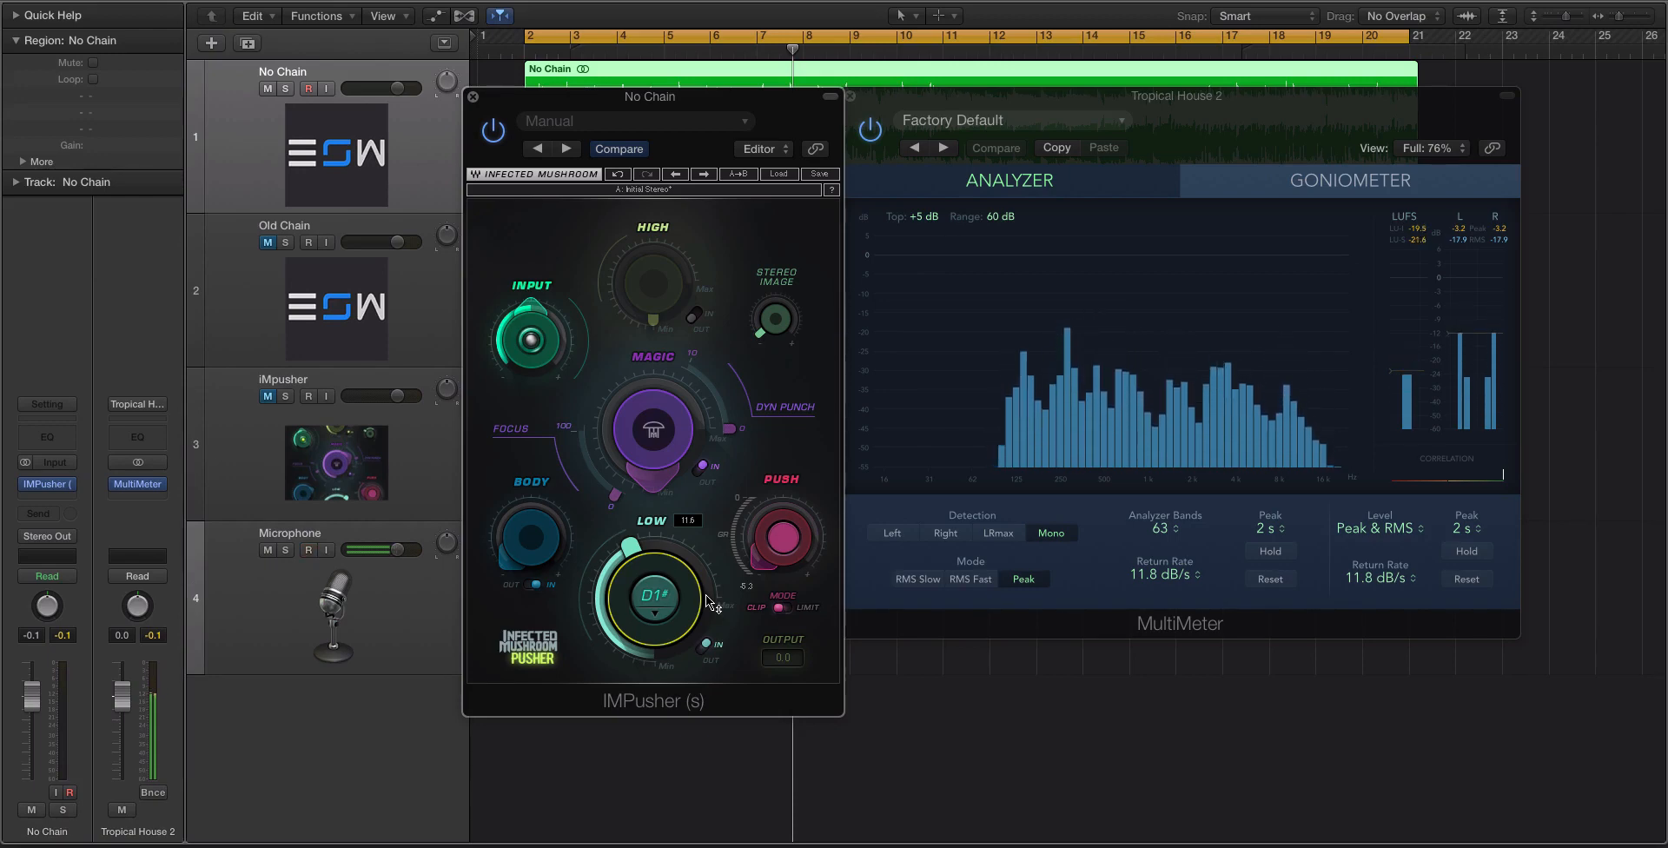
Step: Choose E - 41Hz from IMPusher's Low band note dropdown
{"action": "left_click", "coordinate": [654, 596]}
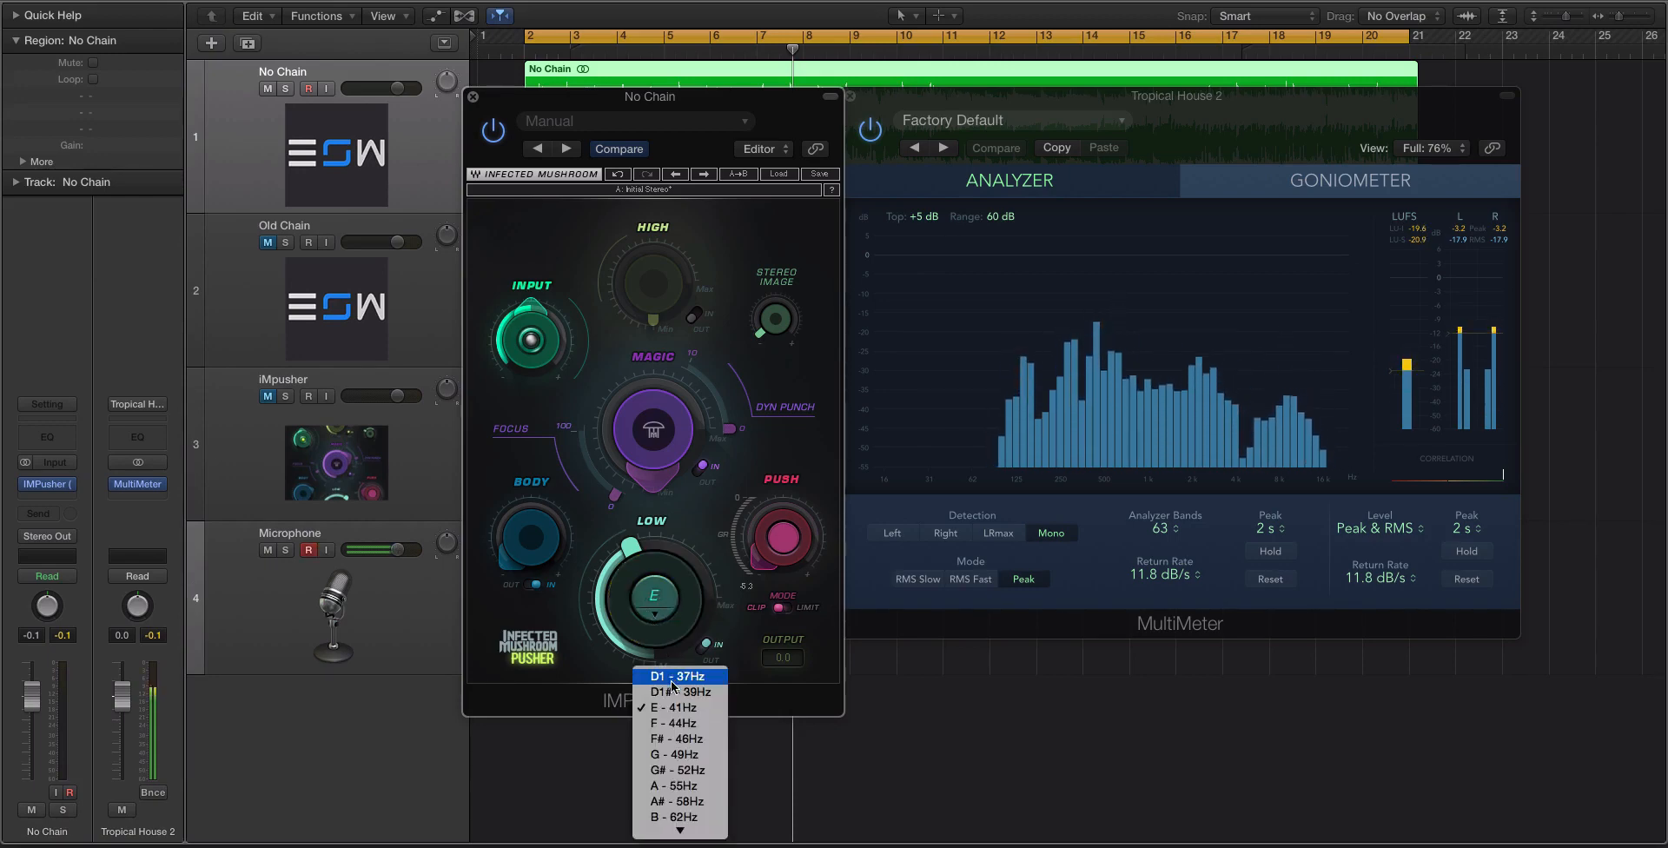
{"action": "left_click", "coordinate": [676, 691]}
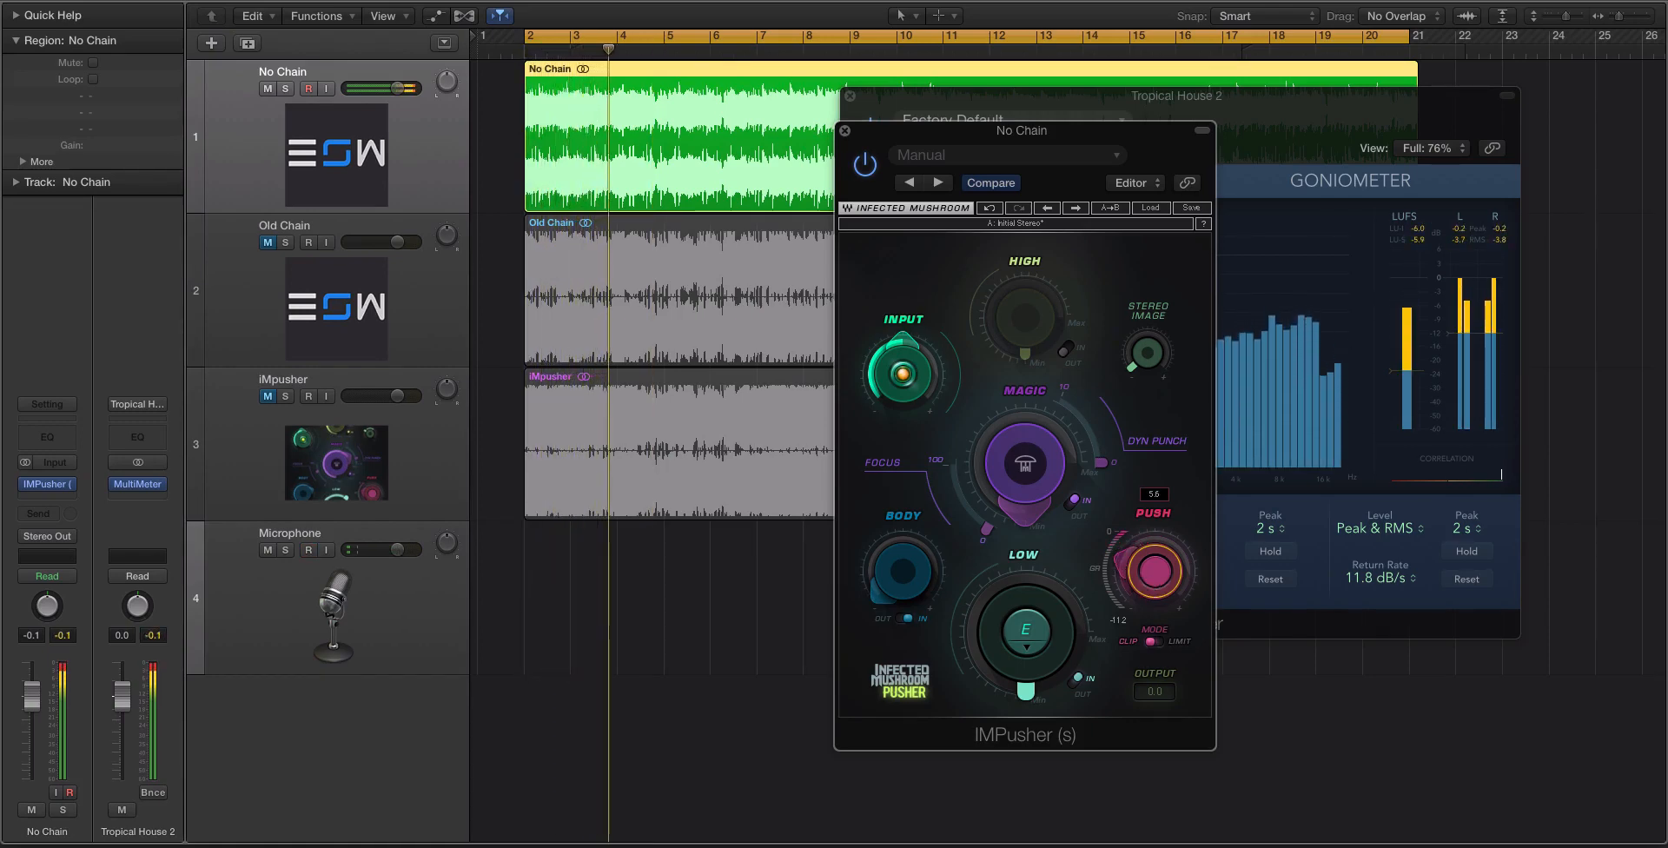
Step: Drag IMPusher's Push knob until it reads 5.6
{"action": "left_click_drag", "start_coordinate": [1152, 568], "coordinate": [1152, 582]}
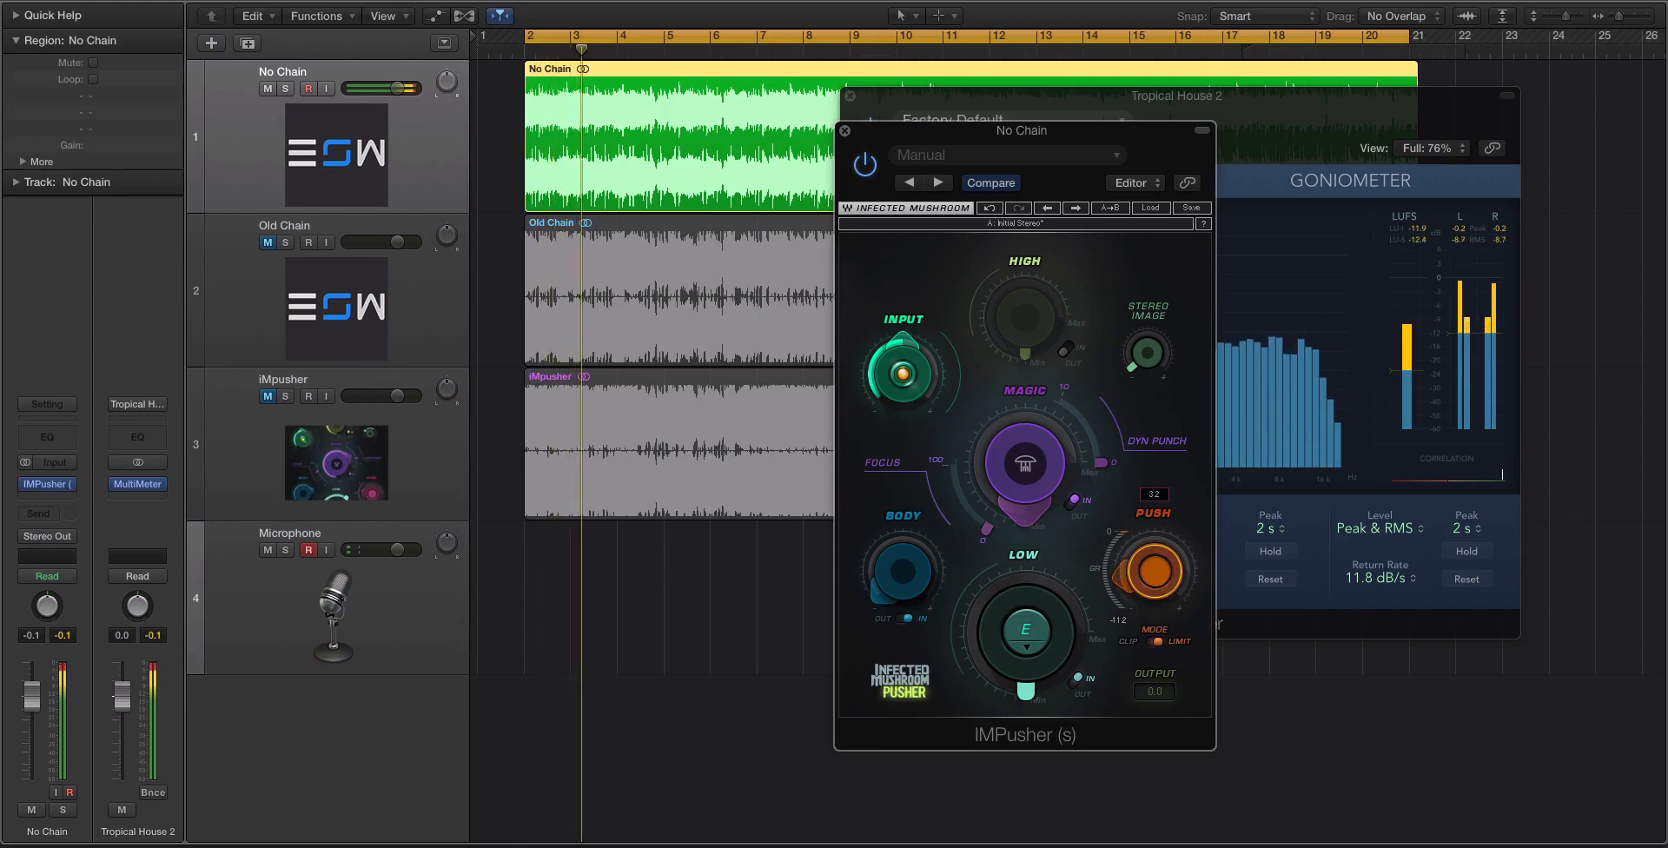
Step: Nudge IMPusher's Push knob further toward about 32
{"action": "left_click_drag", "start_coordinate": [1152, 567], "coordinate": [1151, 559]}
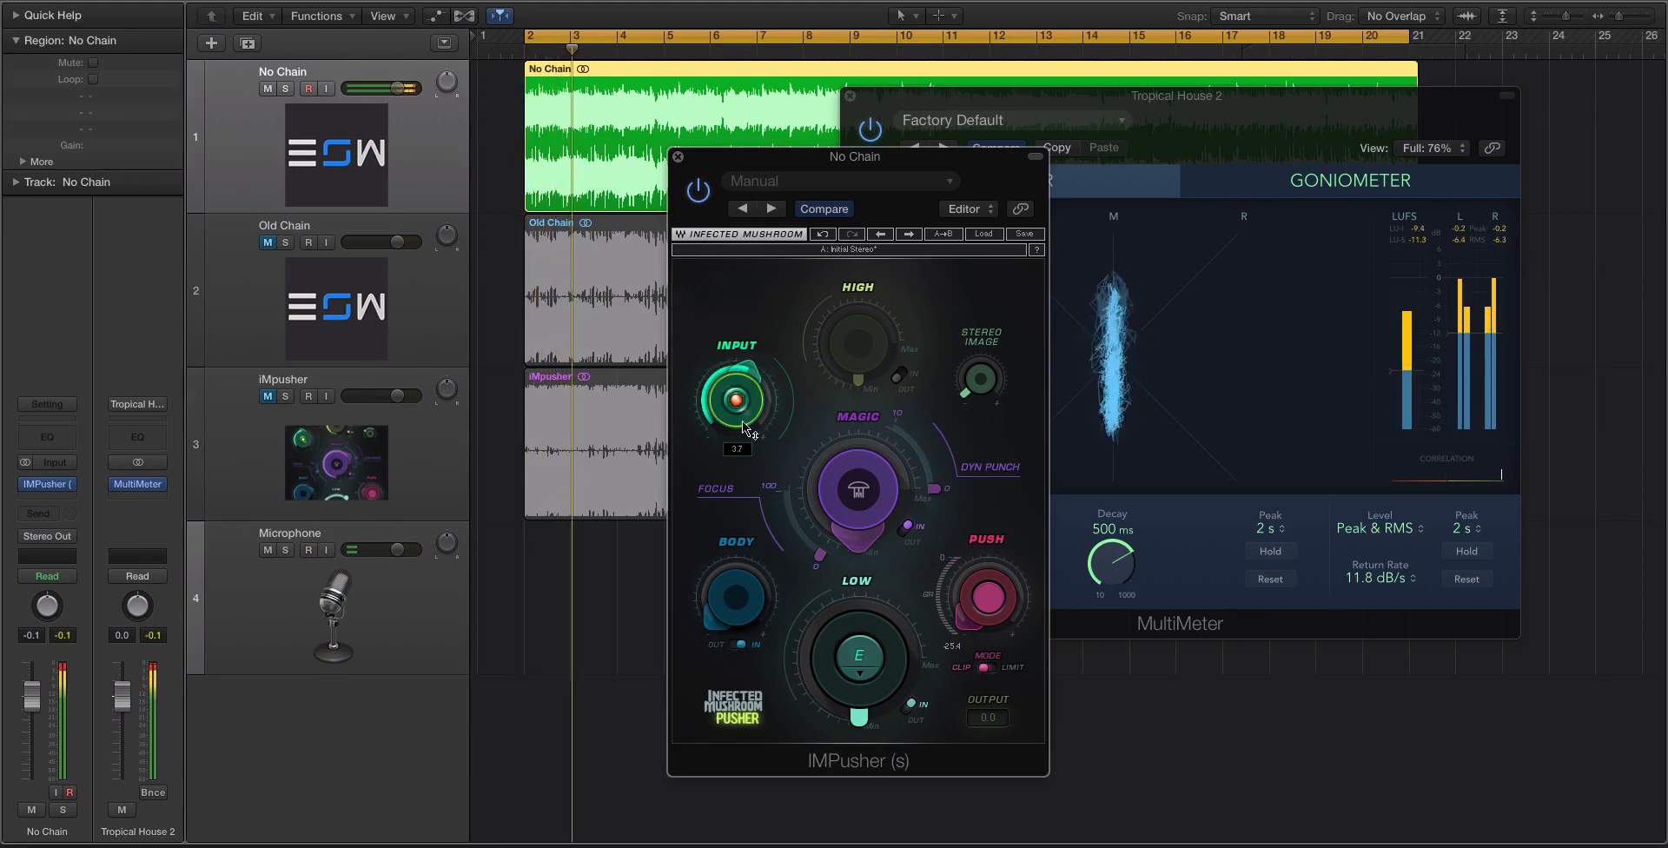
Step: Sweep IMPusher's input gain between about 3.7 and 6.7 while listening, then settle near 0.0
{"action": "left_click_drag", "start_coordinate": [734, 398], "coordinate": [734, 447]}
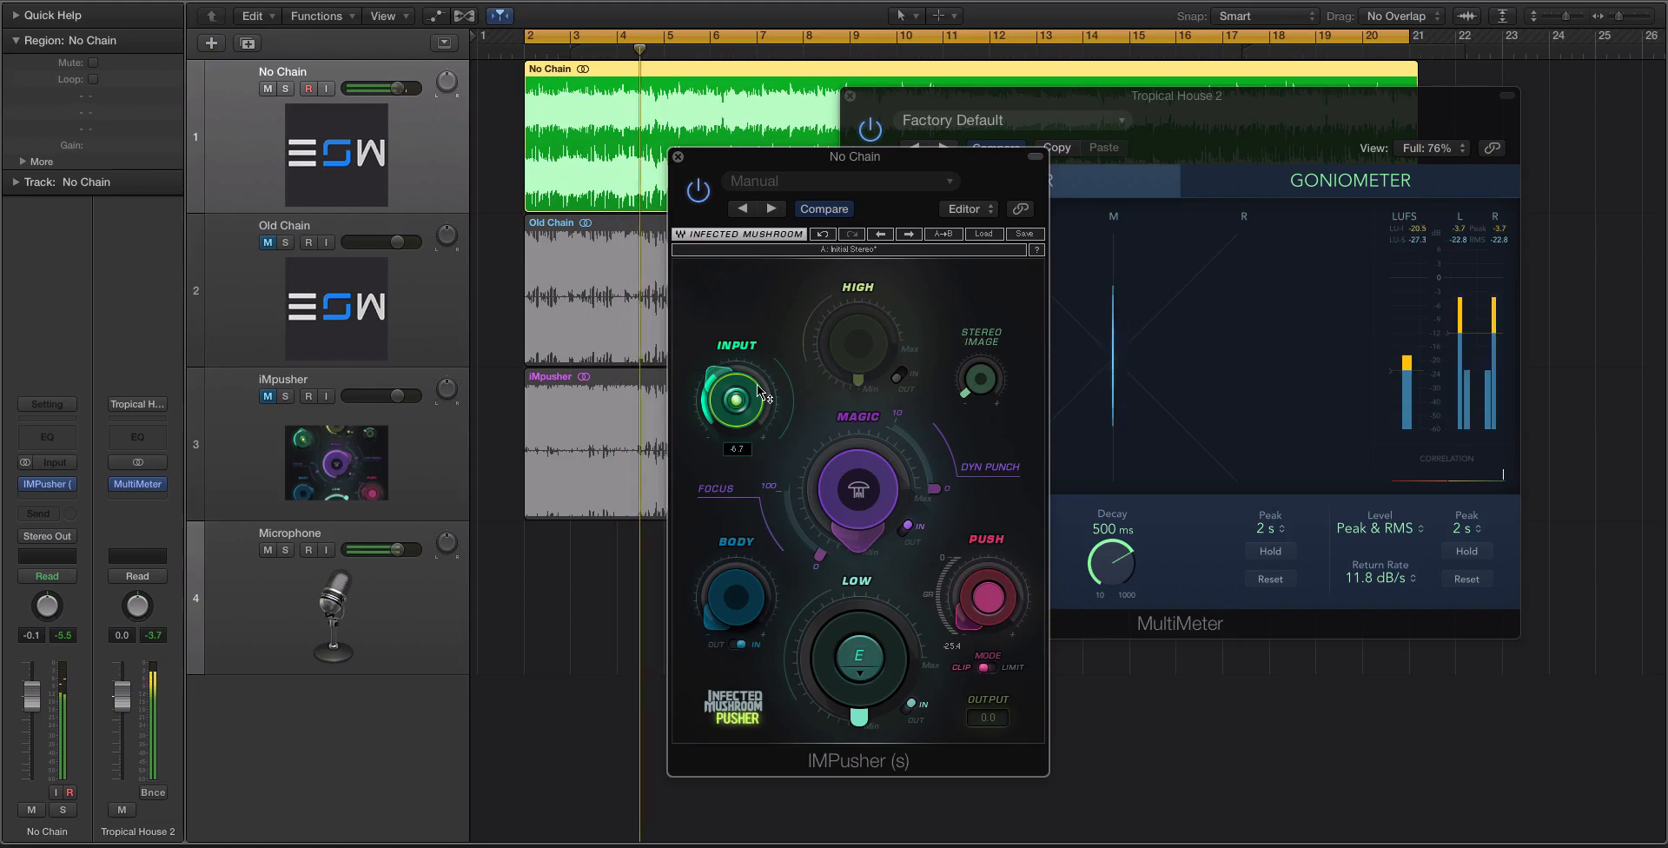
{"action": "left_click_drag", "start_coordinate": [734, 398], "coordinate": [761, 383]}
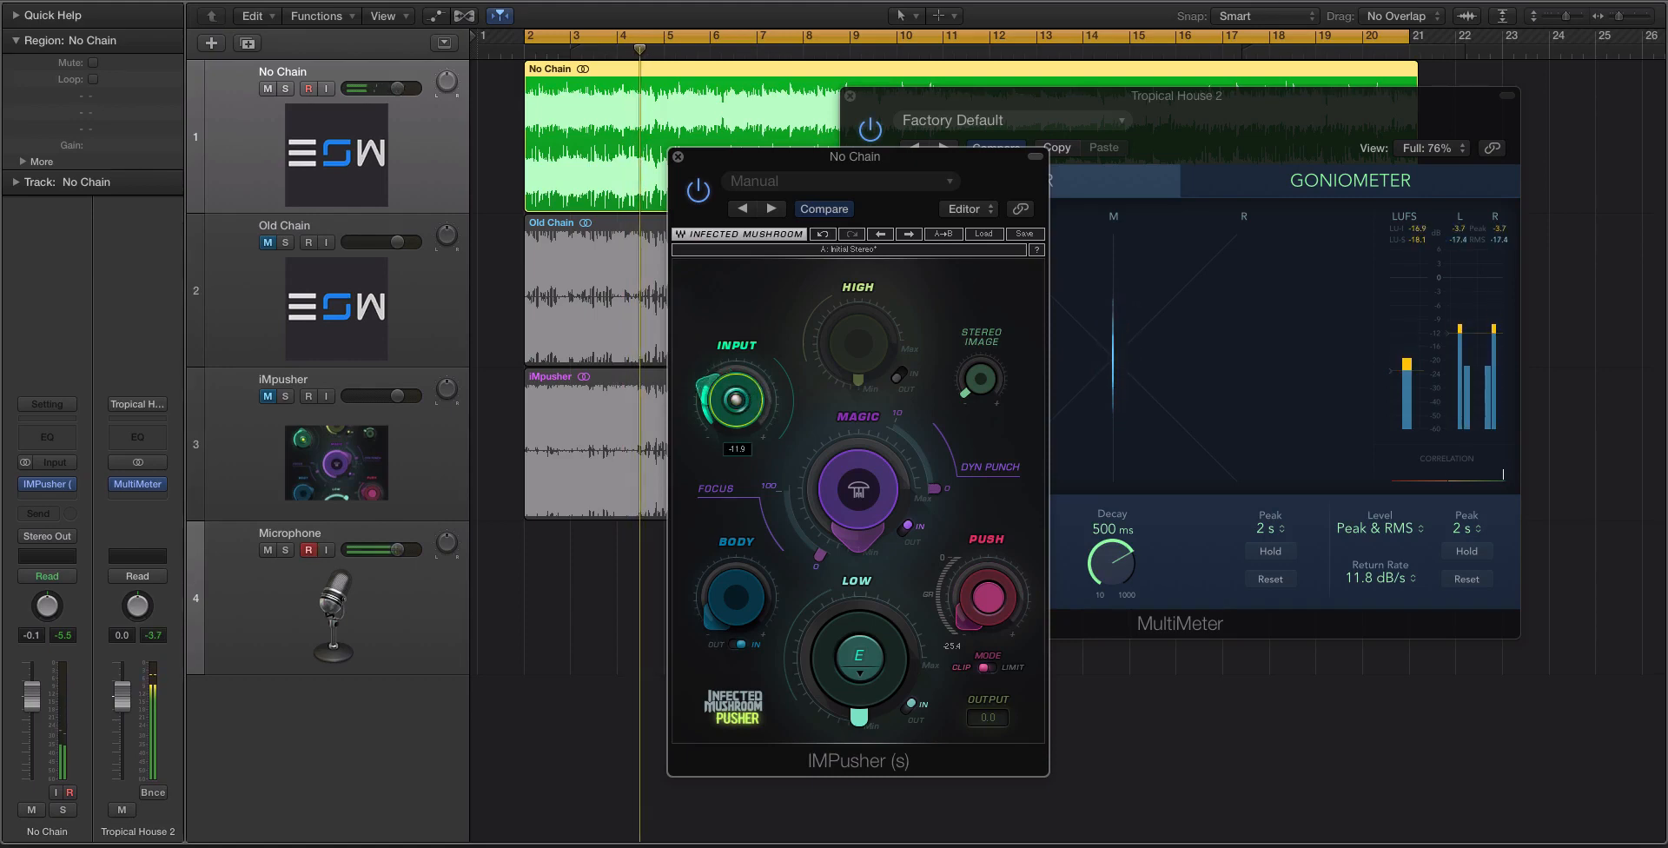
{"action": "left_click_drag", "start_coordinate": [734, 402], "coordinate": [744, 415]}
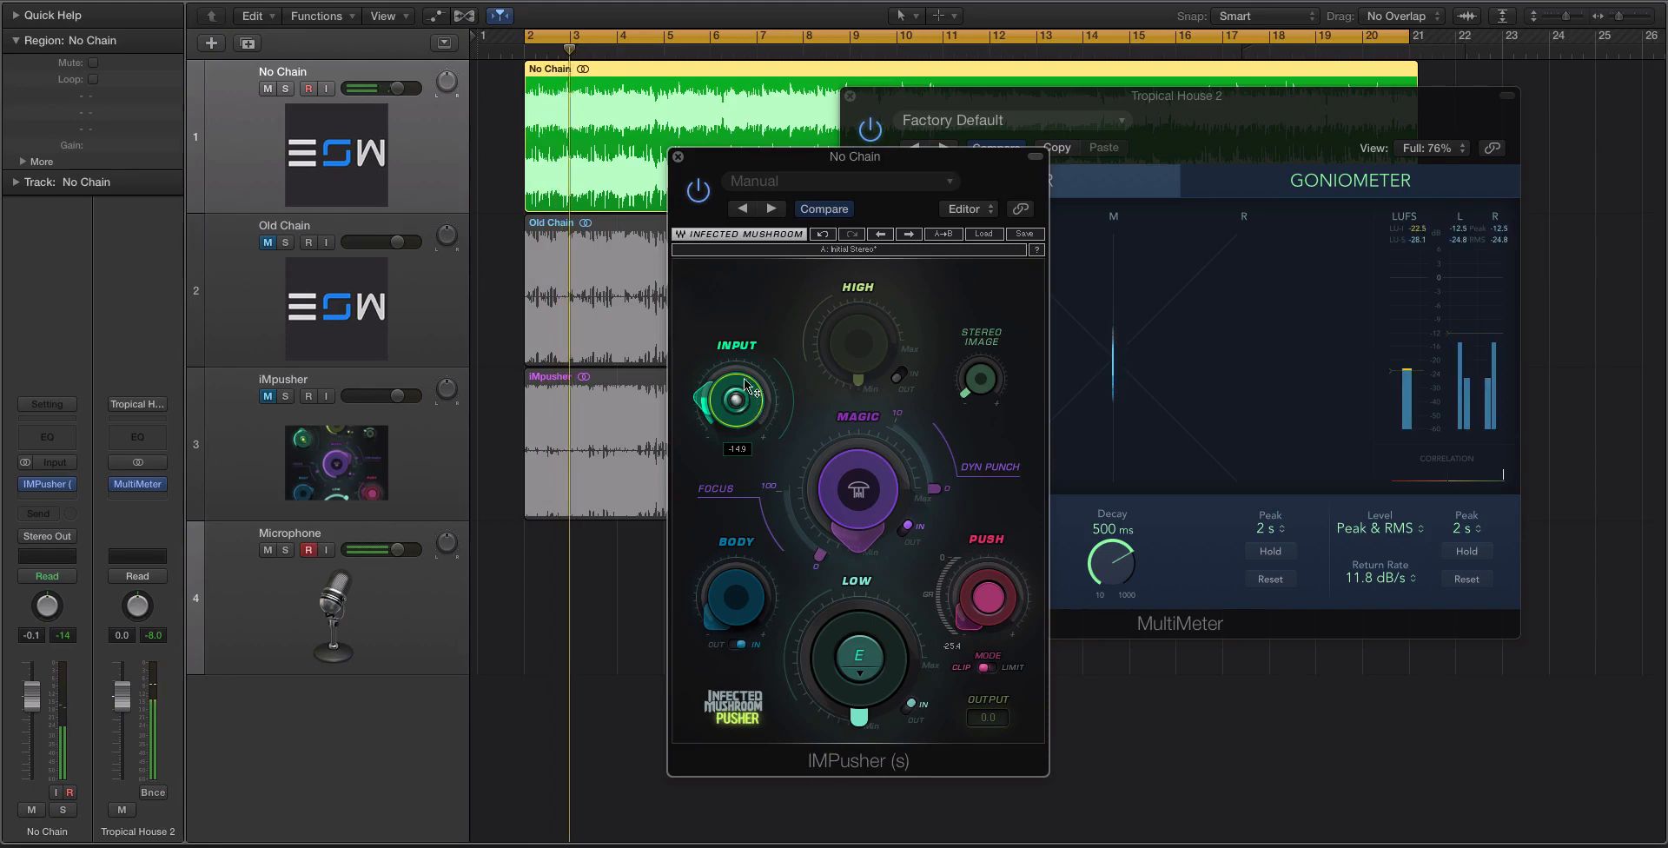
{"action": "left_click_drag", "start_coordinate": [737, 398], "coordinate": [745, 383]}
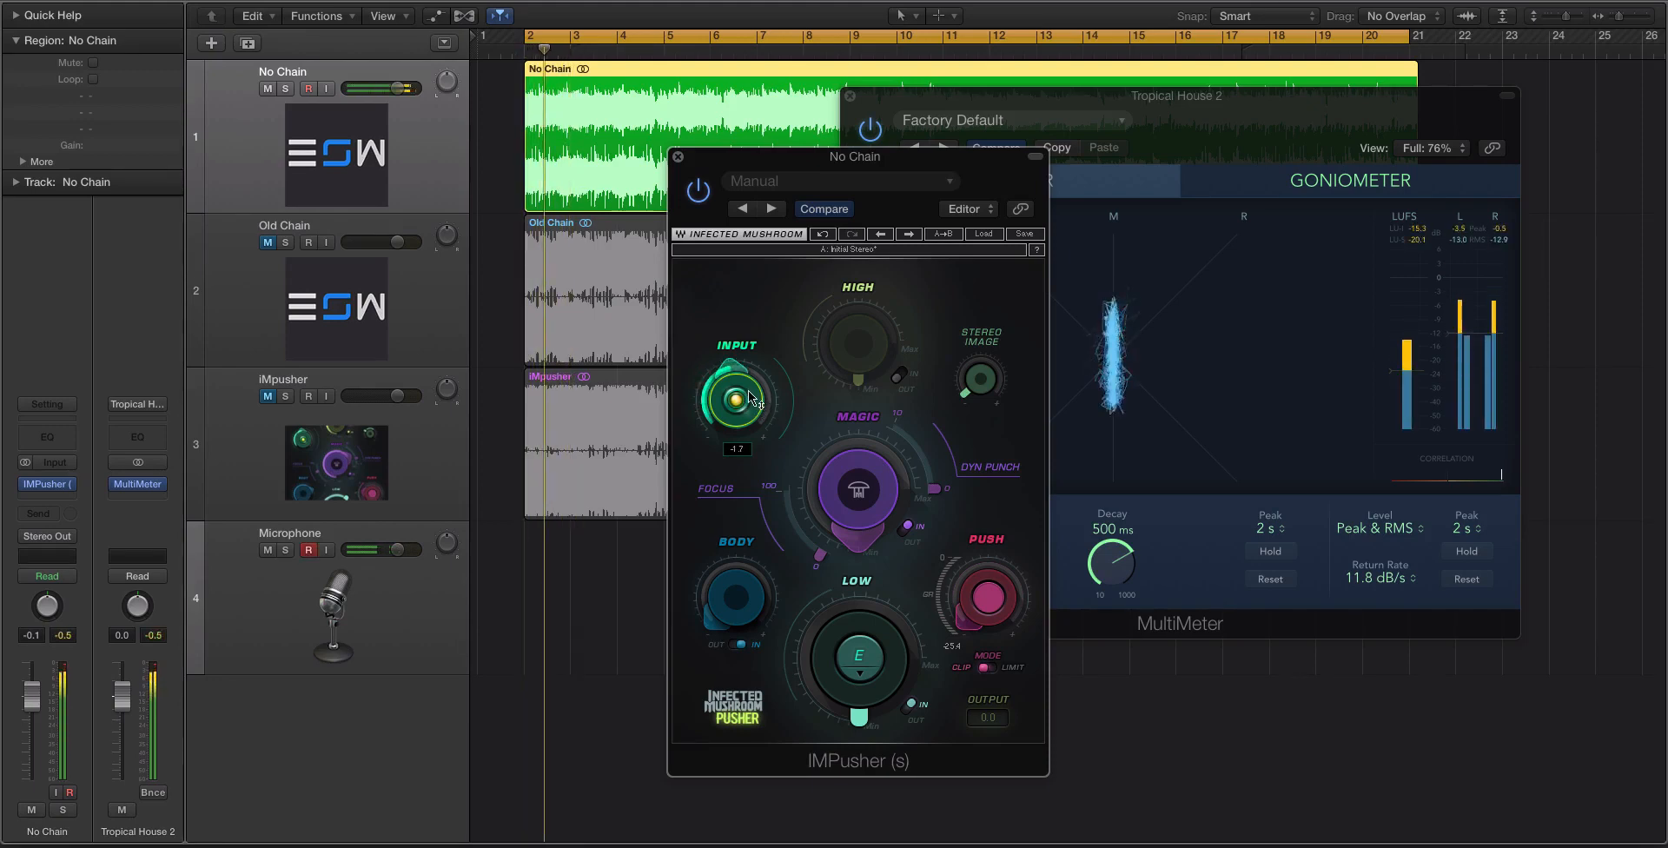
{"action": "left_click_drag", "start_coordinate": [734, 399], "coordinate": [734, 383]}
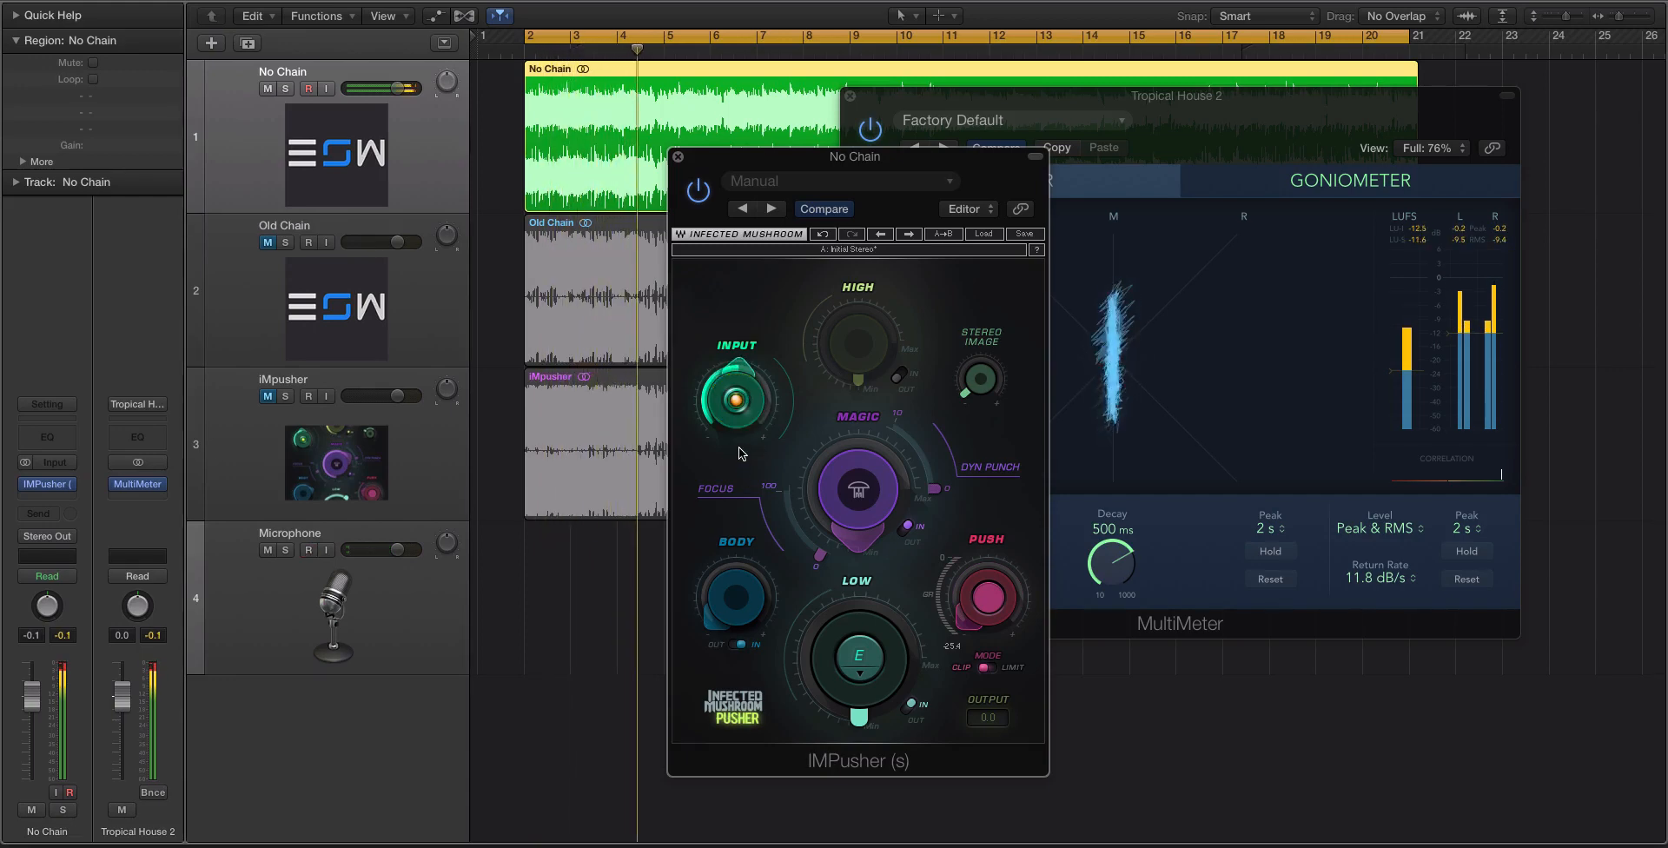
{"action": "left_click_drag", "start_coordinate": [734, 399], "coordinate": [737, 415]}
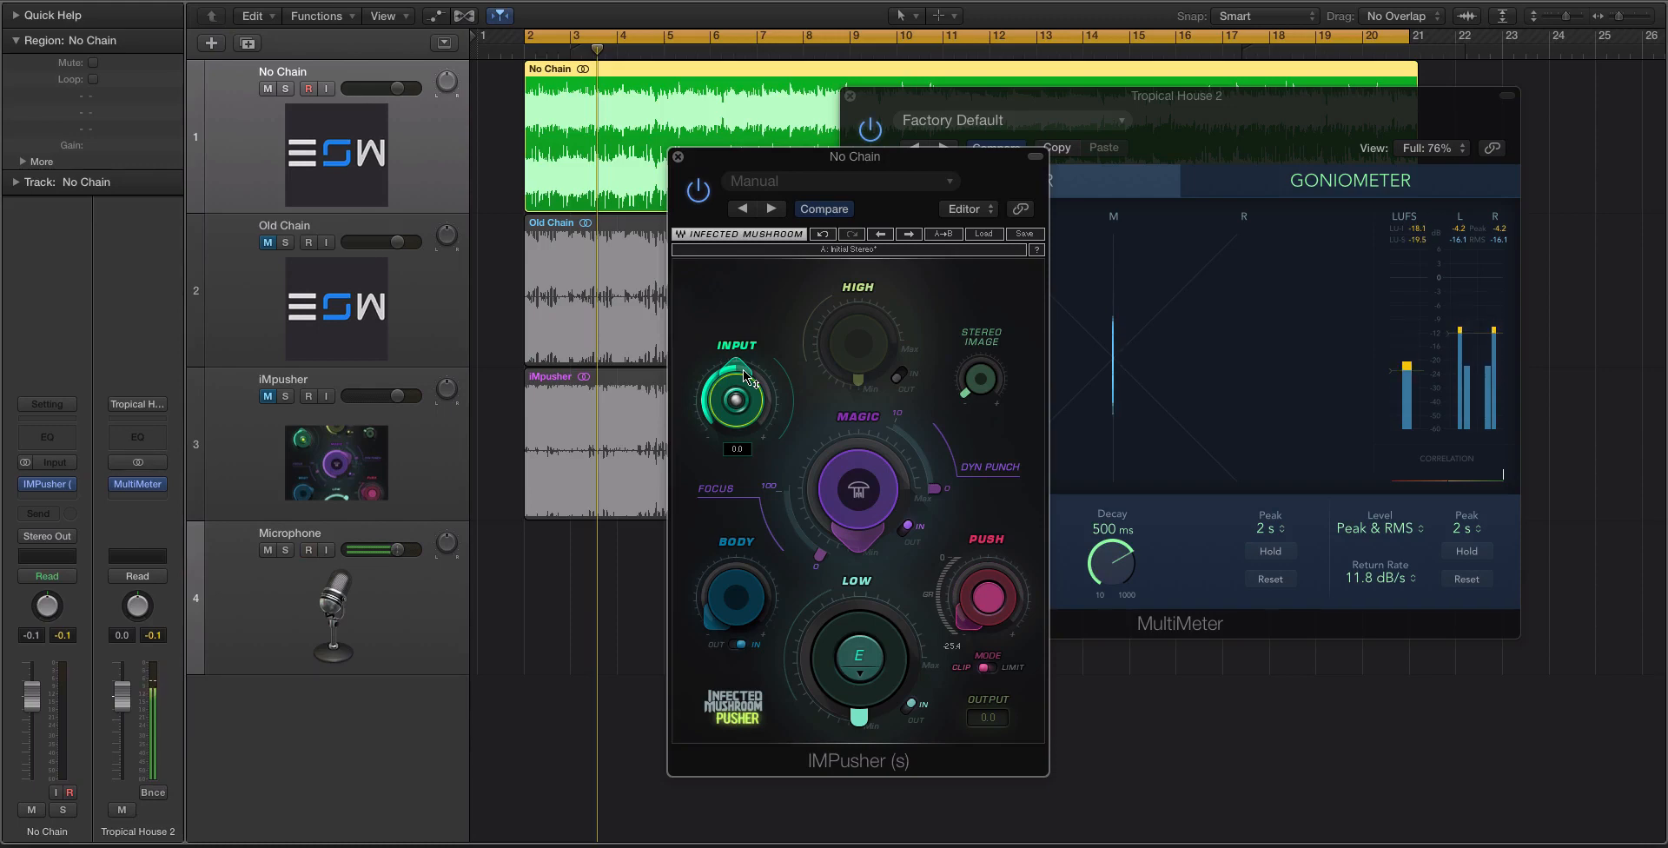
{"action": "left_click_drag", "start_coordinate": [734, 398], "coordinate": [734, 393]}
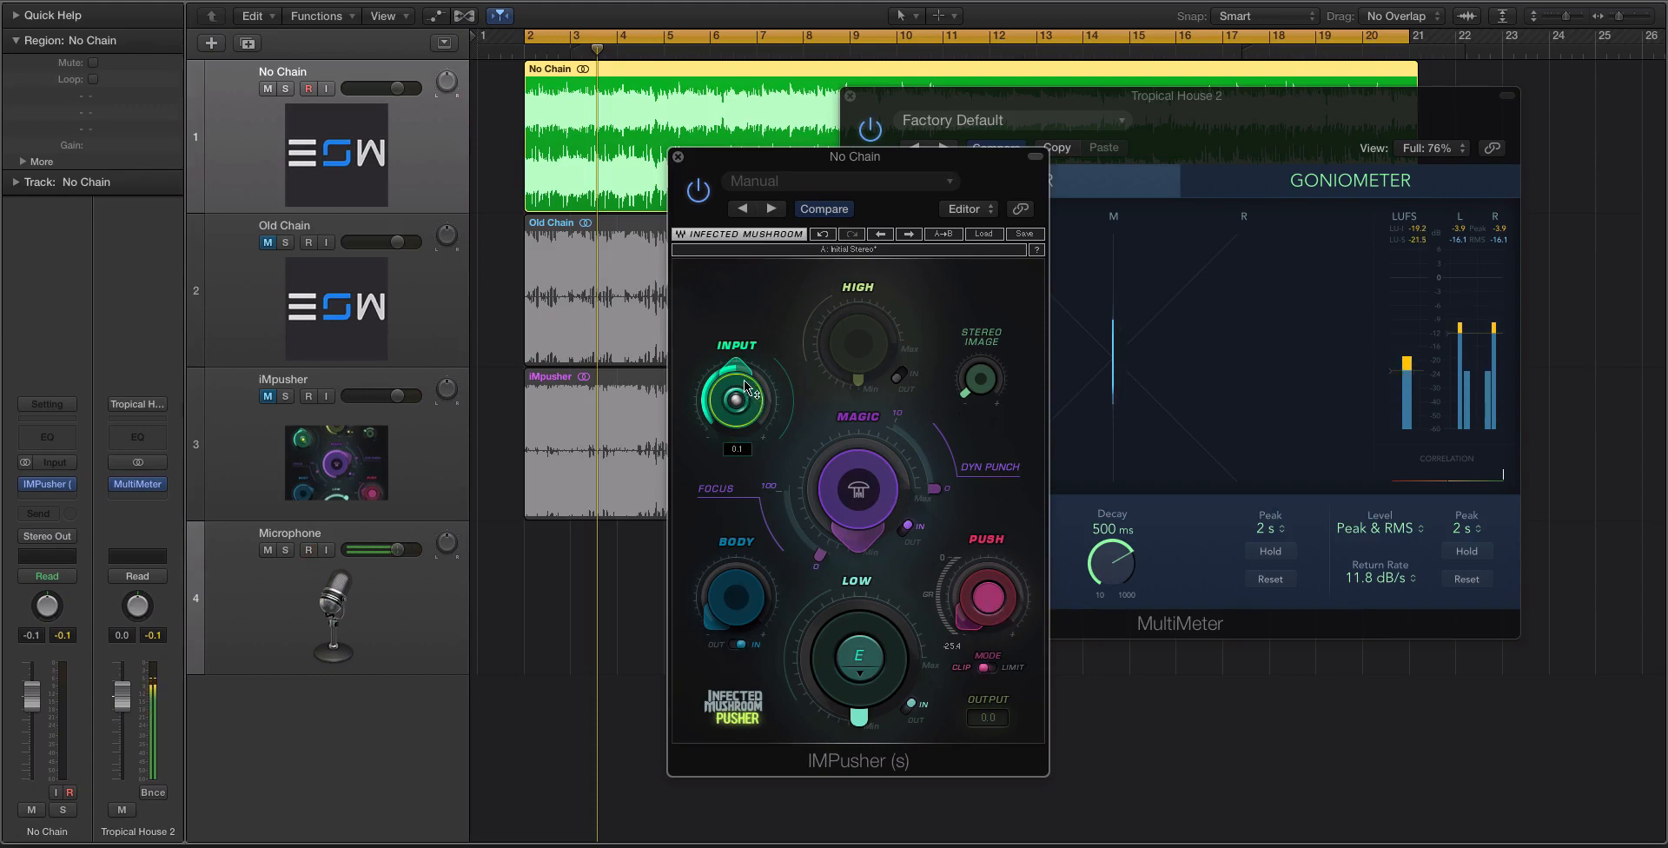
{"action": "left_click_drag", "start_coordinate": [737, 398], "coordinate": [738, 420]}
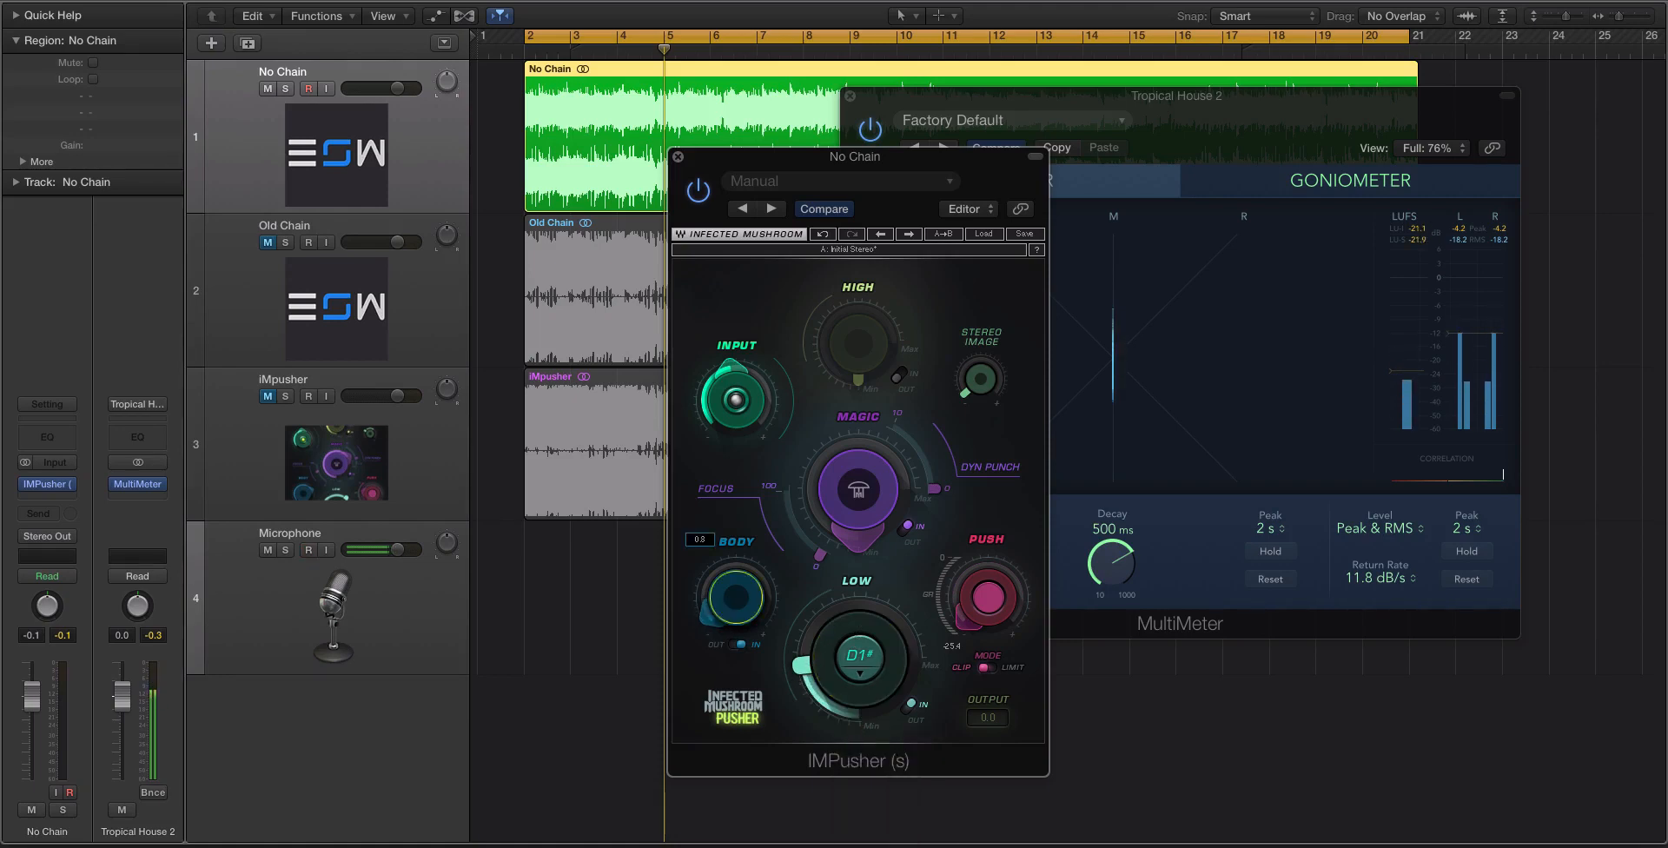
Step: Drag IMPusher's Low band note selector down to D1#
{"action": "left_click_drag", "start_coordinate": [854, 351], "coordinate": [852, 378]}
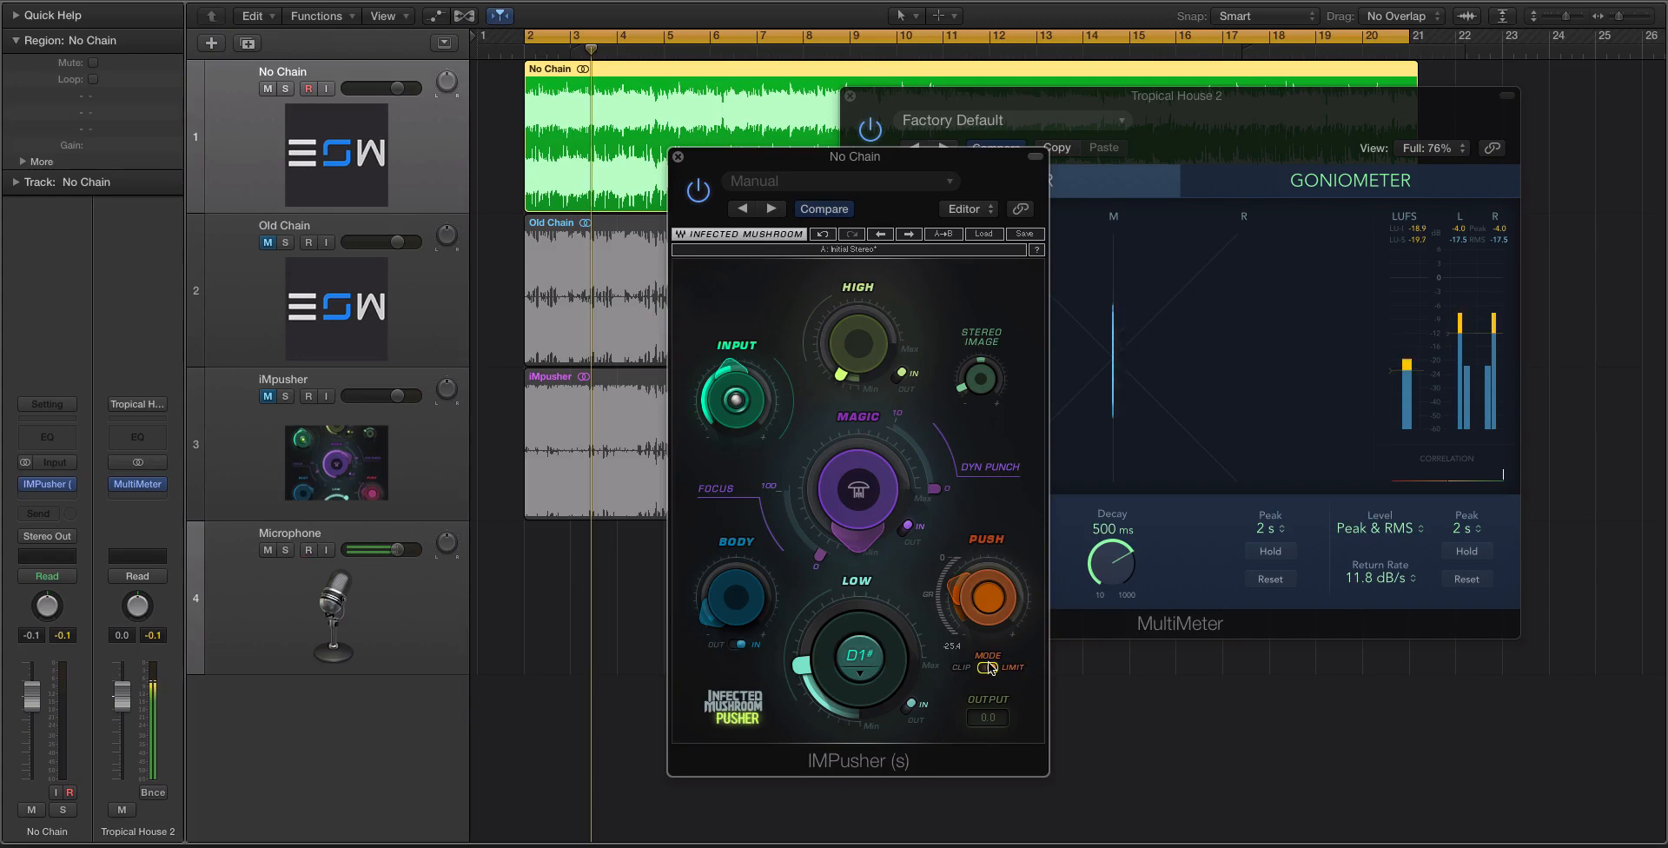
Step: Switch IMPusher's Push mode from Clip to Limit
{"action": "left_click", "coordinate": [308, 549]}
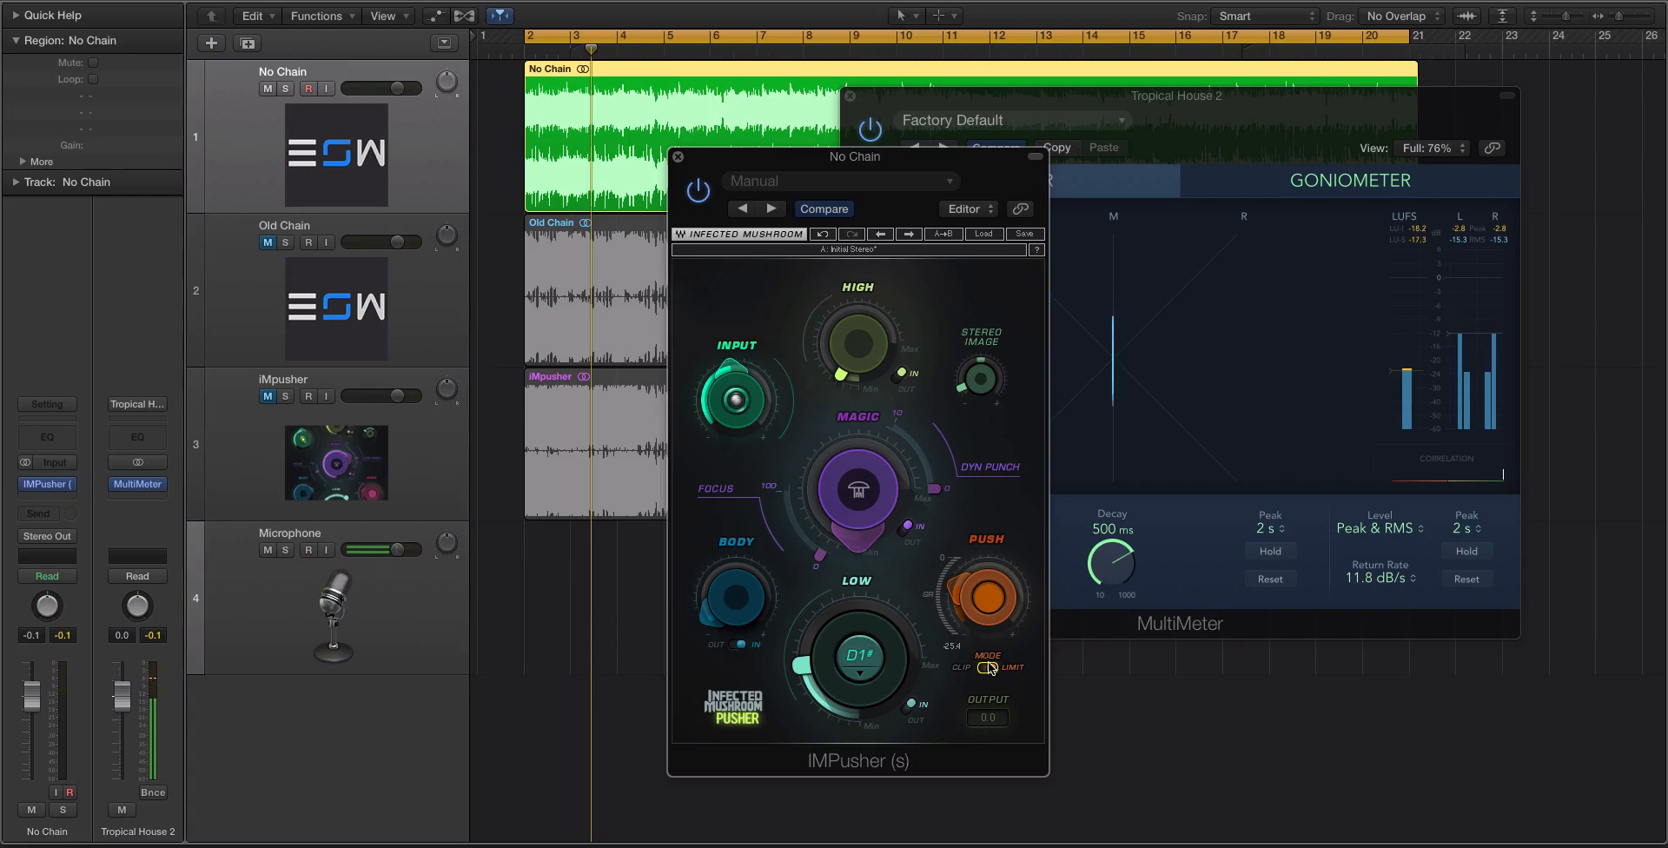
{"action": "left_click", "coordinate": [308, 549]}
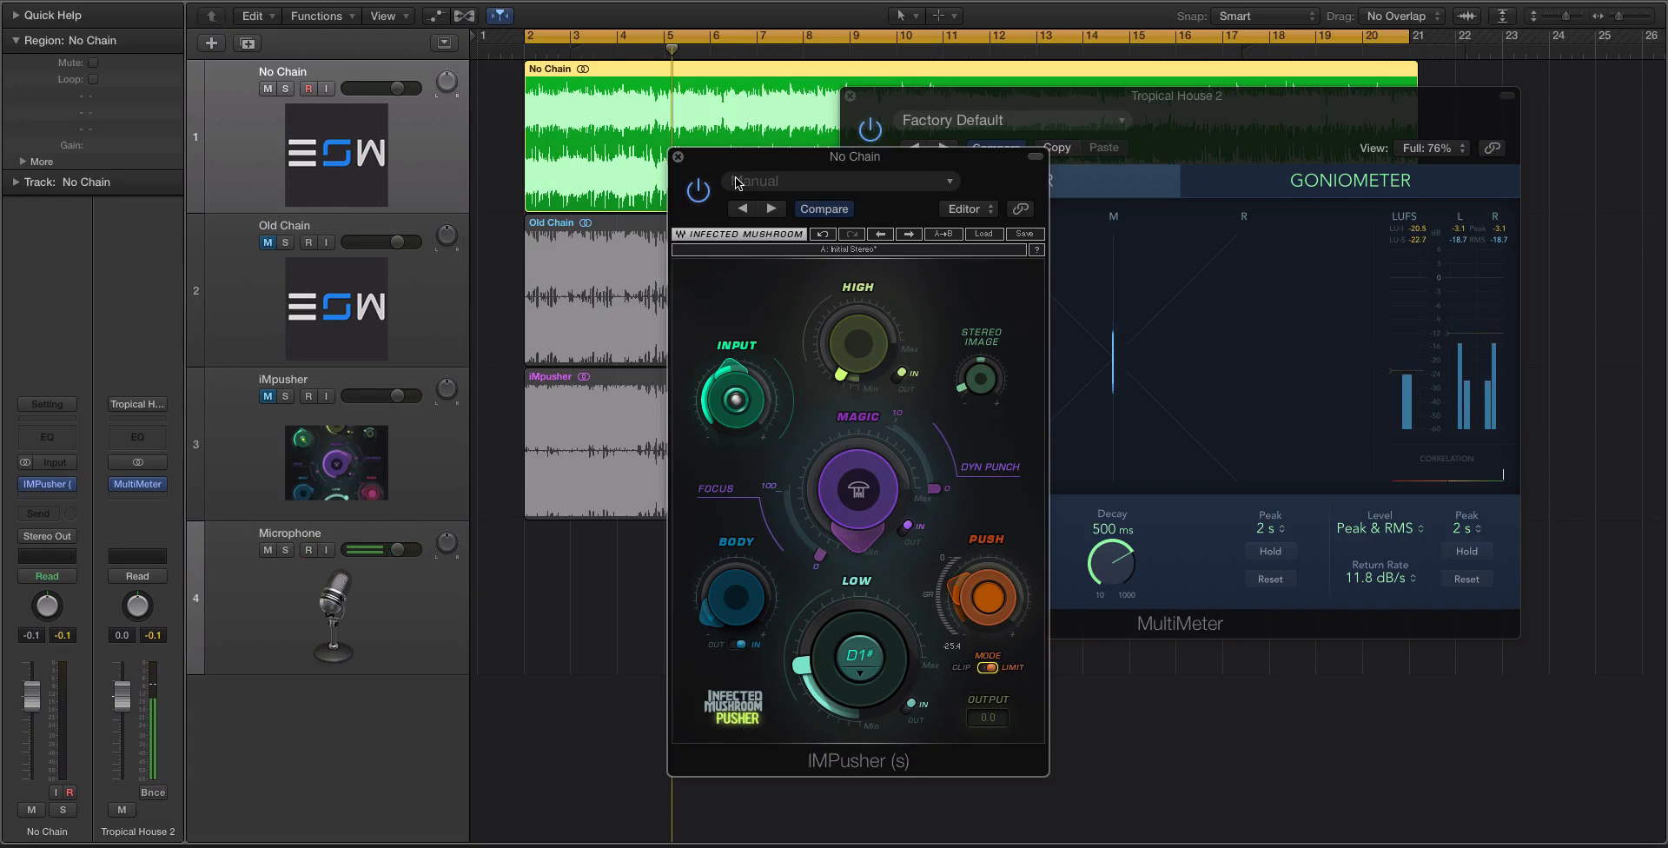
{"action": "left_click", "coordinate": [308, 549]}
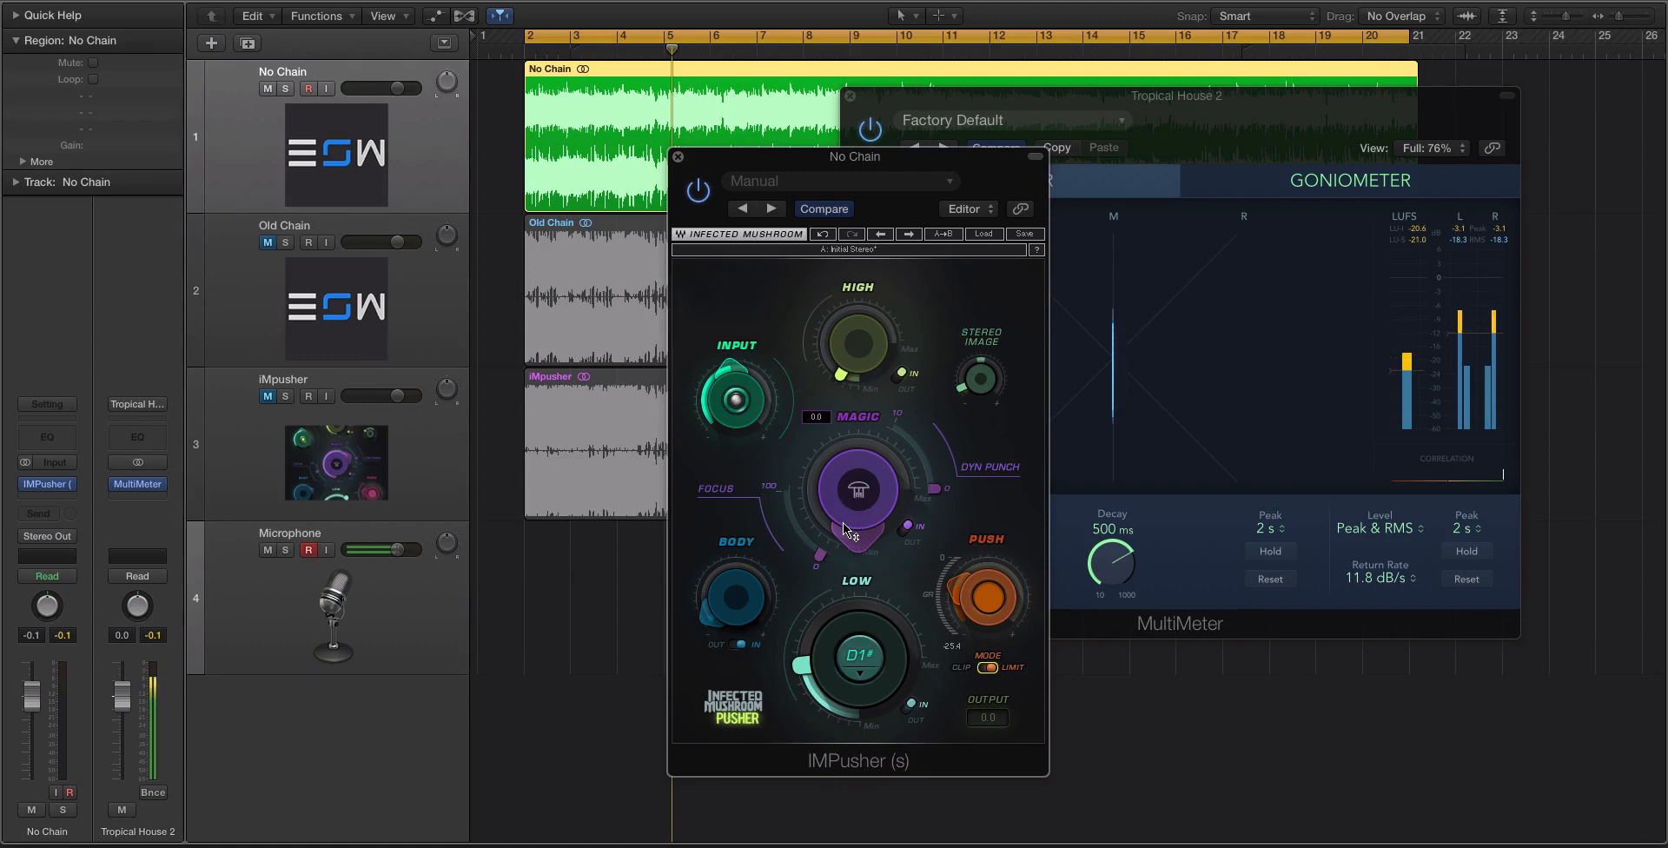
Step: Drag IMPusher's Magic knob upward to boost the effect
{"action": "left_click_drag", "start_coordinate": [858, 489], "coordinate": [872, 463]}
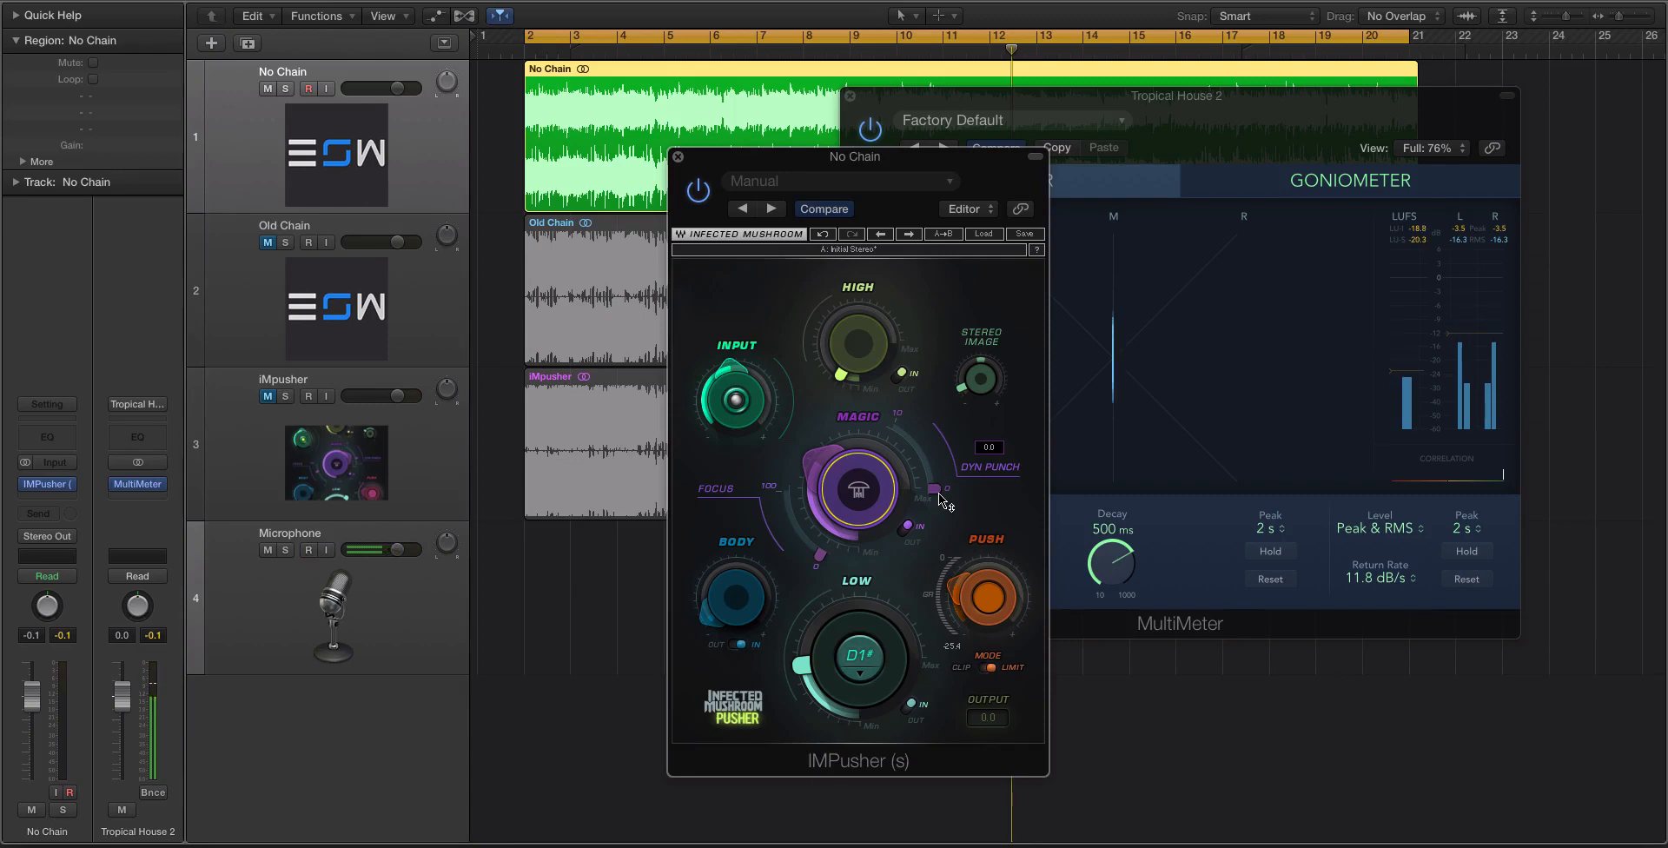
Step: Set IMPusher's Magic to about 41 and adjust the Focus ring during playback
{"action": "left_click", "coordinate": [308, 549]}
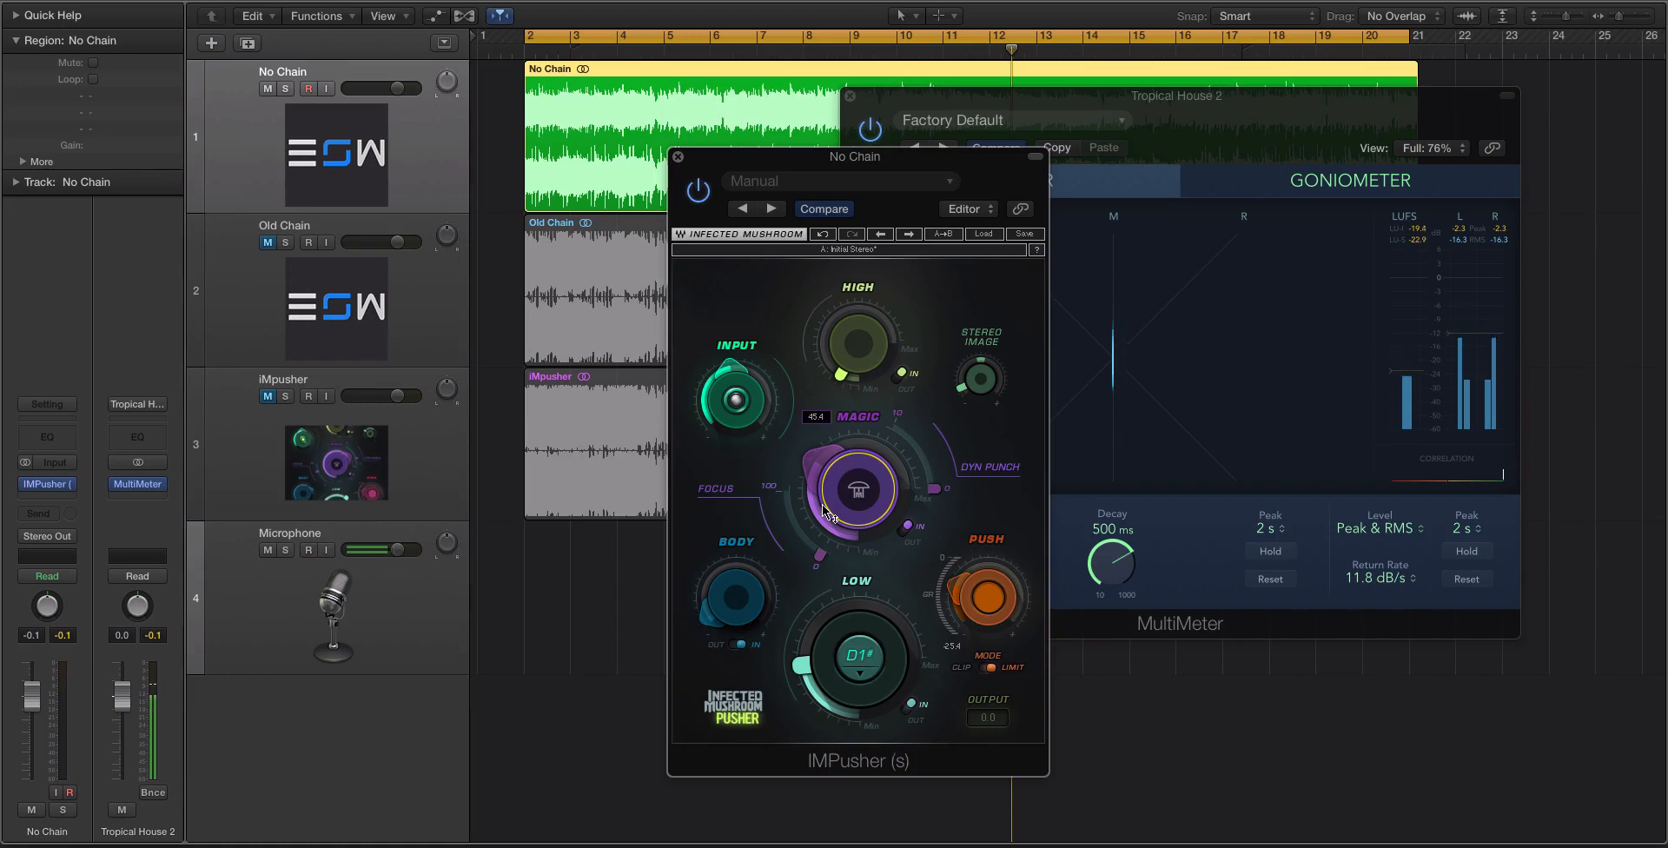
{"action": "left_click", "coordinate": [308, 549]}
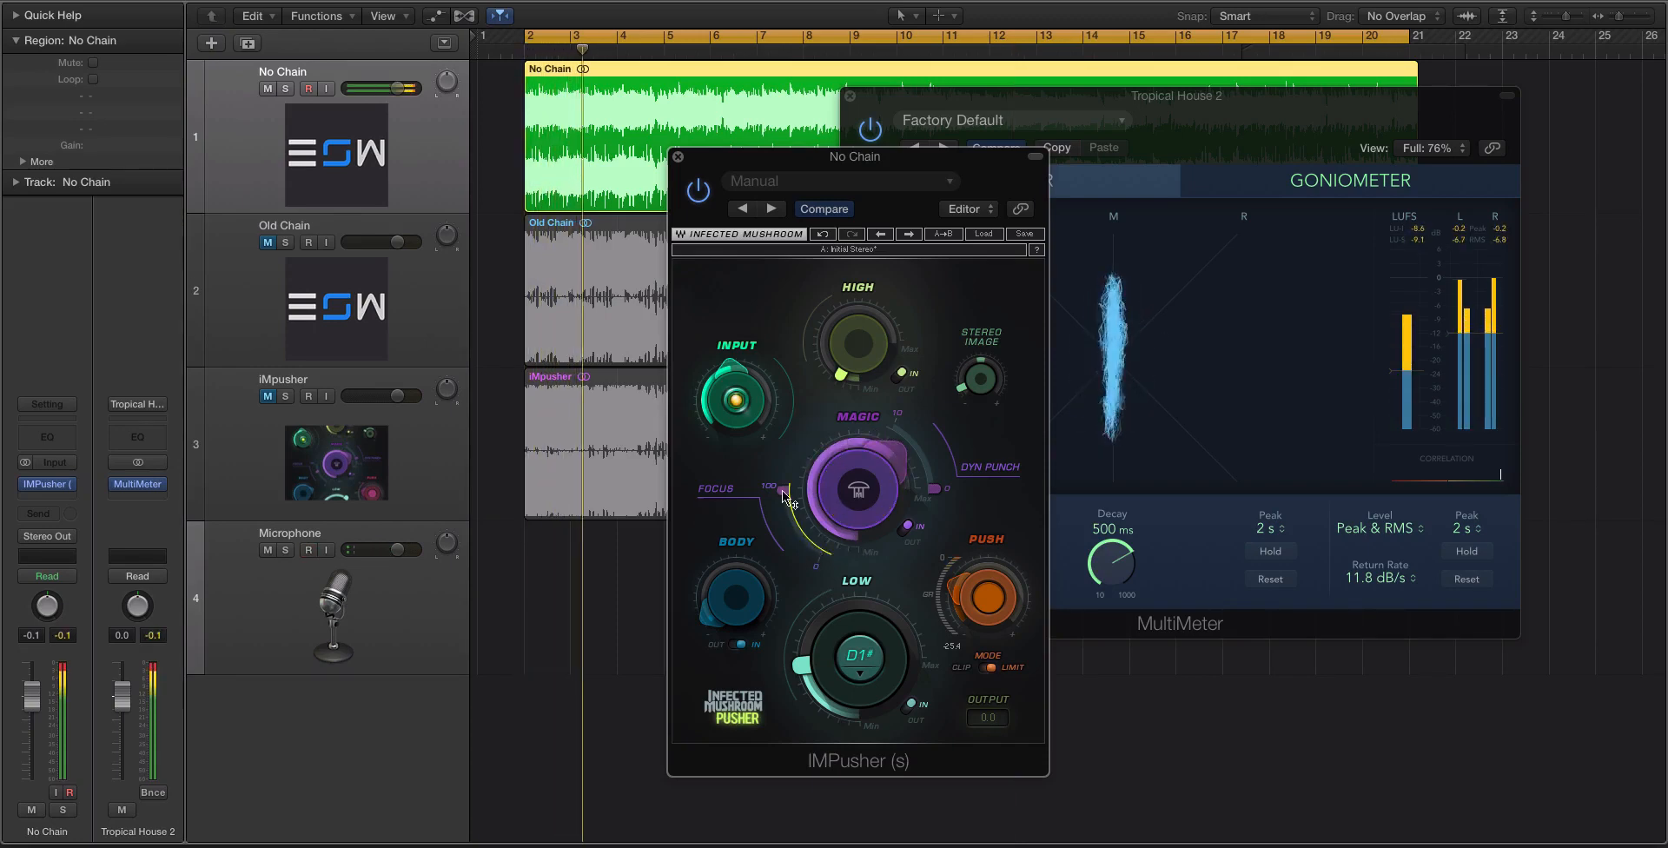
{"action": "left_click_drag", "start_coordinate": [782, 497], "coordinate": [808, 511]}
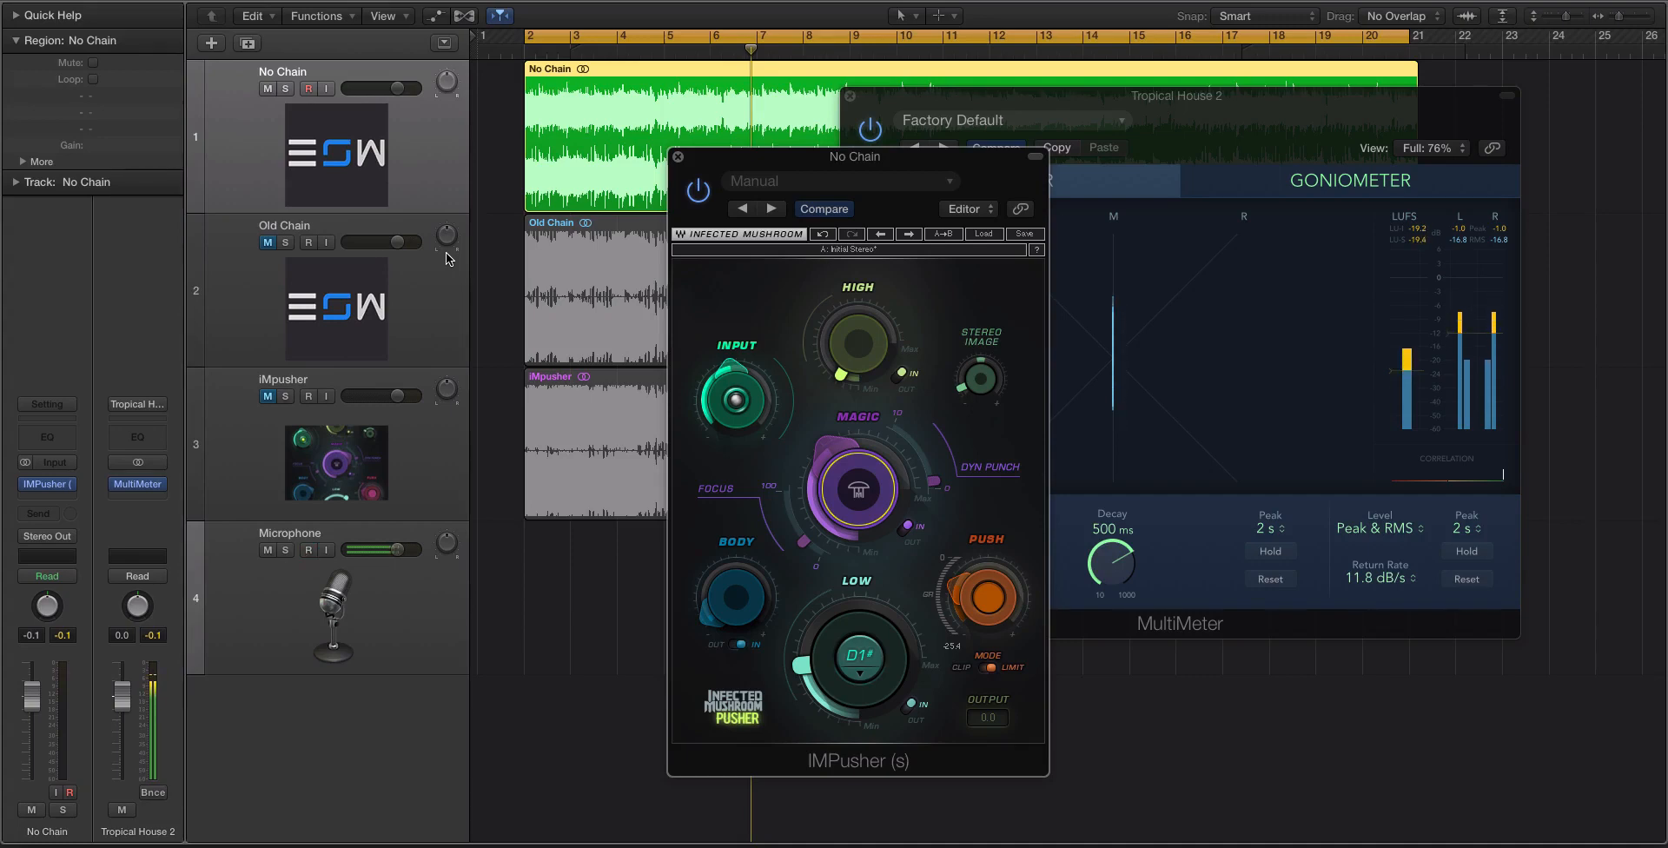
{"action": "left_click", "coordinate": [309, 549]}
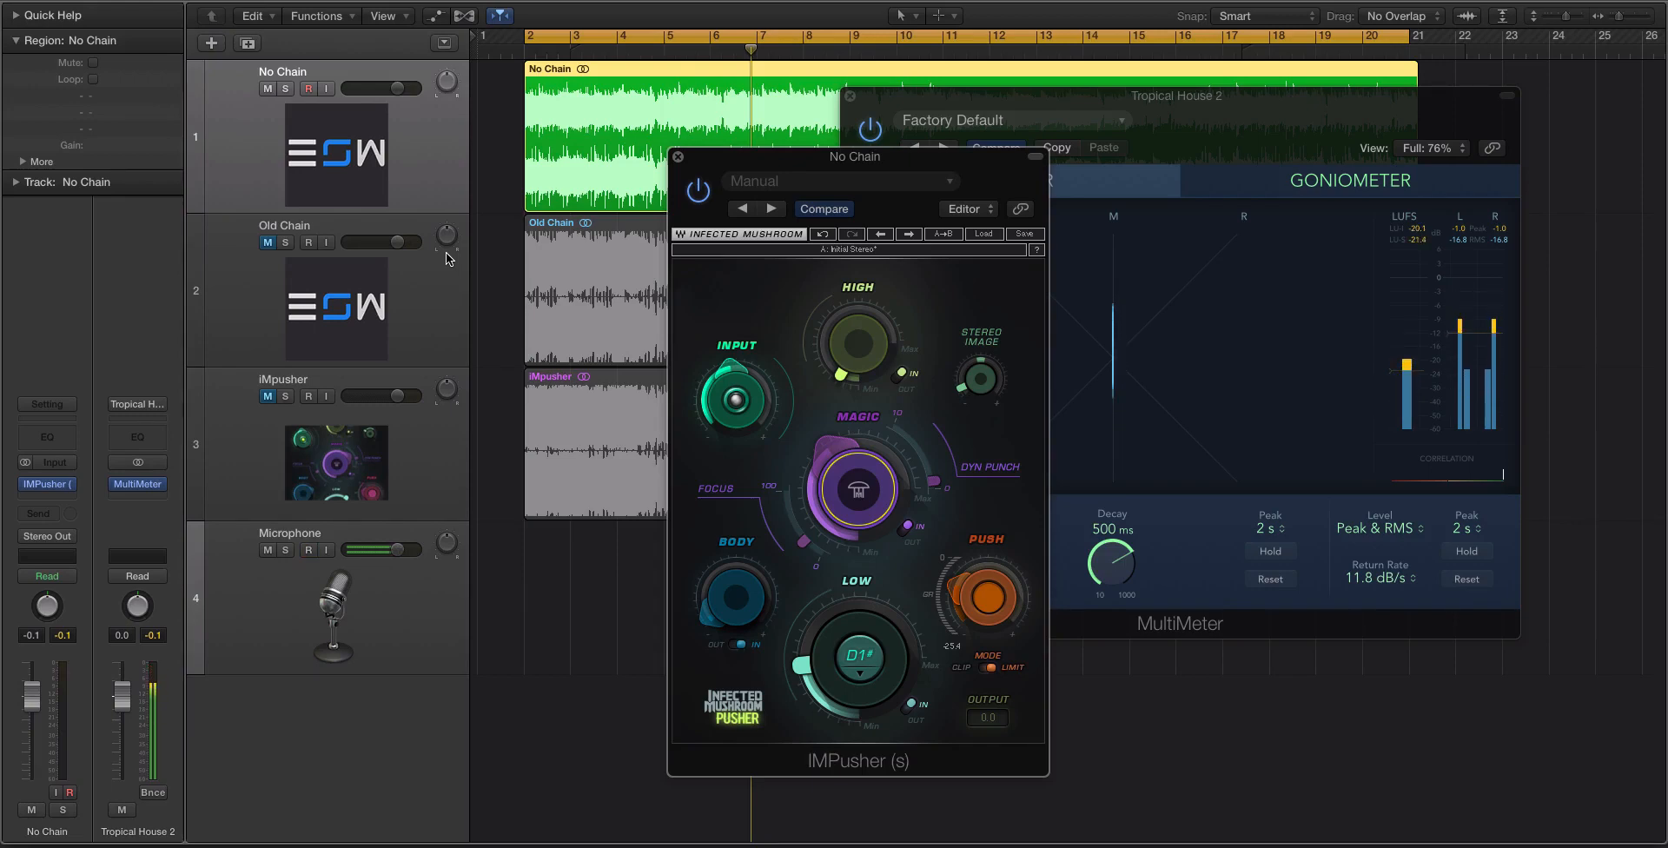
{"action": "left_click", "coordinate": [308, 549]}
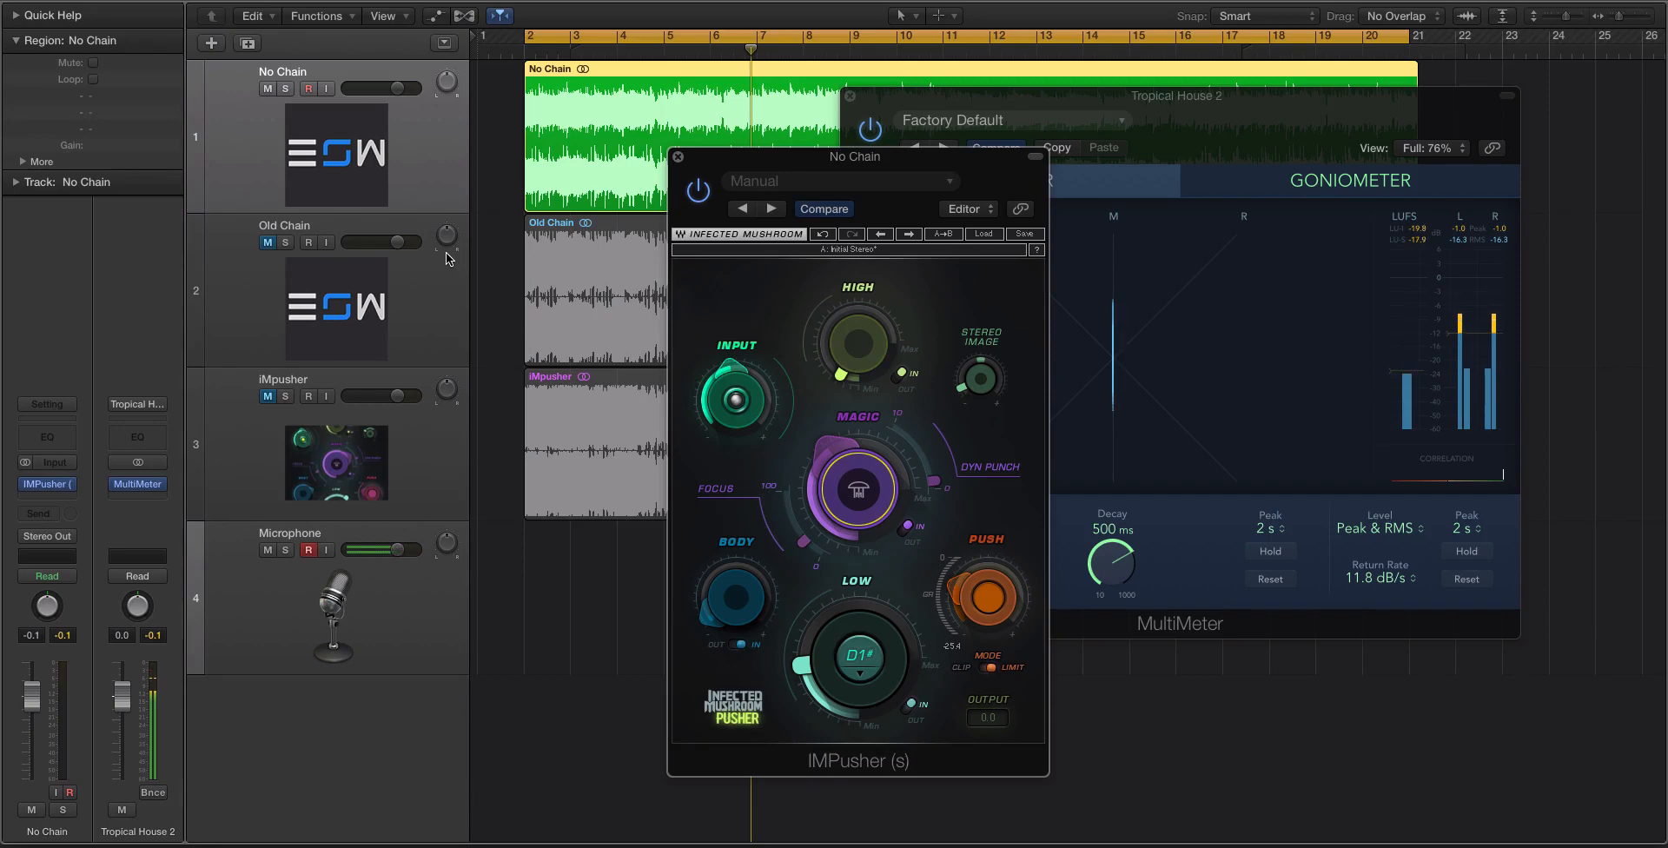